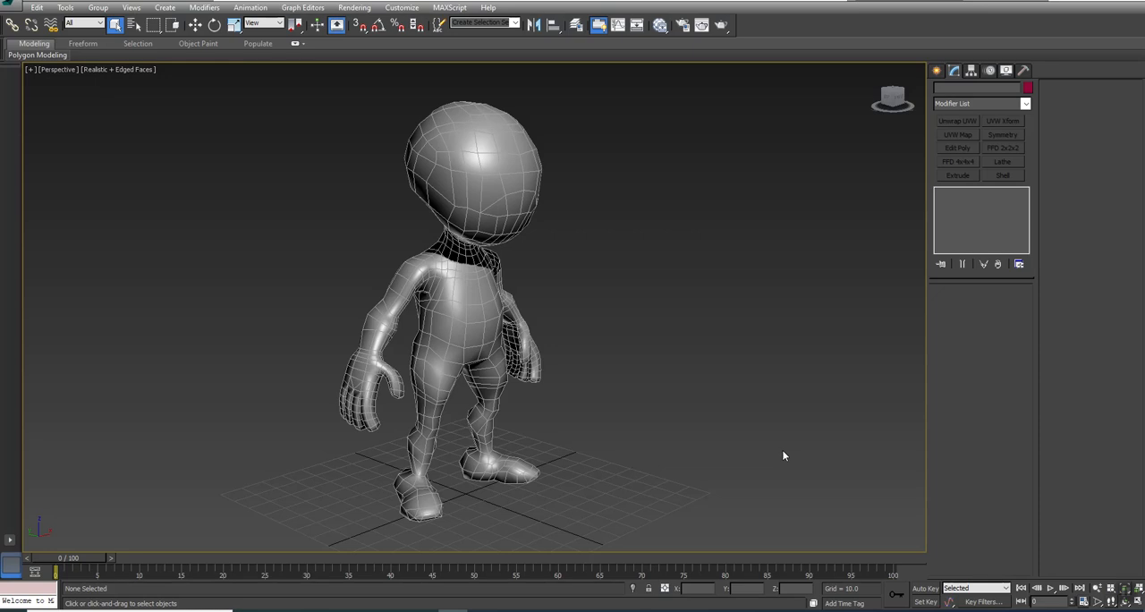
{"action": "mouse_move", "coordinate": [651, 330]}
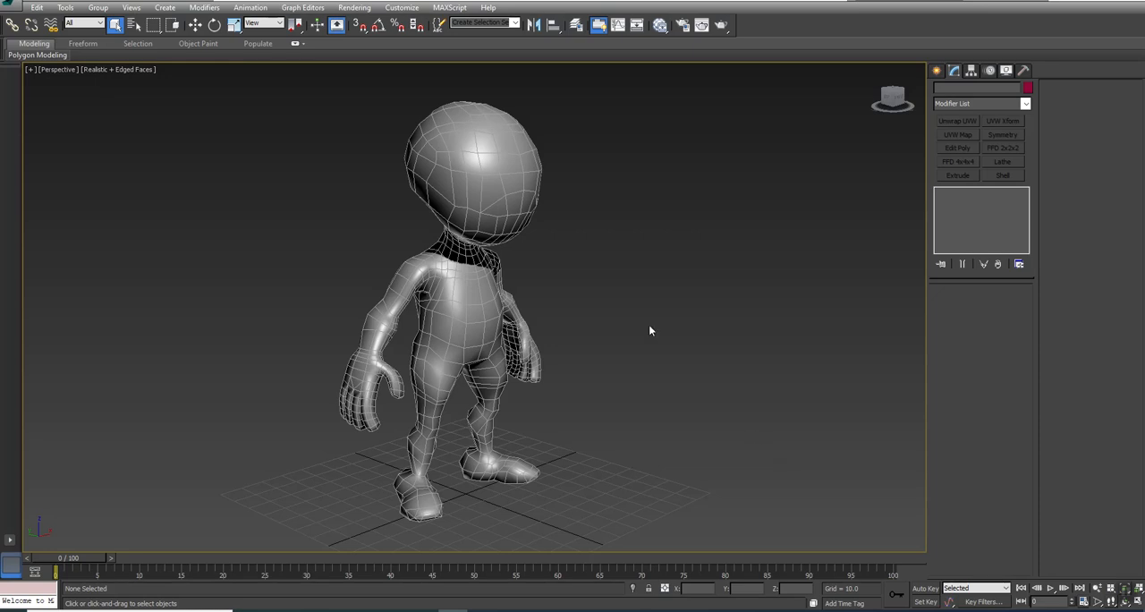
Step: Add an Unwrap UVW modifier to the selected character mesh so its seams show in green
{"action": "left_click", "coordinate": [487, 140]}
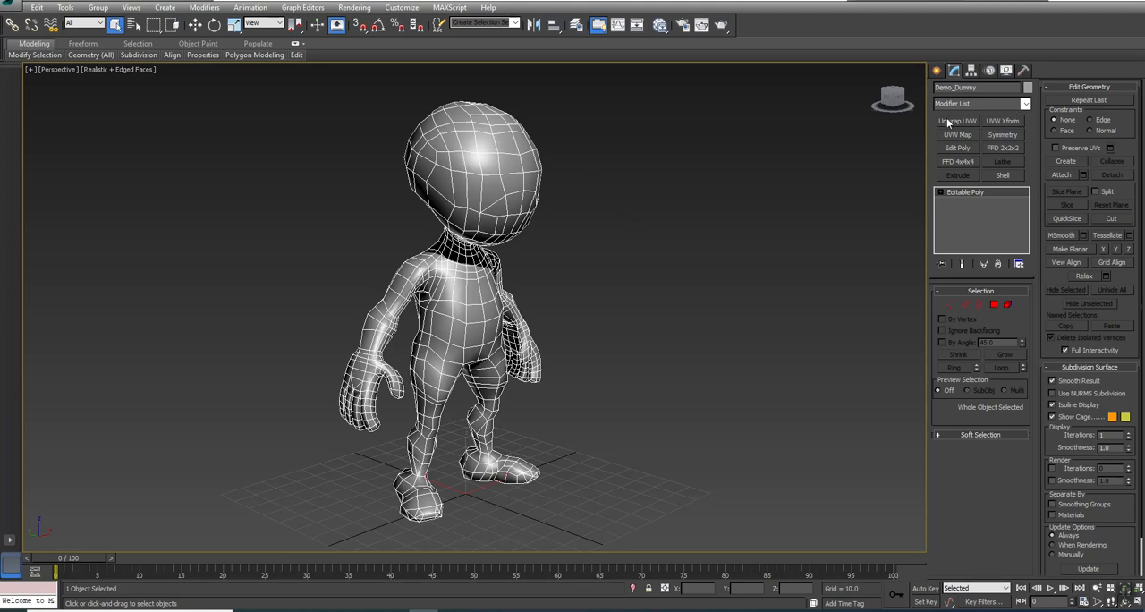
{"action": "left_click", "coordinate": [952, 121]}
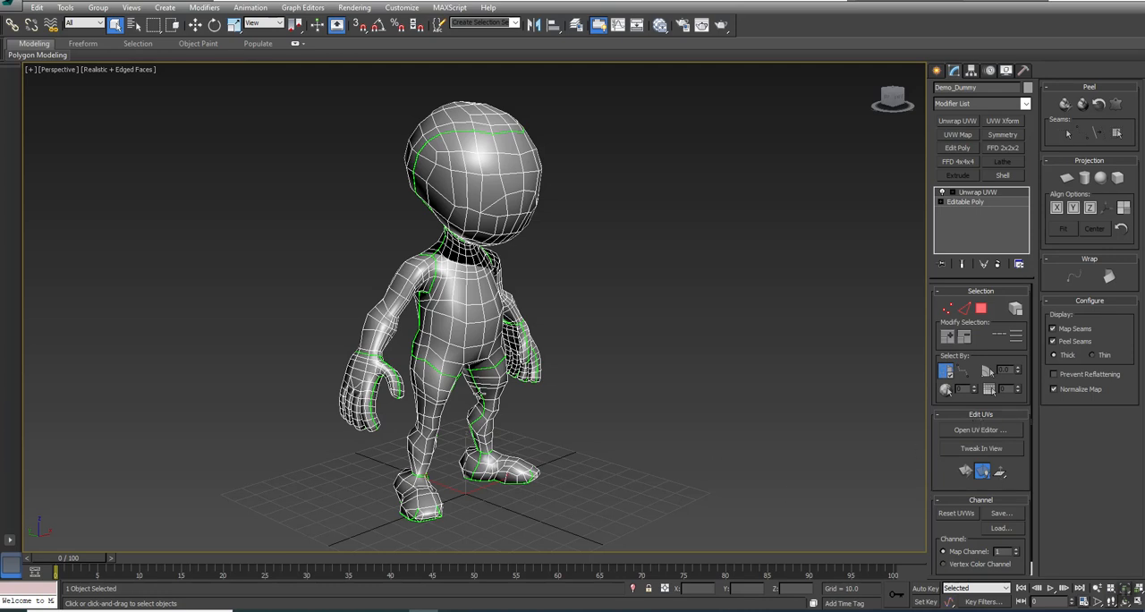
Step: In the UV editor, select all overlapping UV polygons to reveal the red overlapping shells
{"action": "left_click", "coordinate": [980, 430]}
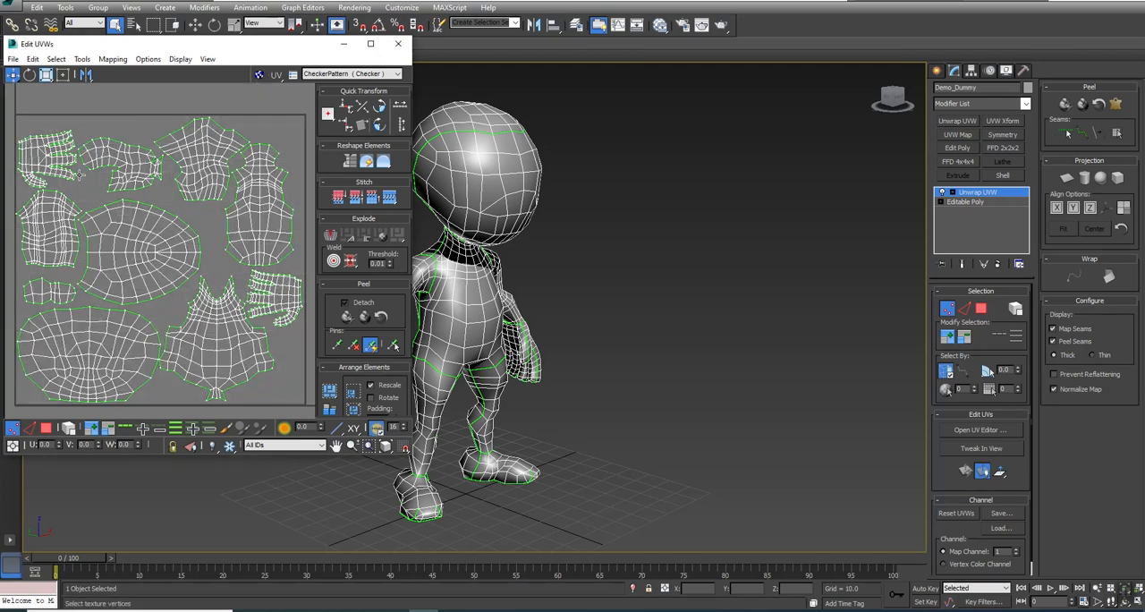
{"action": "mouse_move", "coordinate": [47, 429]}
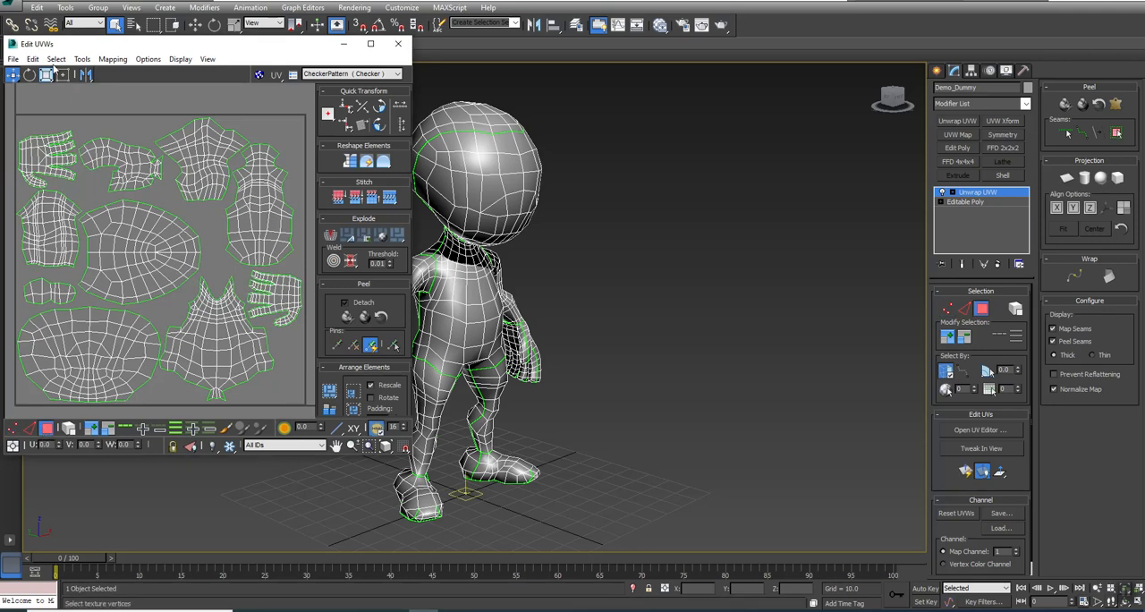
{"action": "left_click", "coordinate": [57, 61]}
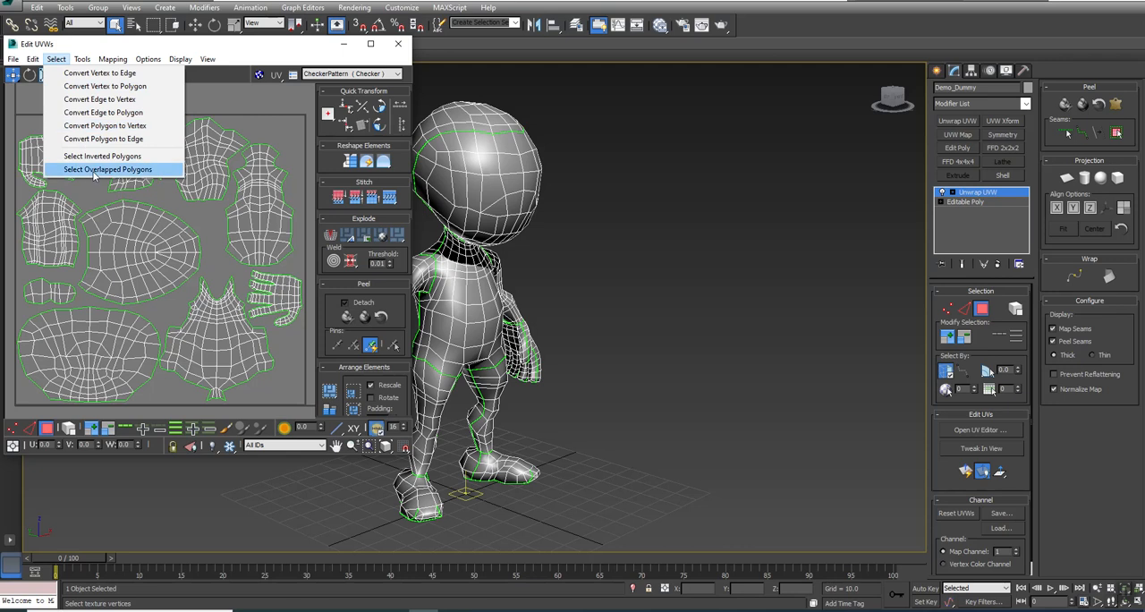
{"action": "left_click", "coordinate": [107, 170]}
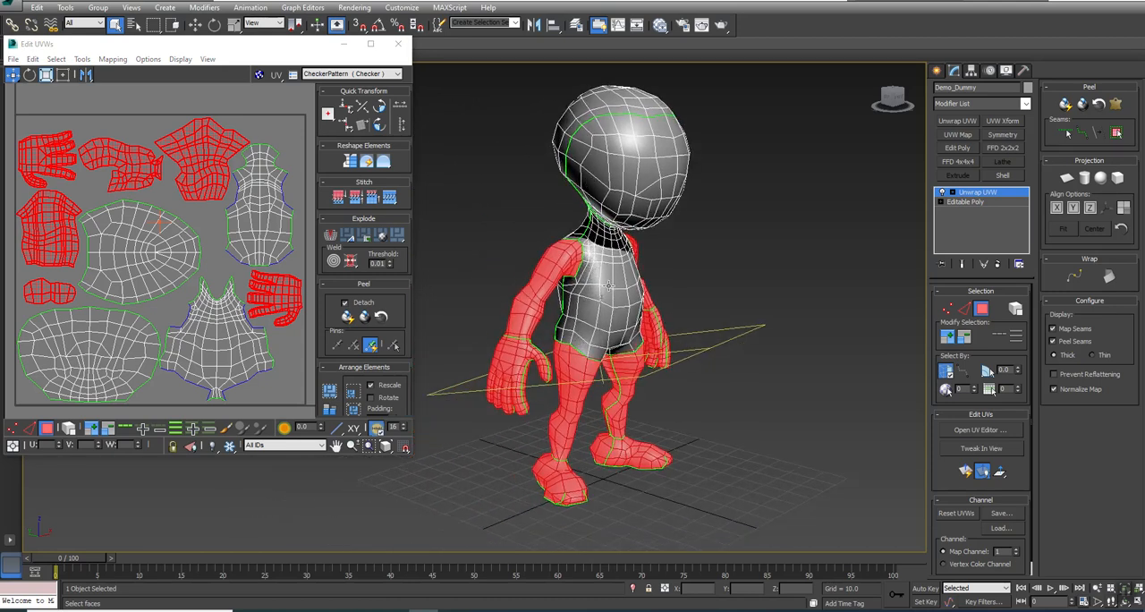
{"action": "mouse_move", "coordinate": [533, 301]}
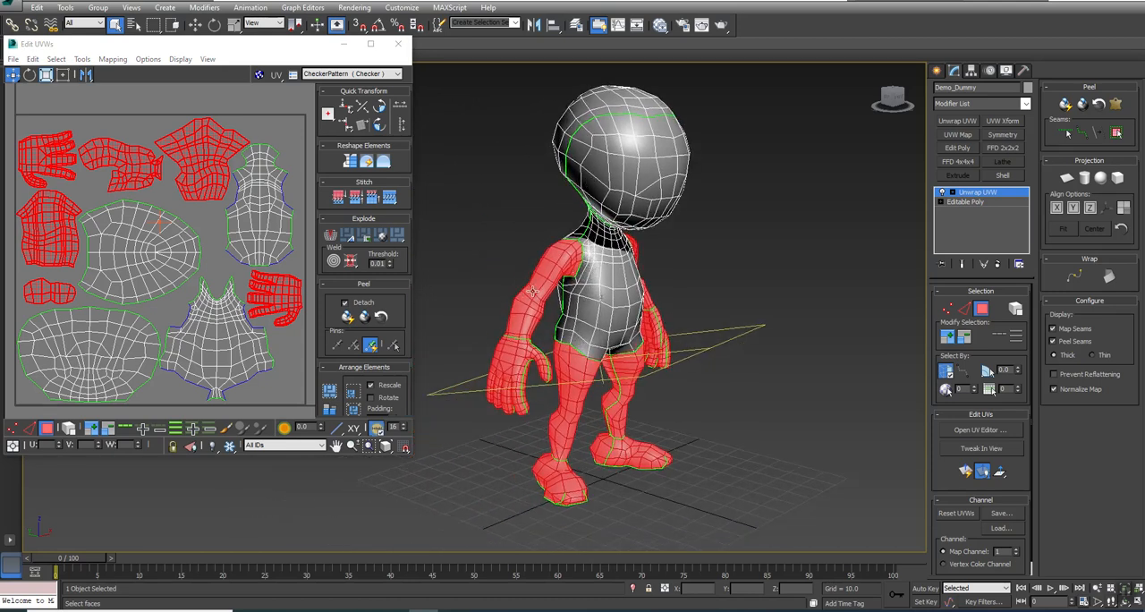
{"action": "mouse_move", "coordinate": [483, 411]}
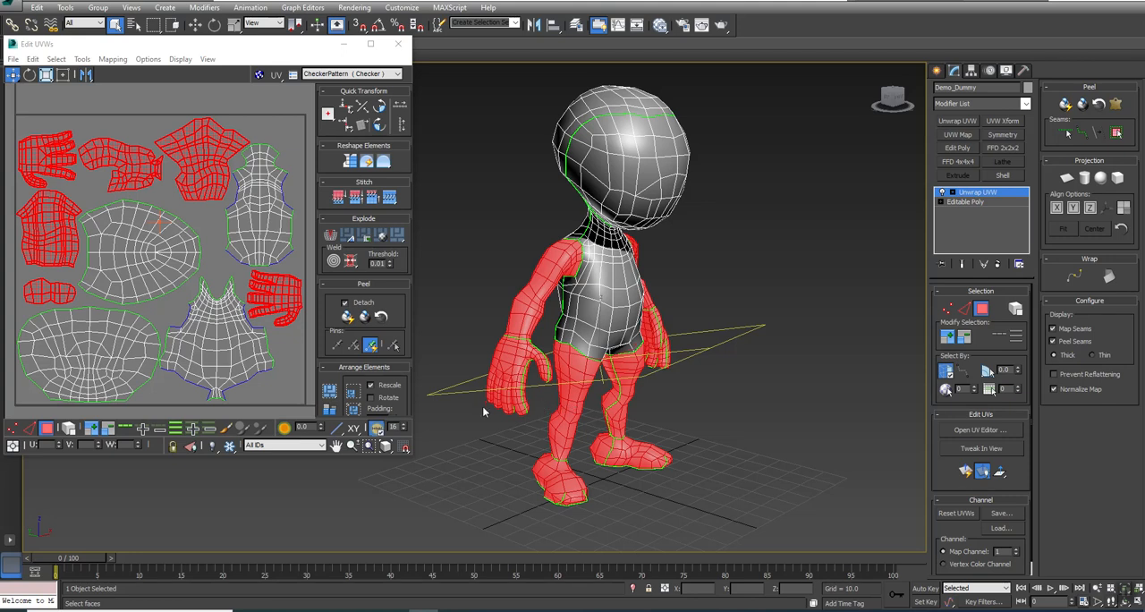
{"action": "mouse_move", "coordinate": [528, 286]}
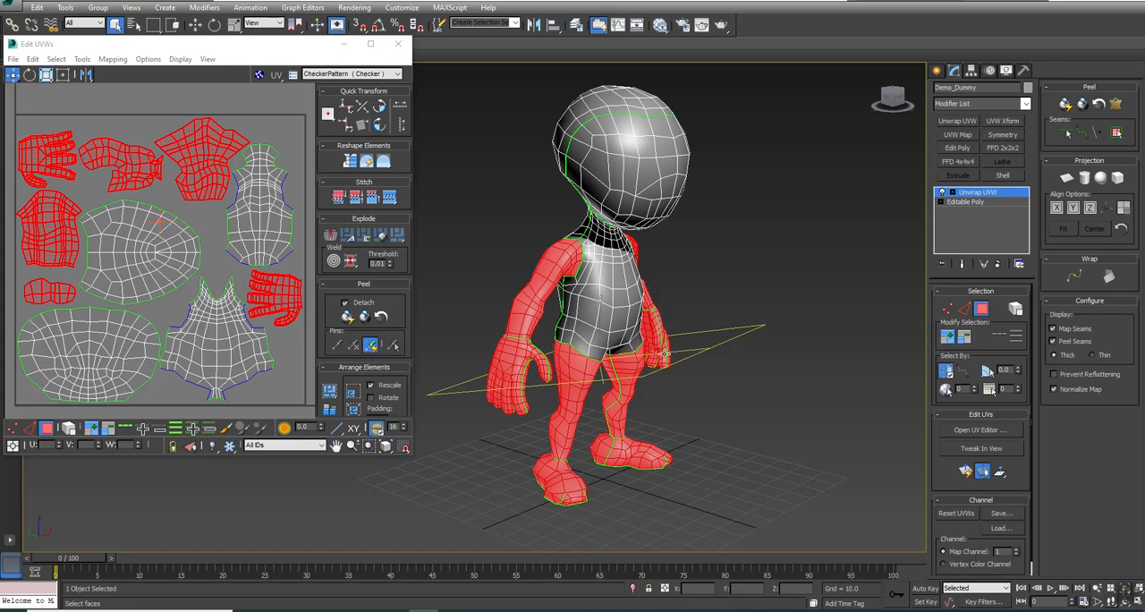
{"action": "mouse_move", "coordinate": [497, 384]}
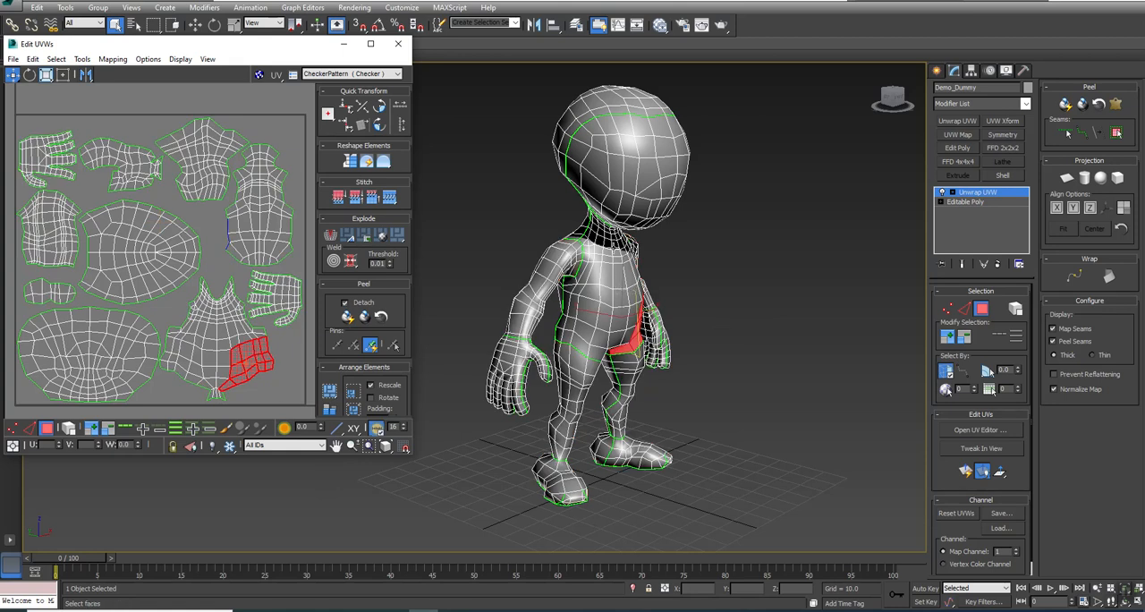
{"action": "mouse_move", "coordinate": [744, 346]}
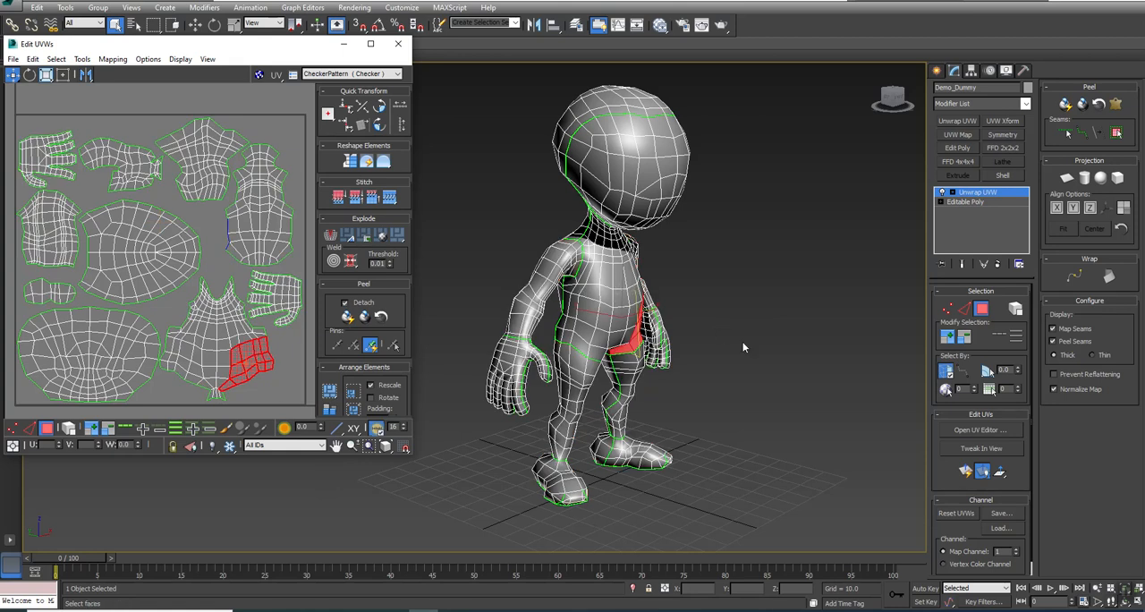
{"action": "mouse_move", "coordinate": [1035, 279]}
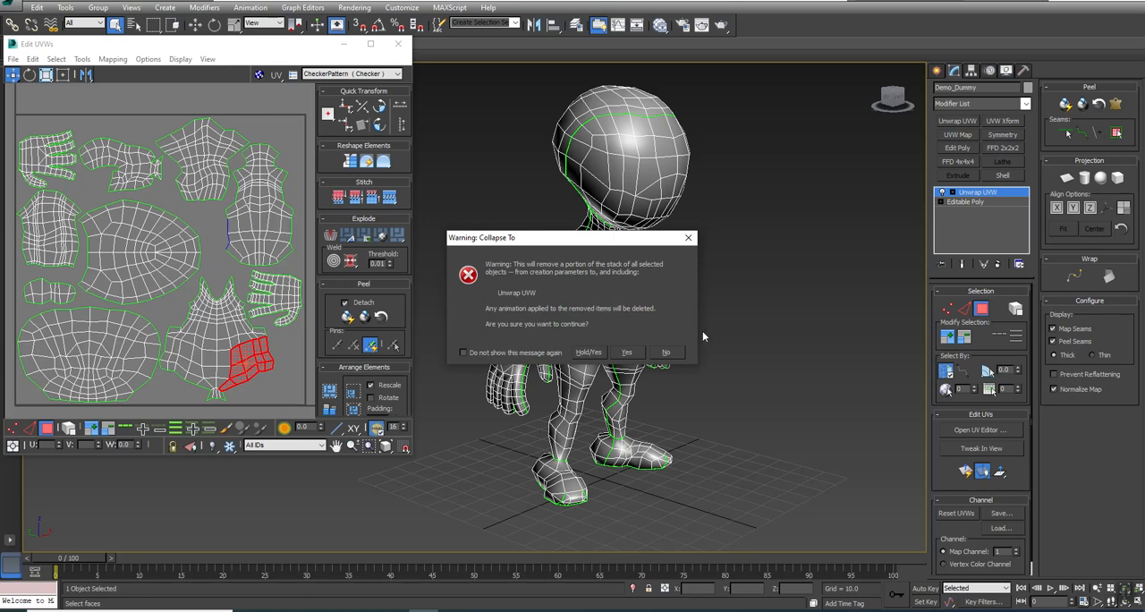
Step: Confirm the Collapse To warning so the unwrap is baked into the editable mesh
{"action": "left_click", "coordinate": [625, 350]}
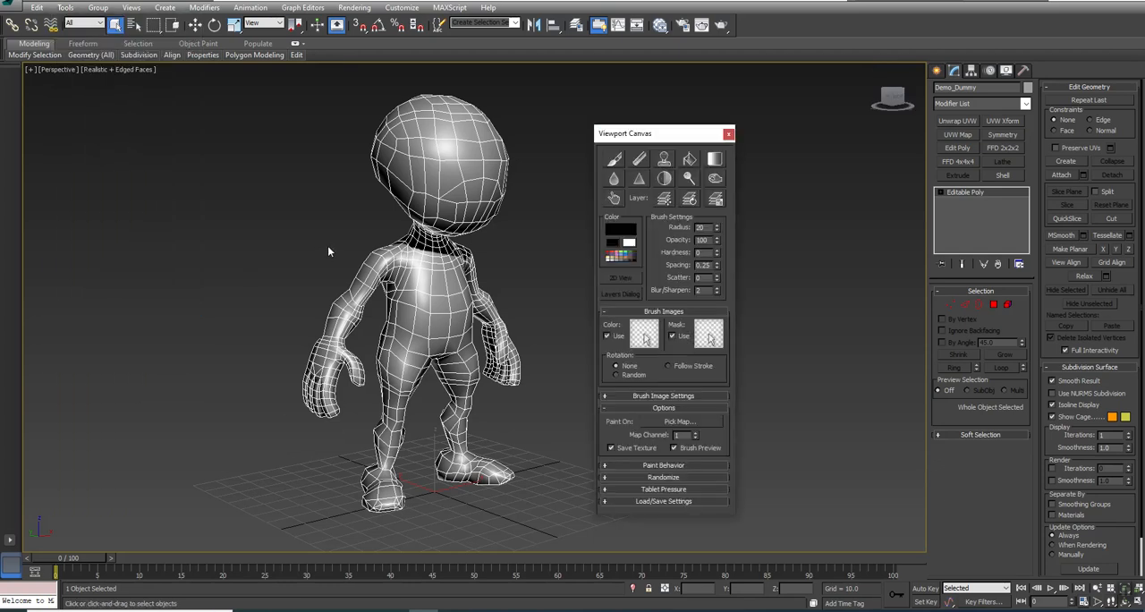
Step: Start a new Diffuse Color paint texture in Viewport Canvas with a preset size
{"action": "left_click", "coordinate": [681, 422]}
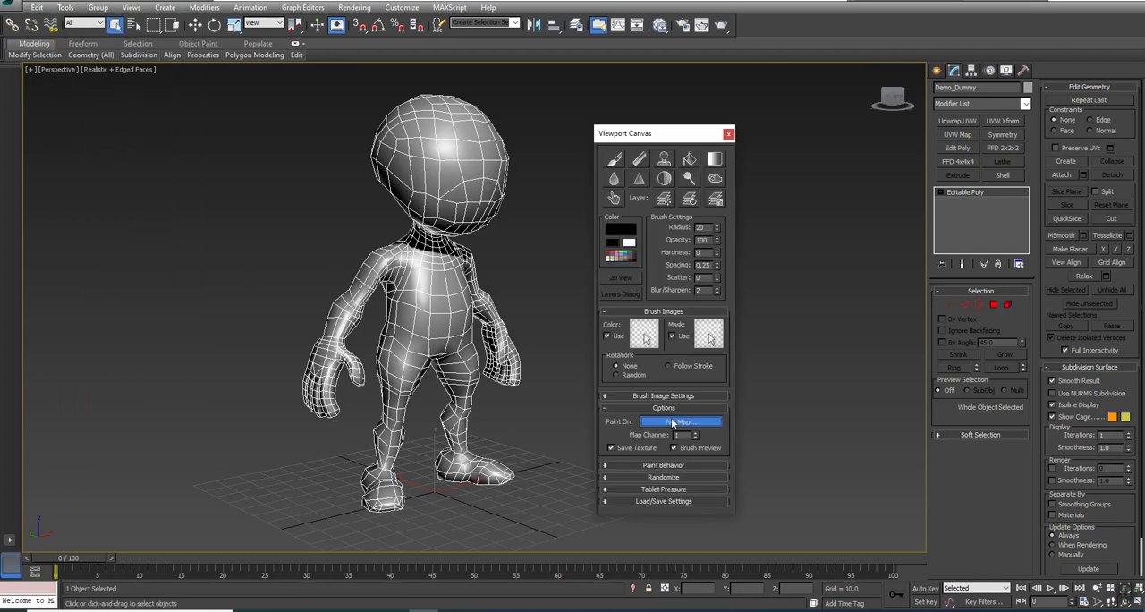
{"action": "left_click", "coordinate": [678, 422]}
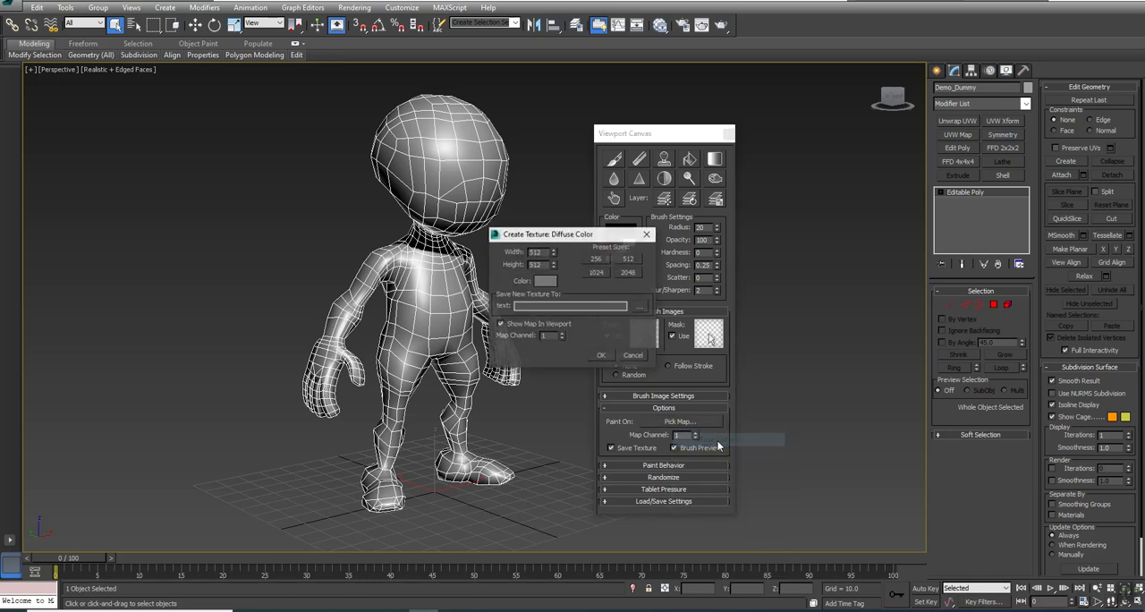
{"action": "left_click_drag", "start_coordinate": [548, 233], "coordinate": [808, 75]}
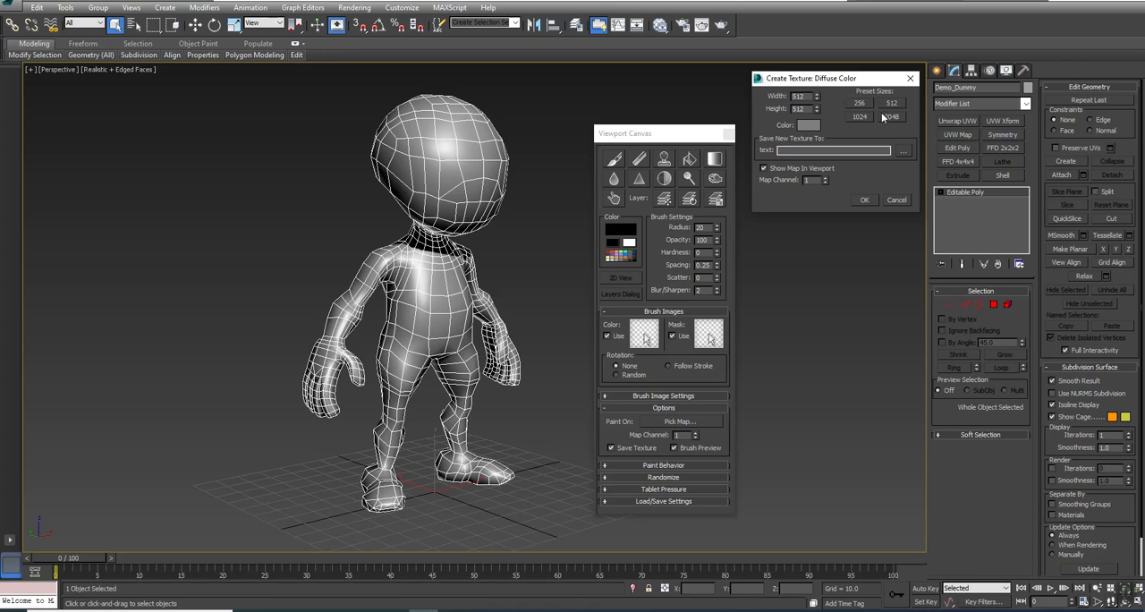
{"action": "left_click", "coordinate": [890, 116]}
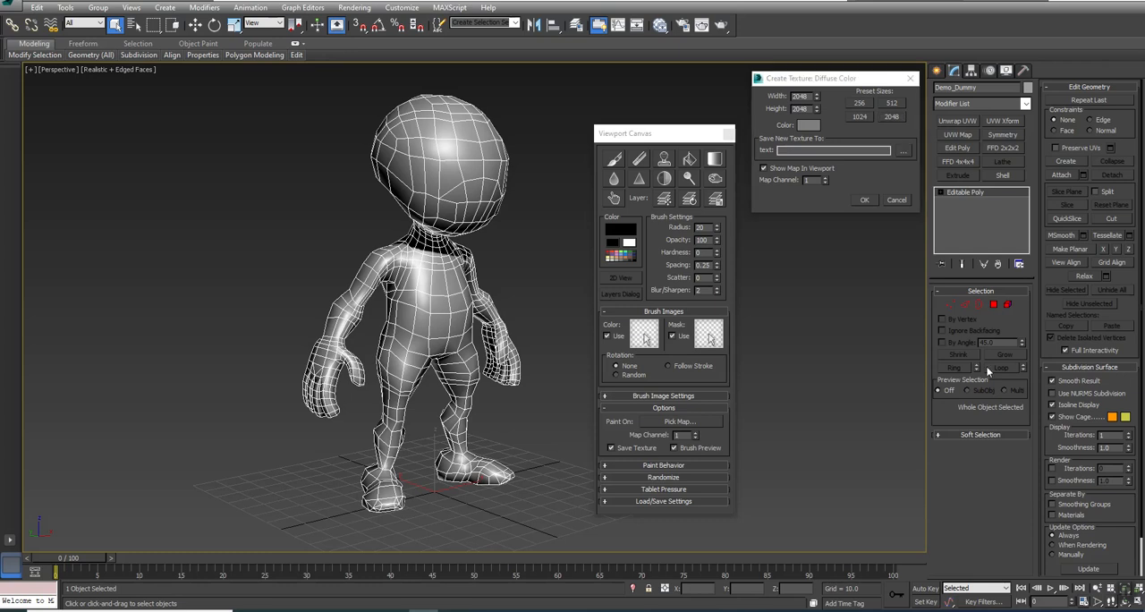
Step: Save the new diffuse texture to disk as a PNG named 'vc_p' and confirm its creation
{"action": "left_click", "coordinate": [903, 150]}
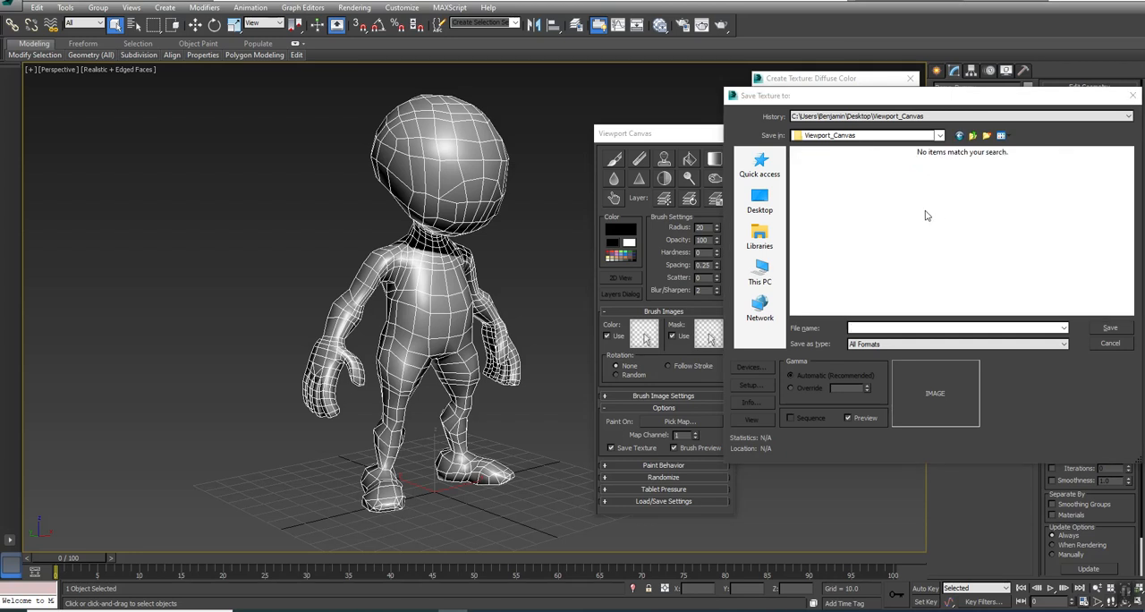
{"action": "mouse_move", "coordinate": [906, 220]}
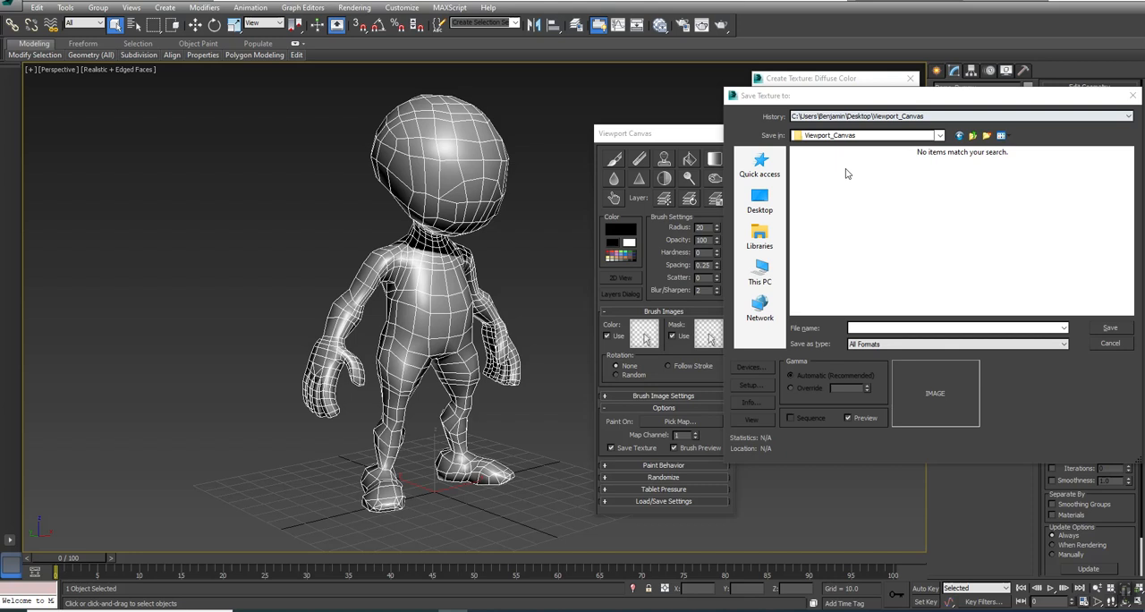
{"action": "left_click", "coordinate": [957, 327]}
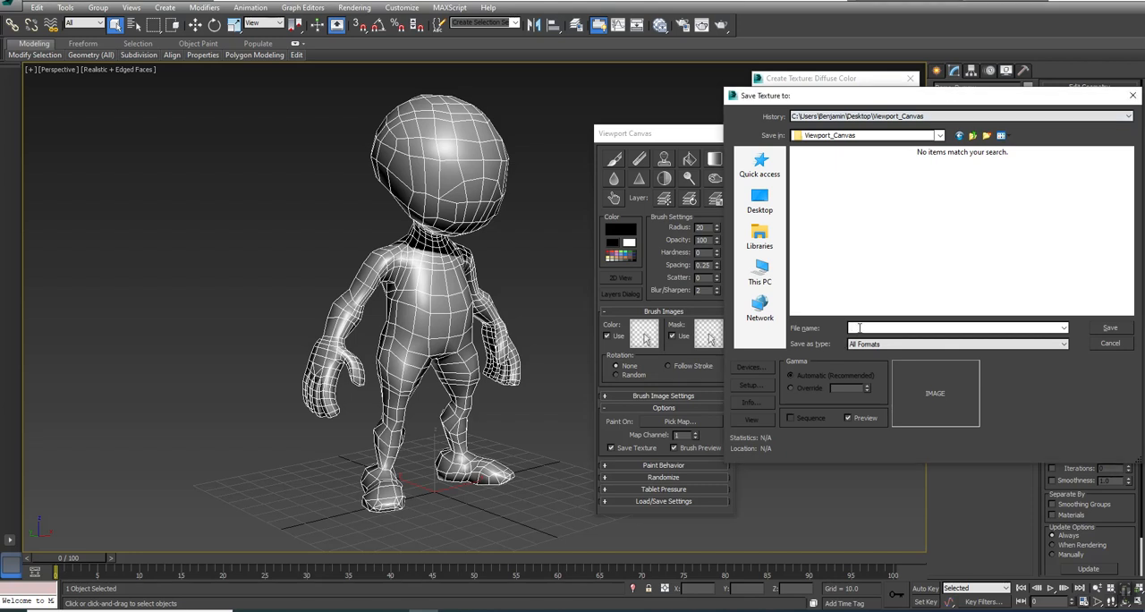
{"action": "type", "text": "vc_p"}
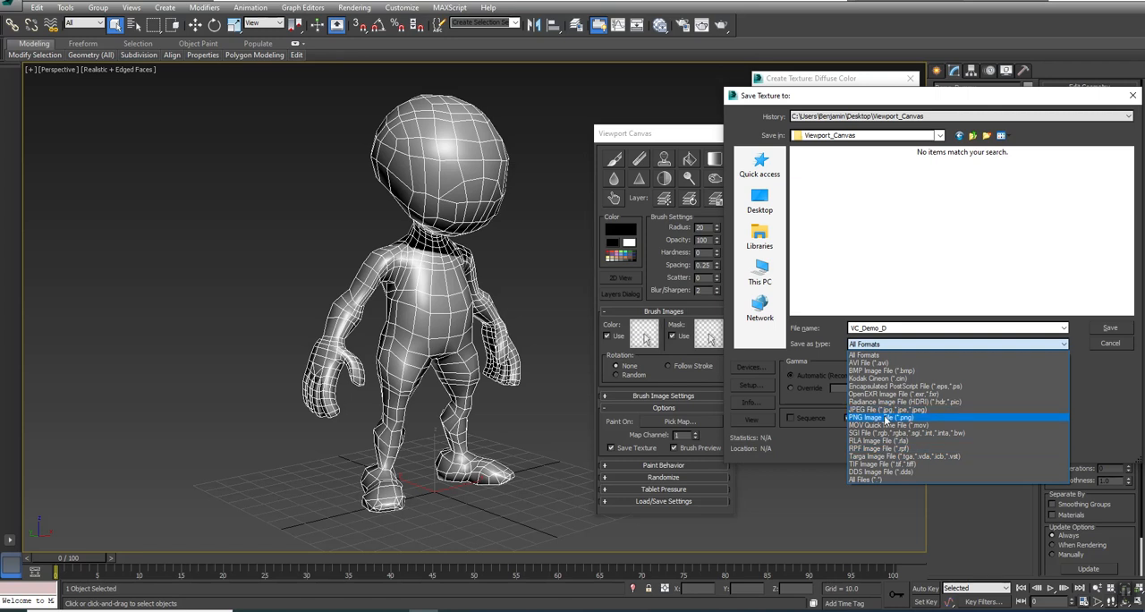
{"action": "left_click", "coordinate": [880, 415]}
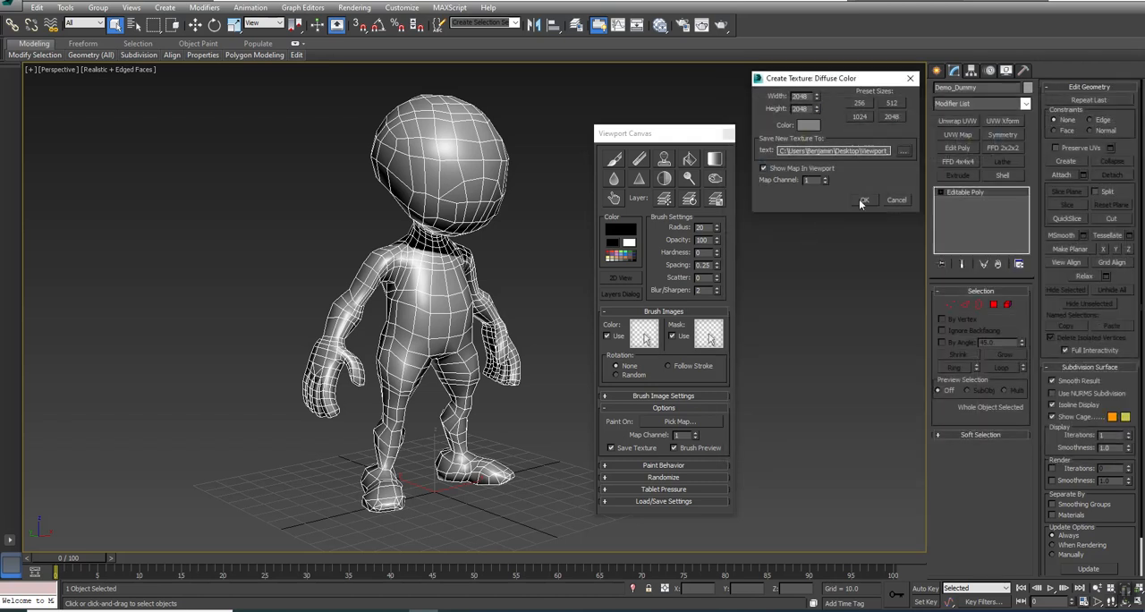
{"action": "left_click", "coordinate": [863, 199]}
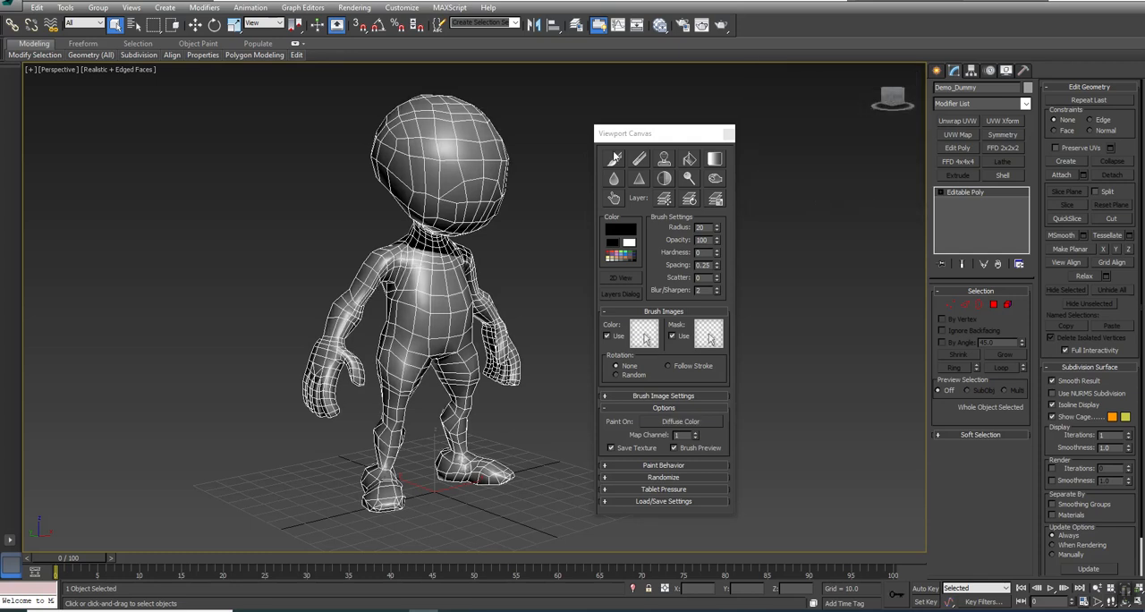
Step: Verify the new bitmap is wired to the material's Diffuse channel, then close the material editor
{"action": "left_click", "coordinate": [680, 422]}
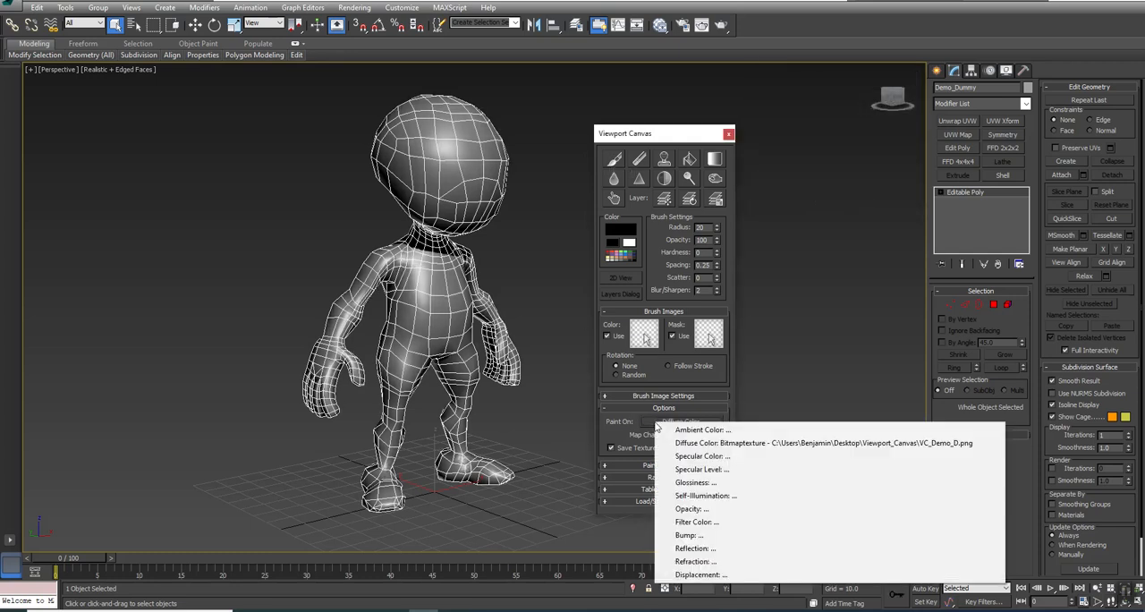
{"action": "mouse_move", "coordinate": [855, 110]}
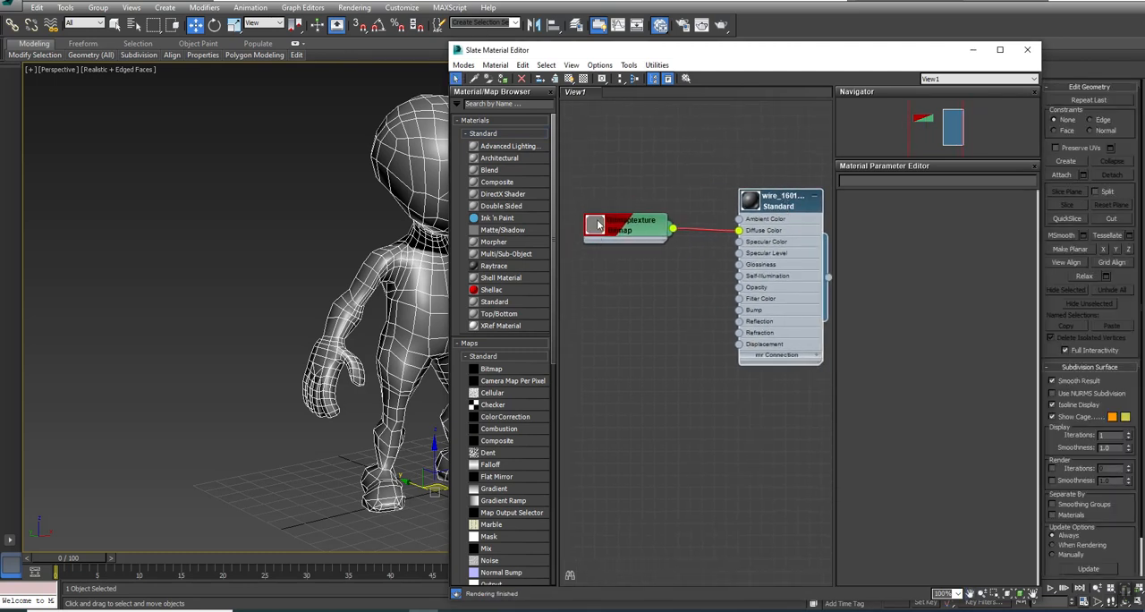
{"action": "left_click", "coordinate": [619, 223]}
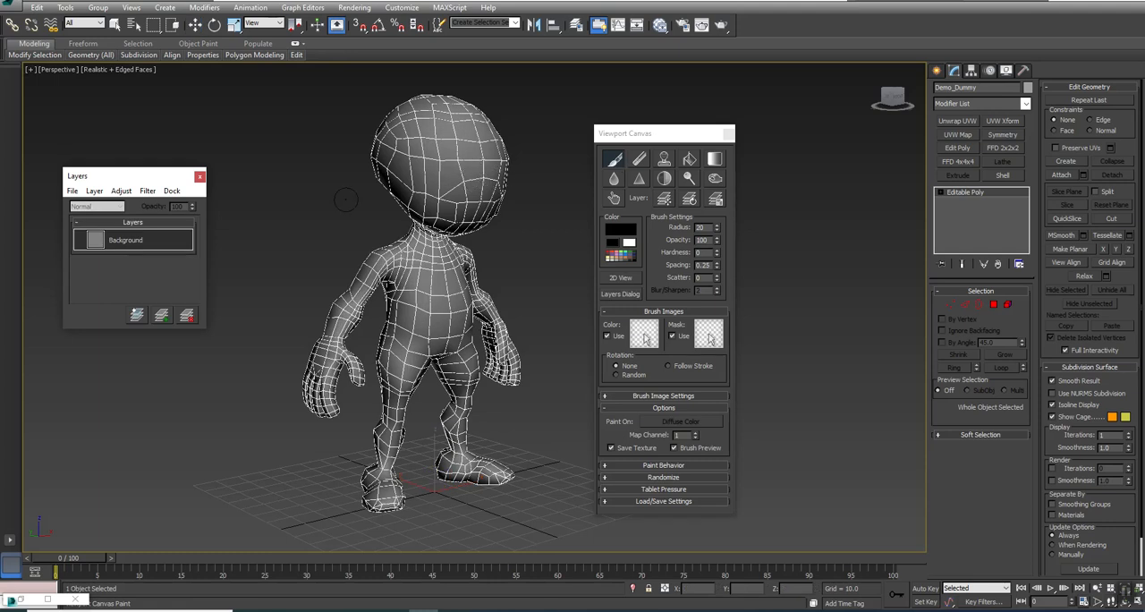
Step: Display the character as flat Consistent Colors without edged faces and add a new paint layer above Background
{"action": "left_click", "coordinate": [90, 54]}
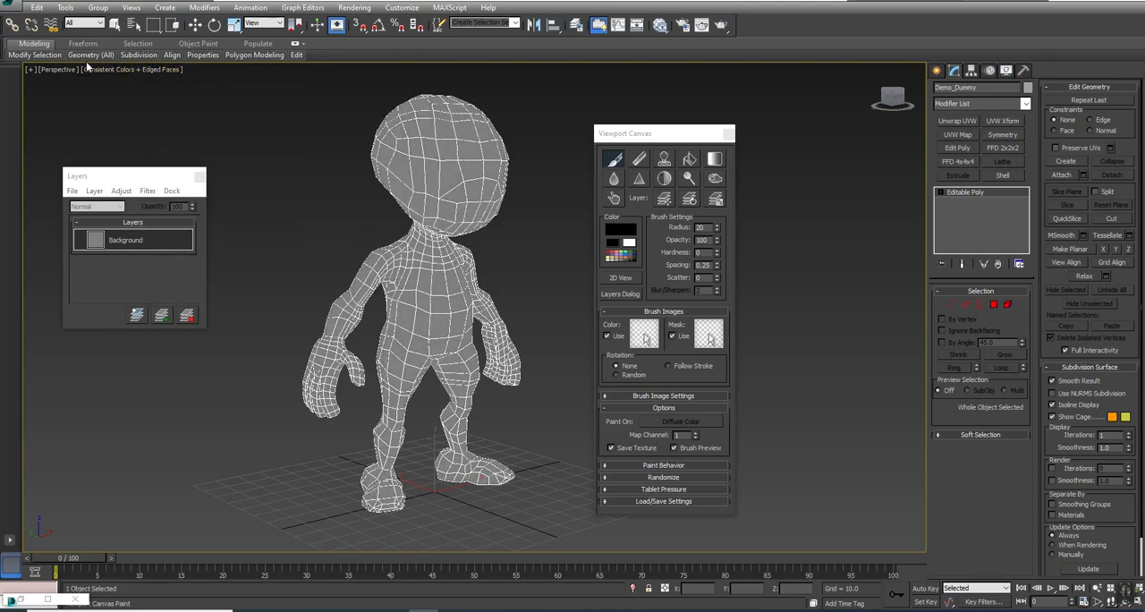
{"action": "left_click", "coordinate": [117, 69]}
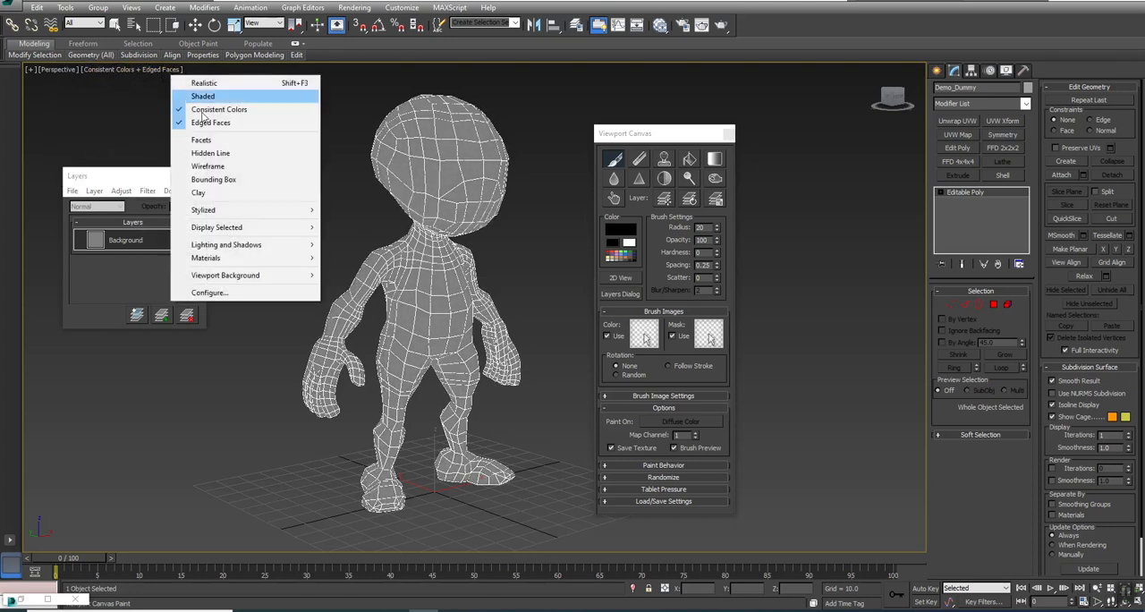
{"action": "left_click", "coordinate": [211, 122]}
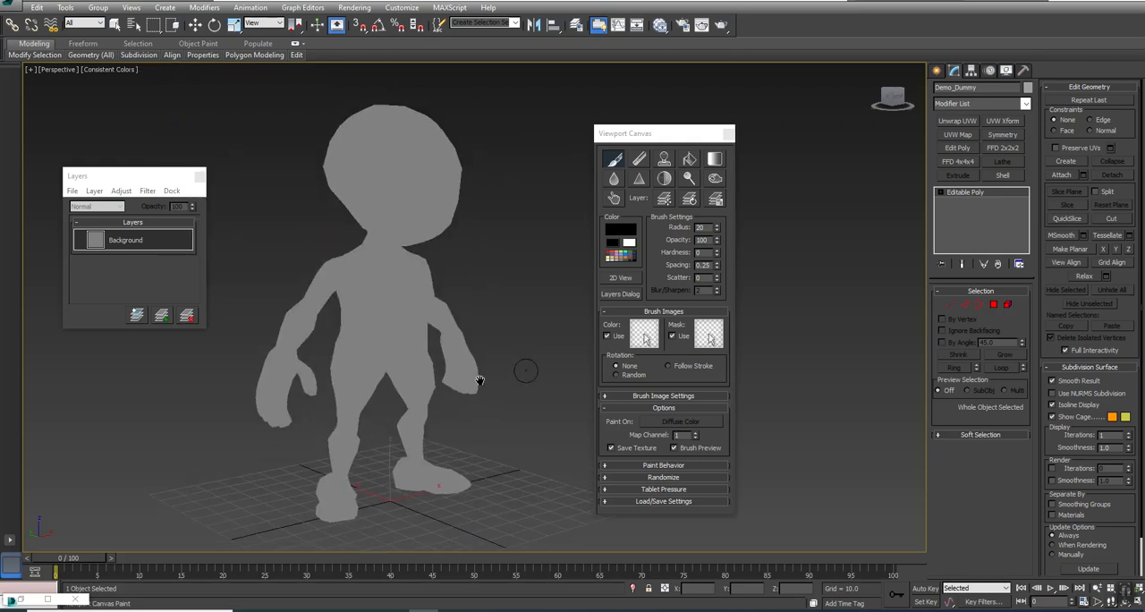
{"action": "left_click", "coordinate": [524, 370]}
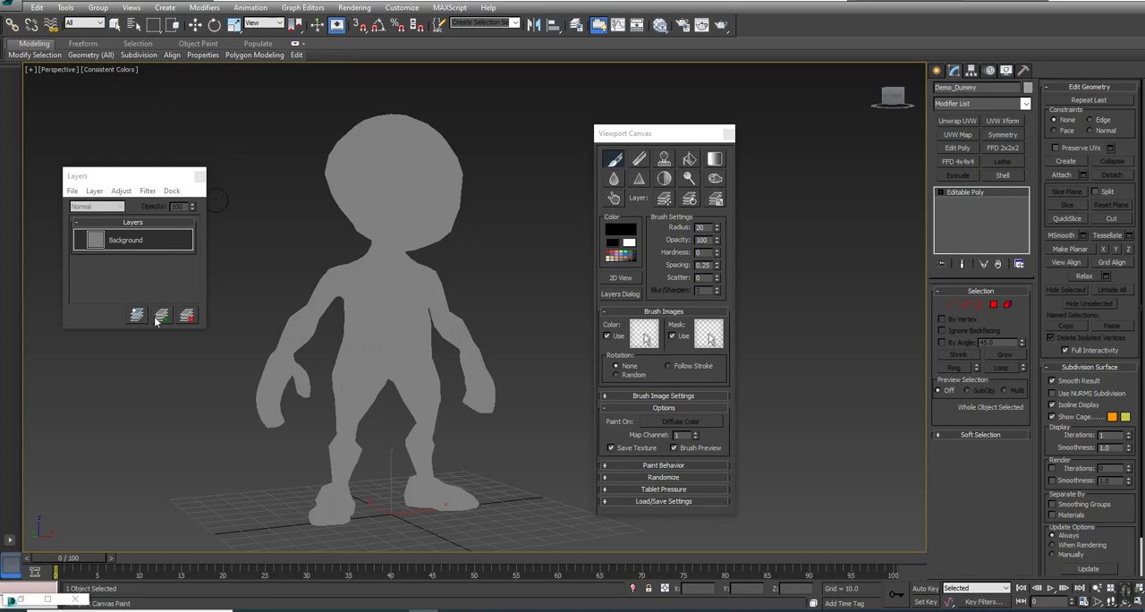
{"action": "left_click", "coordinate": [136, 315]}
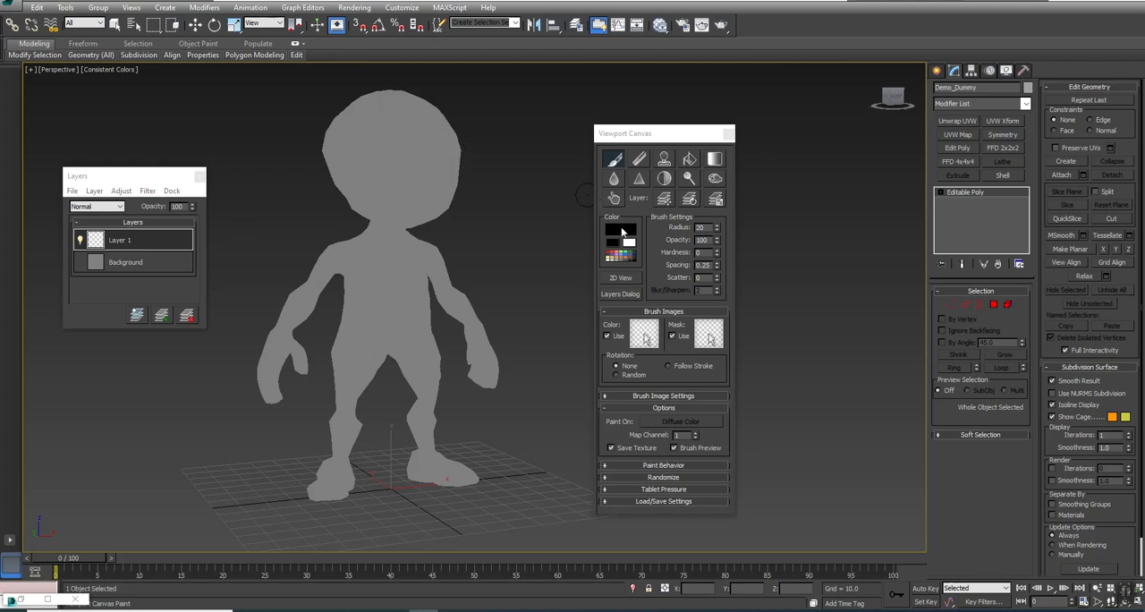
Step: Paint black question-mark strokes and soft dark spots on the body and on the flat 2D texture view
{"action": "left_click", "coordinate": [622, 240]}
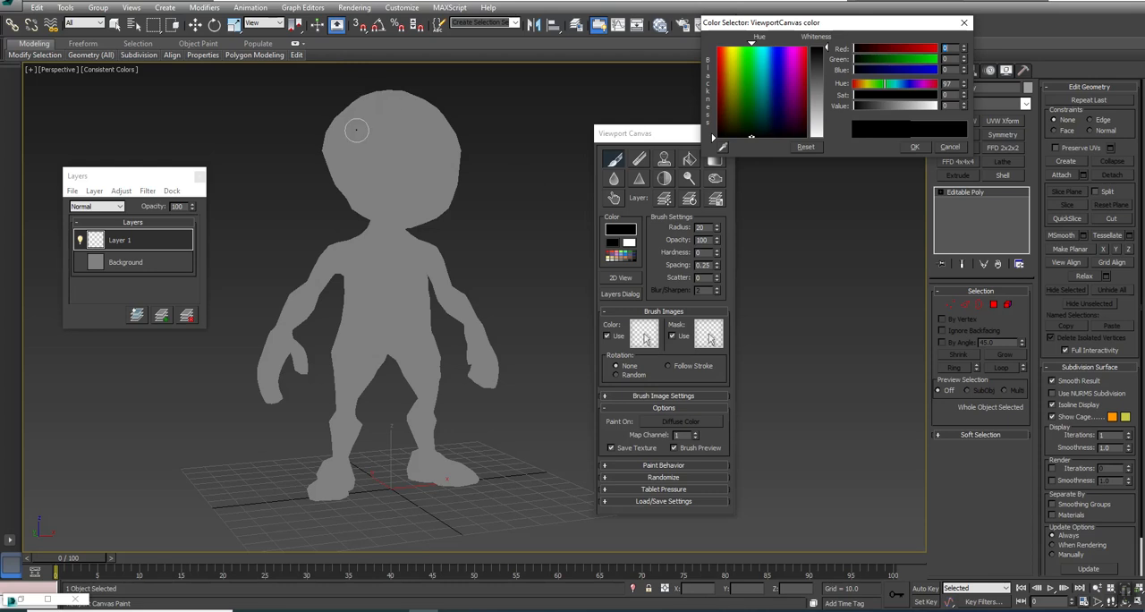
{"action": "mouse_move", "coordinate": [443, 258]}
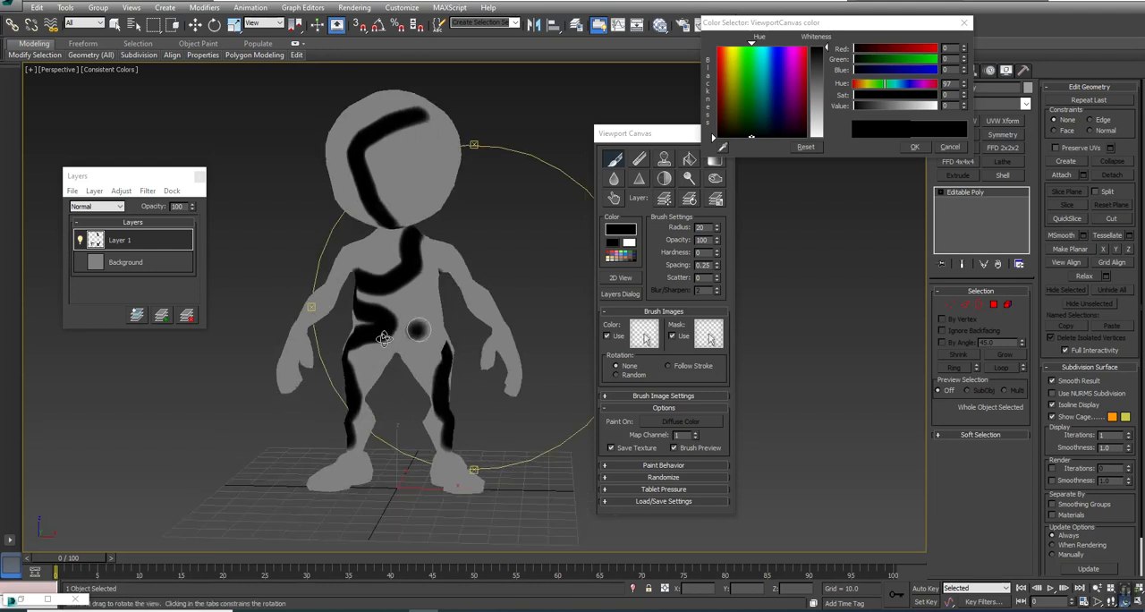
{"action": "left_click_drag", "start_coordinate": [383, 338], "coordinate": [338, 295]}
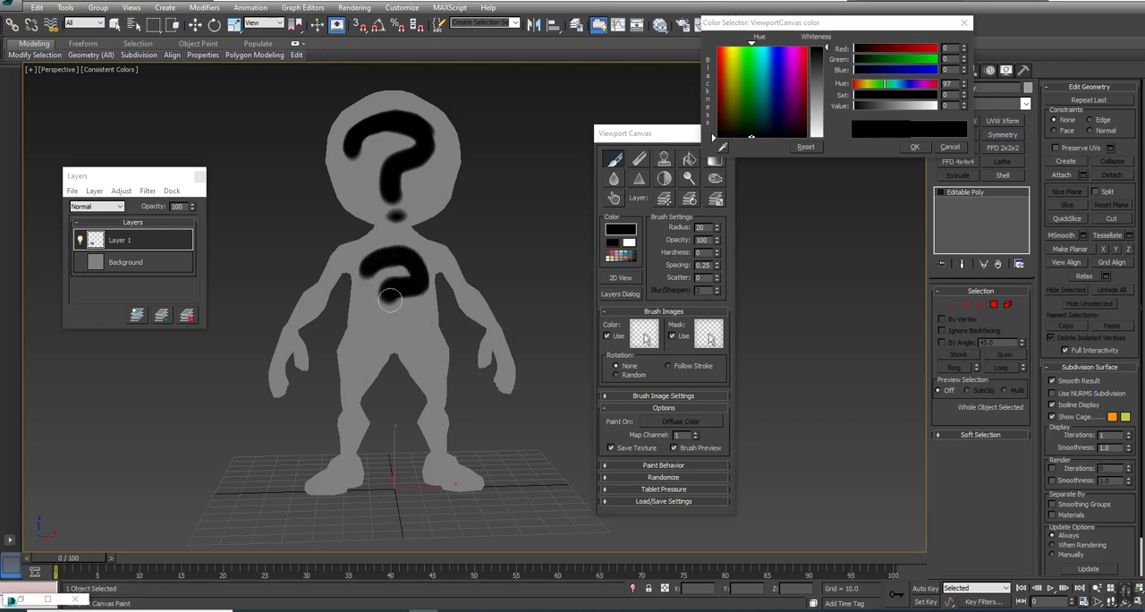
{"action": "left_click", "coordinate": [390, 330]}
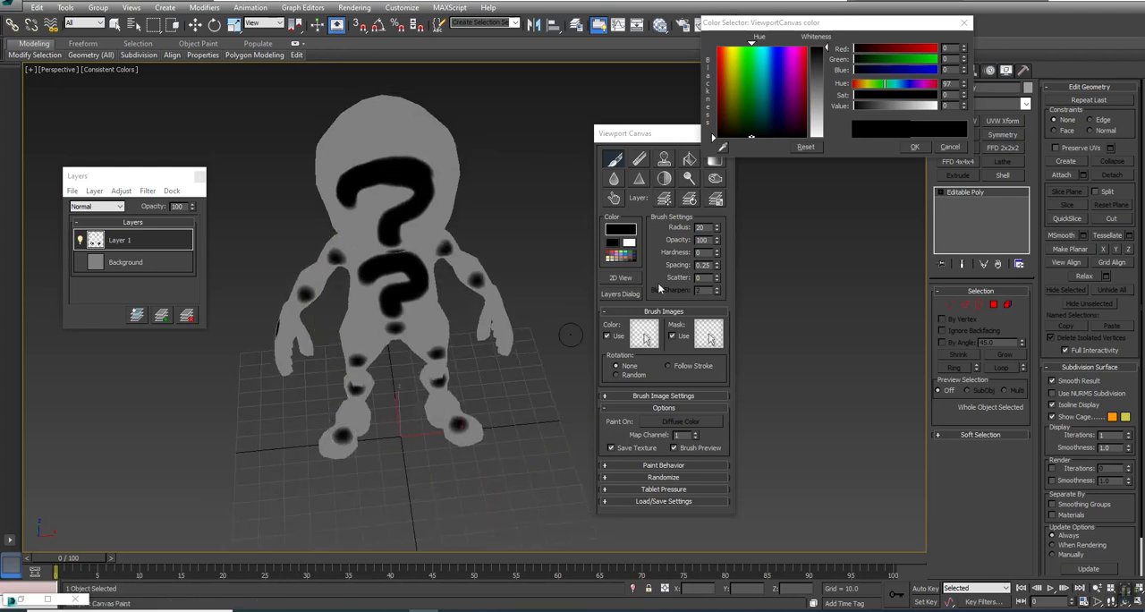
{"action": "left_click", "coordinate": [618, 277]}
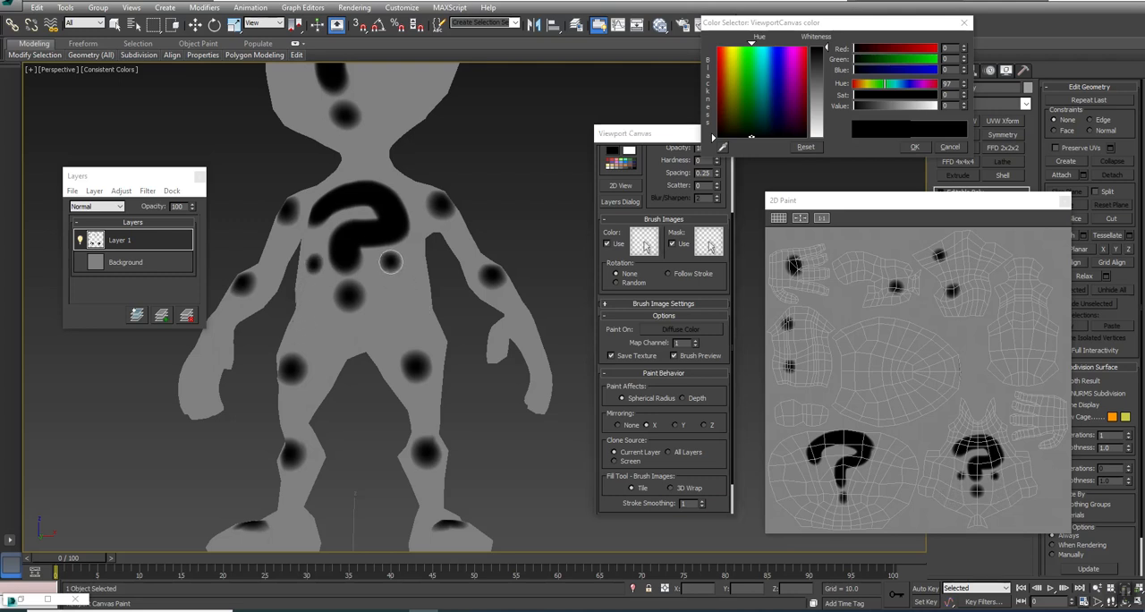
{"action": "left_click_drag", "start_coordinate": [390, 261], "coordinate": [419, 344]}
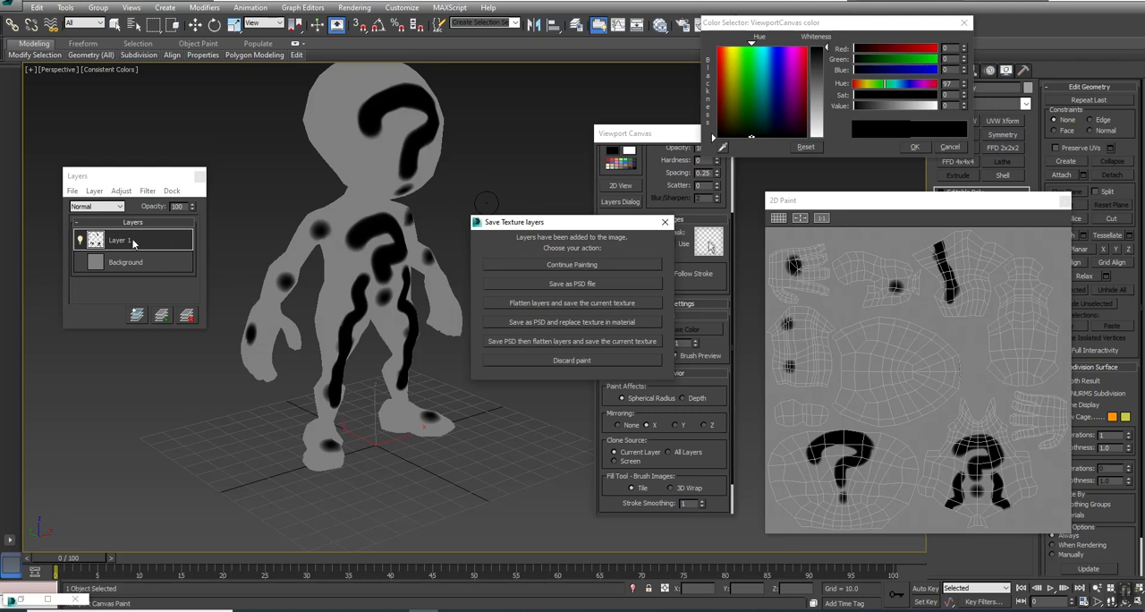
{"action": "mouse_move", "coordinate": [138, 240]}
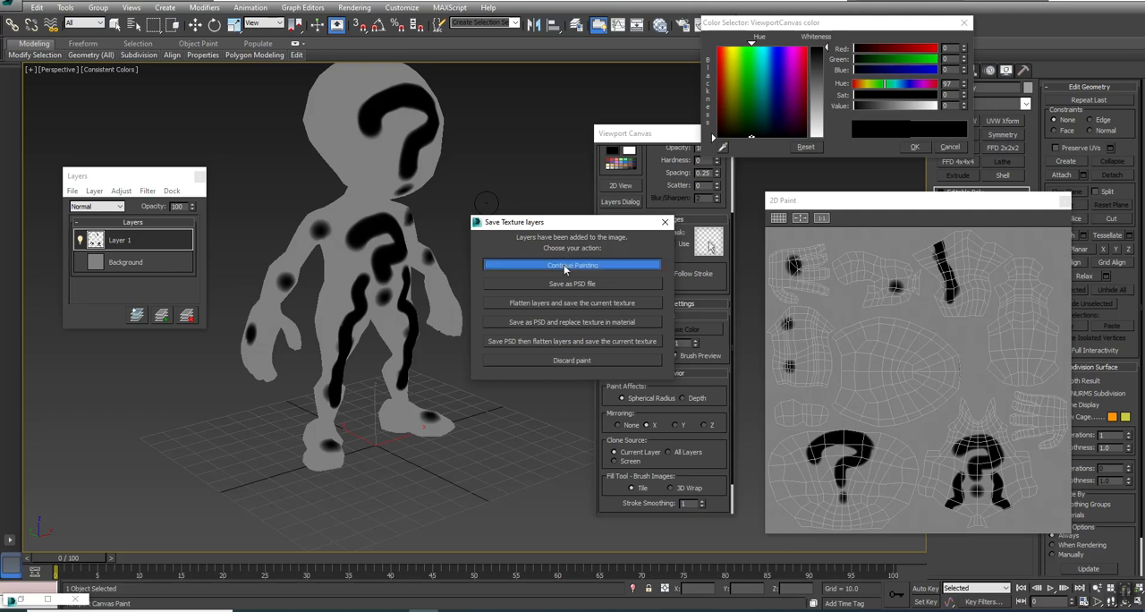
Step: Continue painting instead of saving and add another black stroke on the head
{"action": "left_click", "coordinate": [570, 265]}
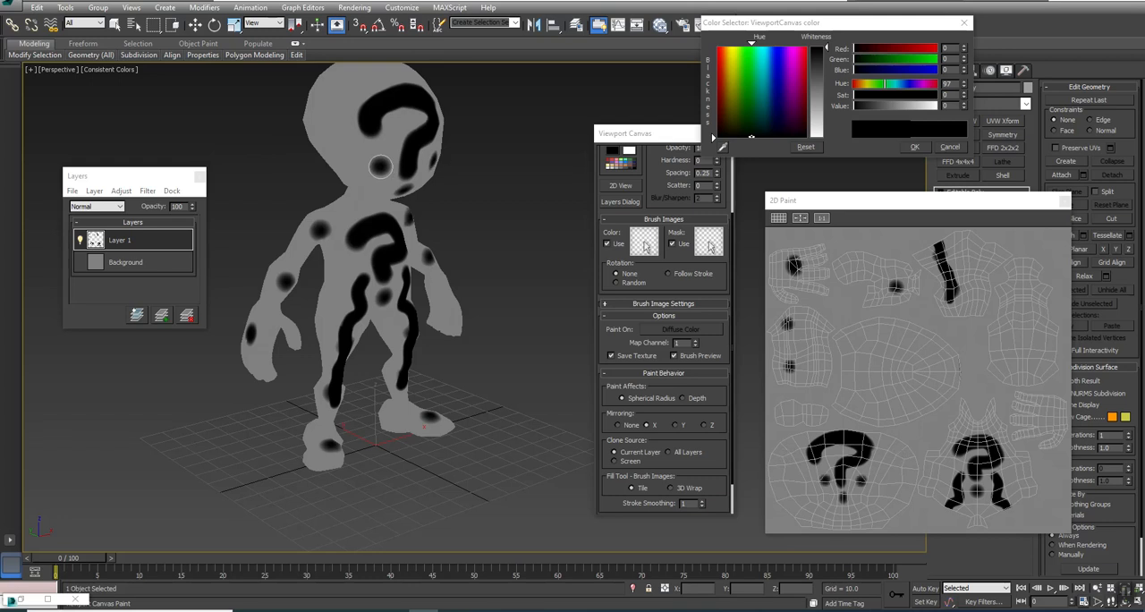
{"action": "left_click_drag", "start_coordinate": [379, 167], "coordinate": [365, 166]}
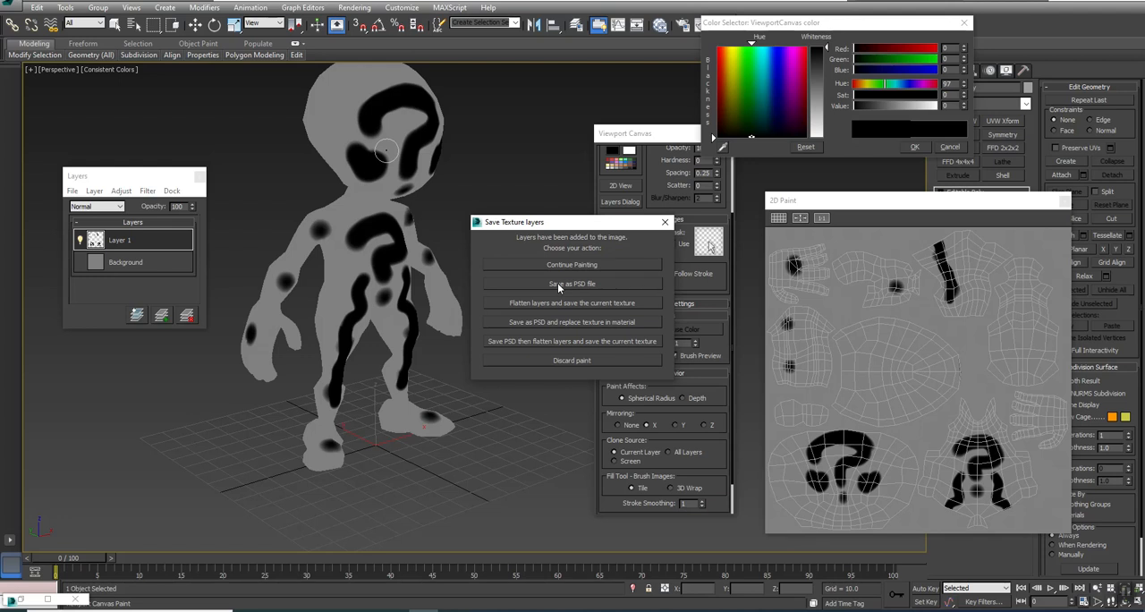
{"action": "mouse_move", "coordinate": [555, 286]}
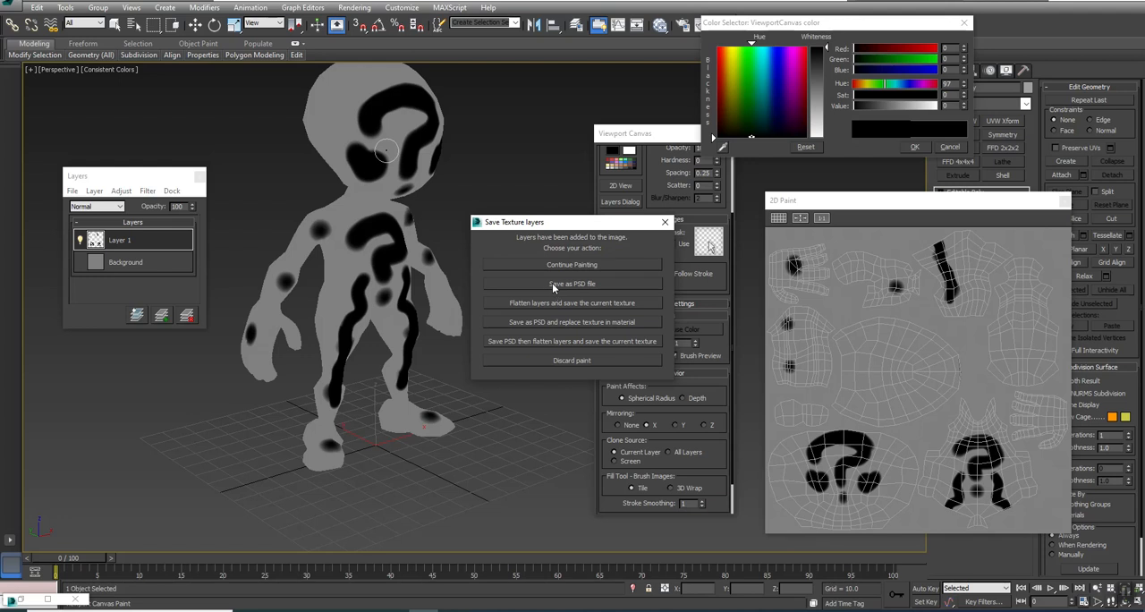
{"action": "mouse_move", "coordinate": [540, 311]}
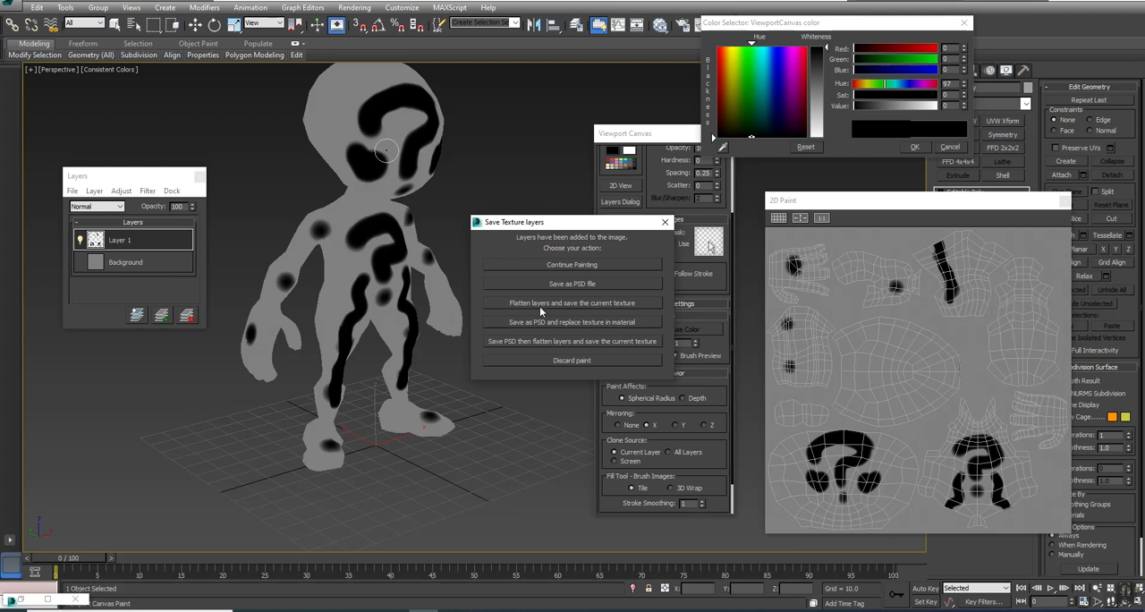
{"action": "mouse_move", "coordinate": [529, 322]}
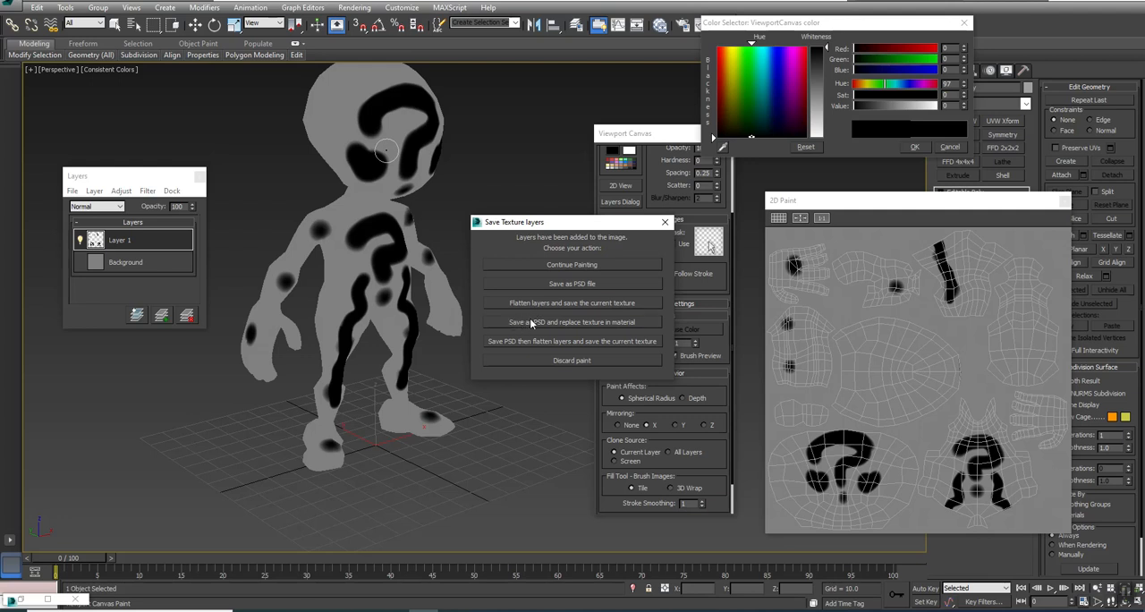
{"action": "mouse_move", "coordinate": [585, 322]}
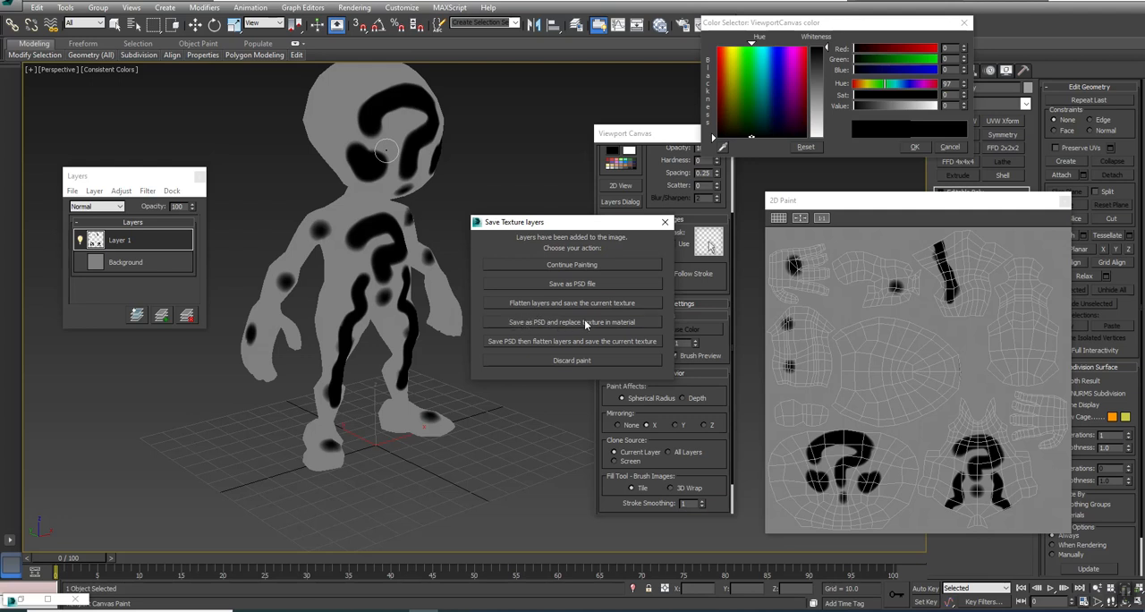
{"action": "mouse_move", "coordinate": [599, 325]}
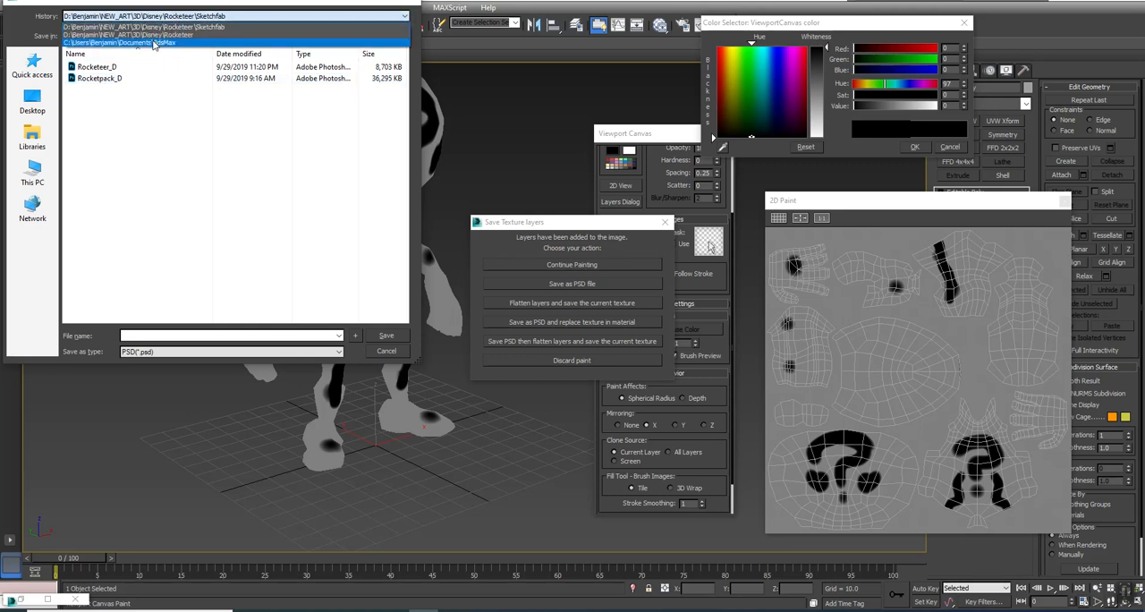
Step: Save the painted layers as VC_Demo_D in Desktop > Viewport_Canvas, replacing the material texture
{"action": "left_click", "coordinate": [32, 100]}
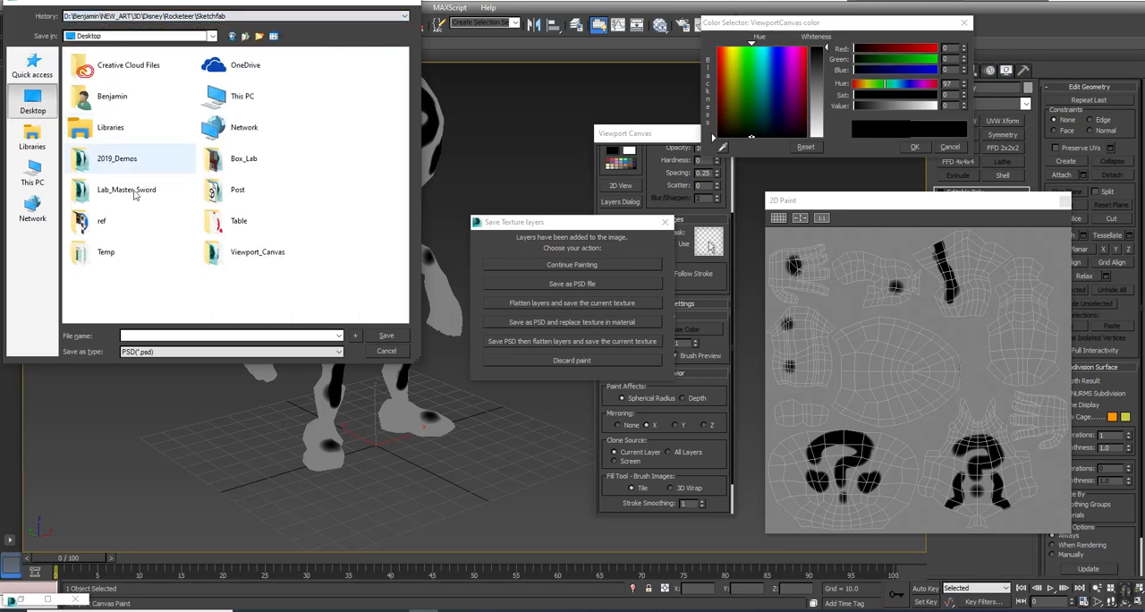
{"action": "double_click", "coordinate": [258, 250]}
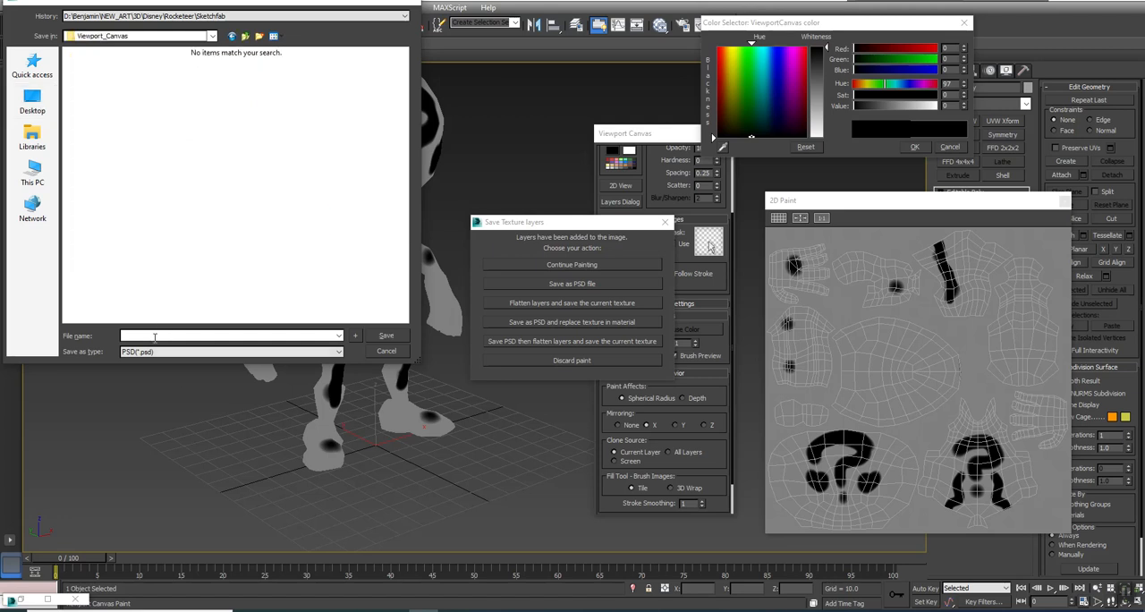
{"action": "type", "text": "VC_Demo_D.png"}
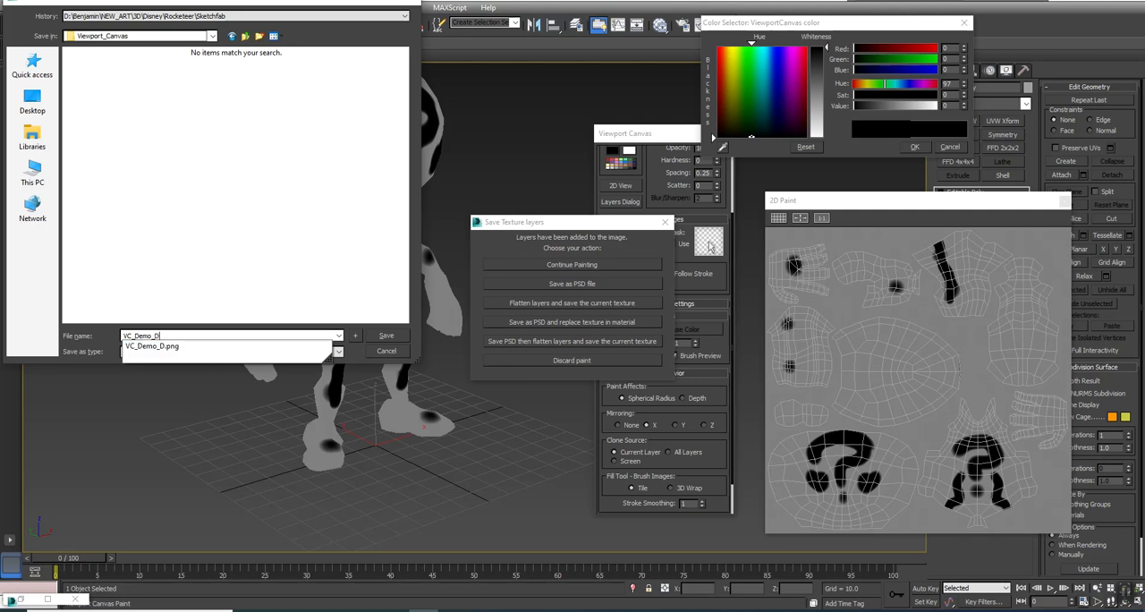
{"action": "left_click", "coordinate": [229, 350]}
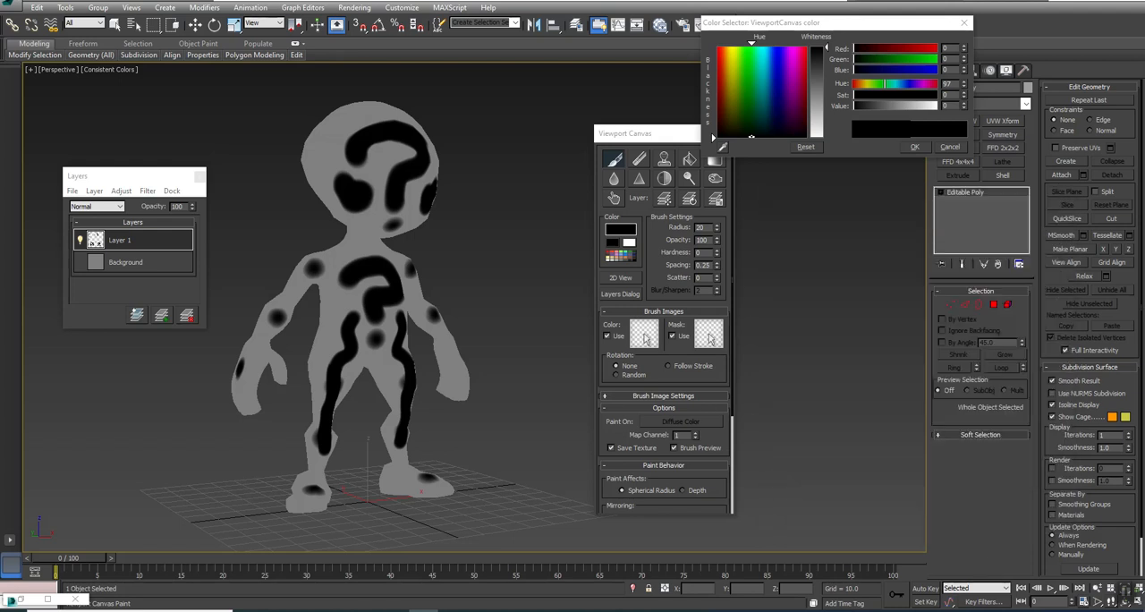
{"action": "mouse_move", "coordinate": [665, 368]}
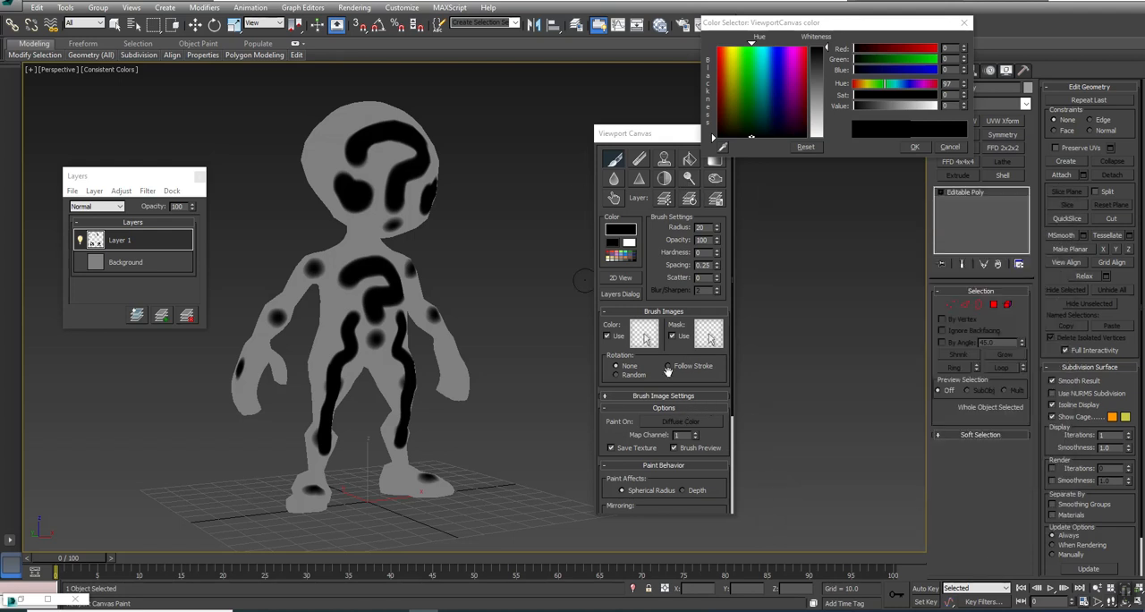
Step: Add a third paint layer, pick a blue brush colour and set the layer's blend mode
{"action": "left_click", "coordinate": [136, 315]}
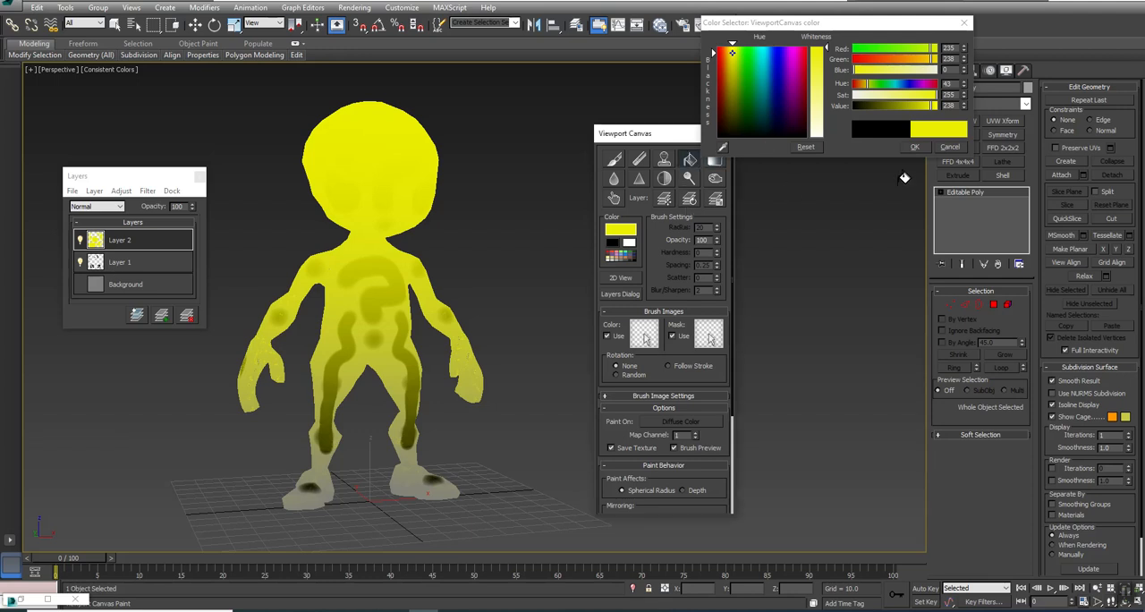
{"action": "left_click", "coordinate": [755, 74]}
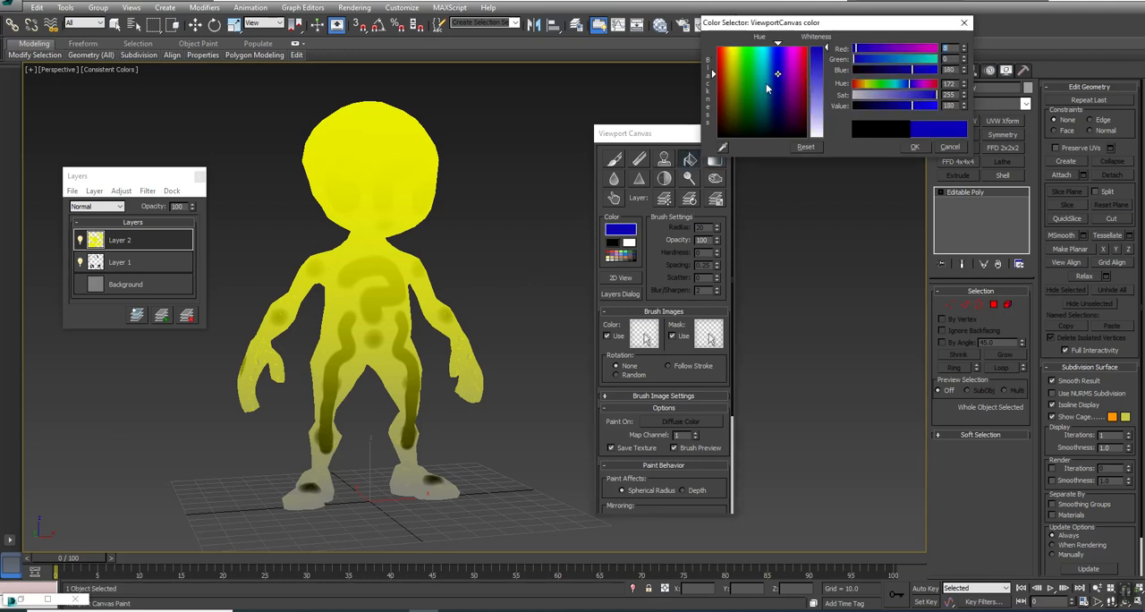
{"action": "left_click", "coordinate": [758, 83]}
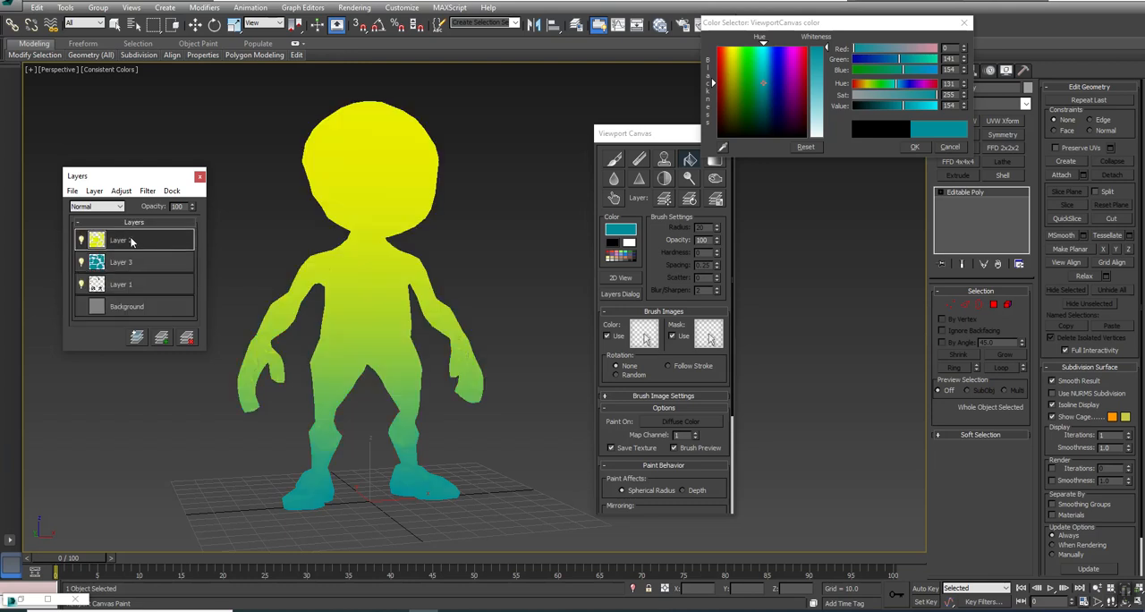
{"action": "left_click", "coordinate": [93, 206]}
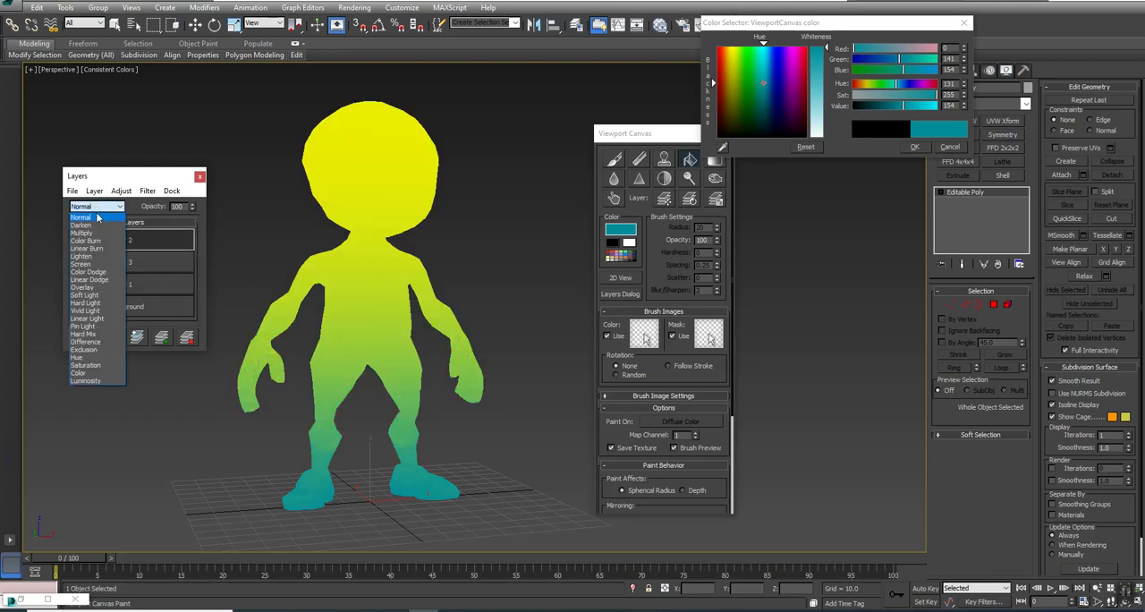
{"action": "left_click", "coordinate": [76, 295]}
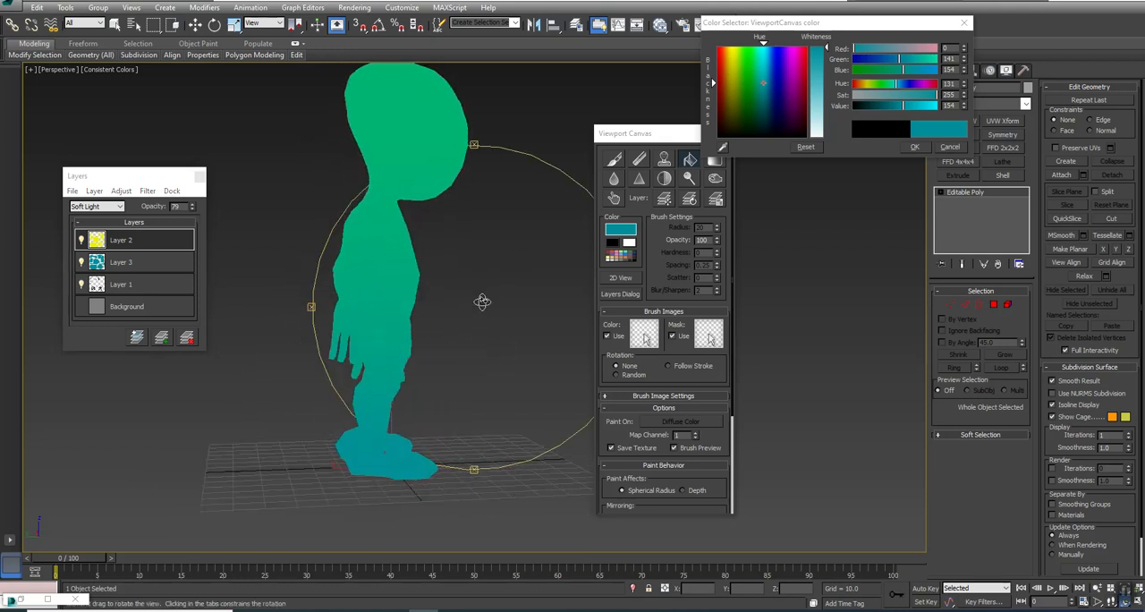
Step: Face the alien head-on and brush soft red patches over both eye sockets
{"action": "left_click_drag", "start_coordinate": [483, 300], "coordinate": [486, 267]}
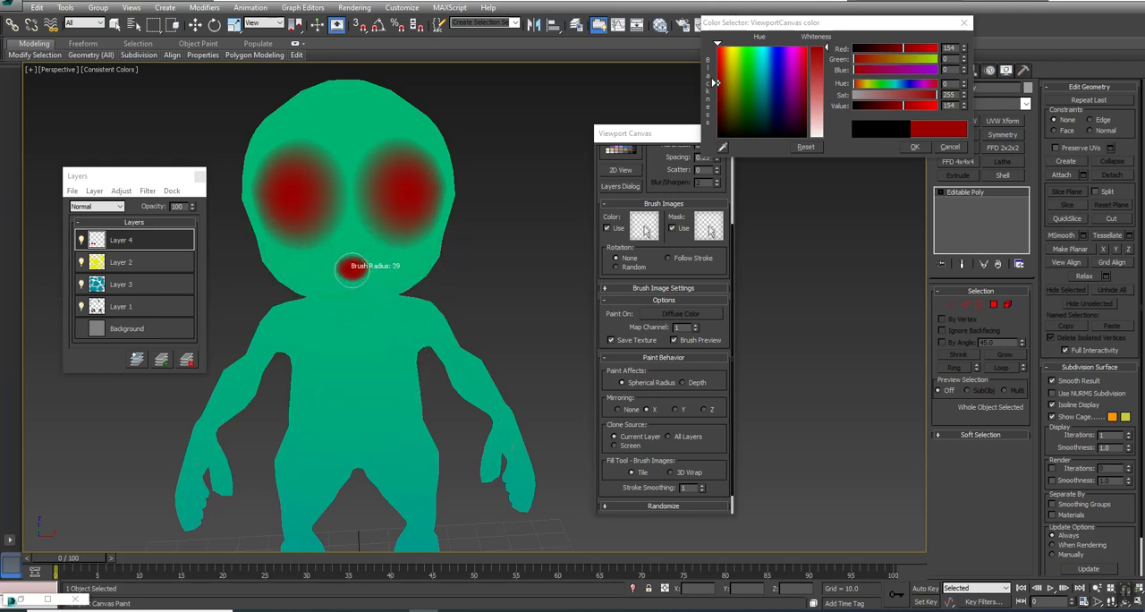
{"action": "left_click", "coordinate": [354, 244]}
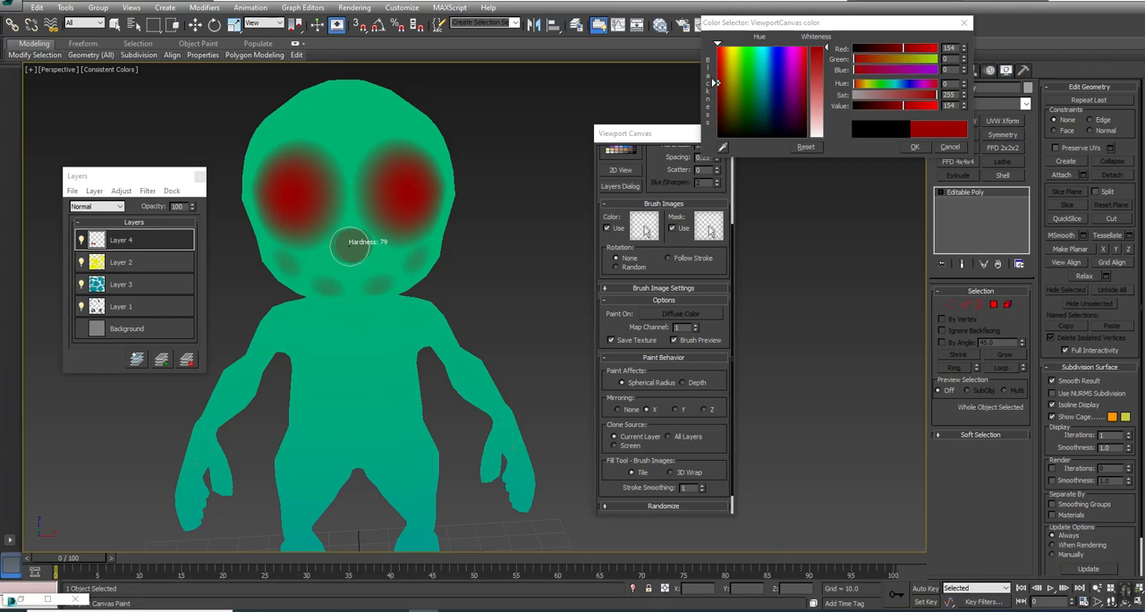
{"action": "mouse_move", "coordinate": [343, 248]}
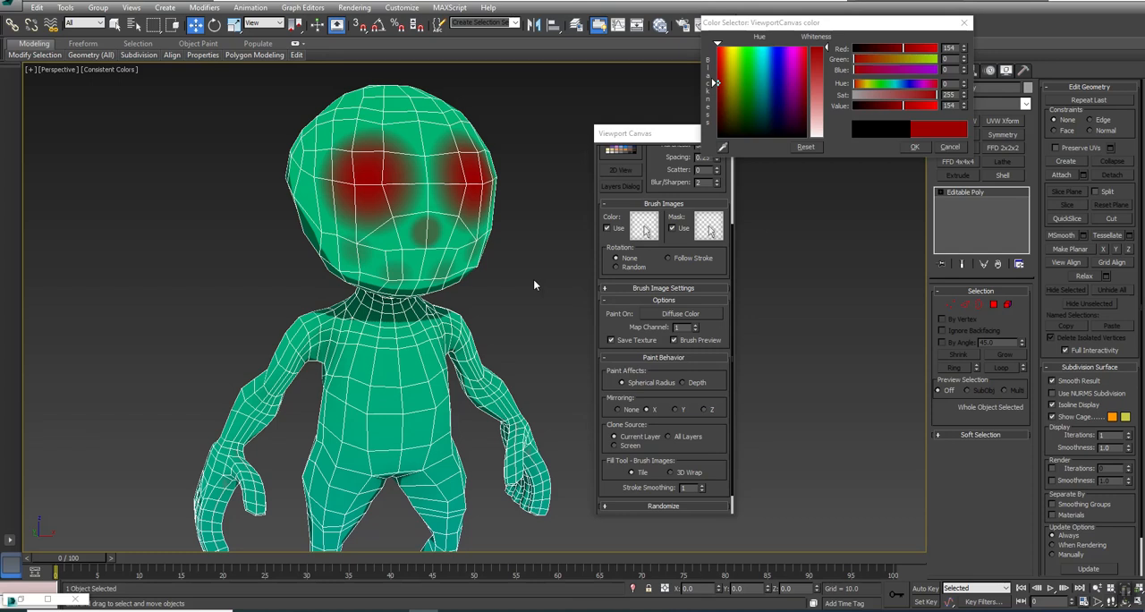
{"action": "mouse_move", "coordinate": [540, 250]}
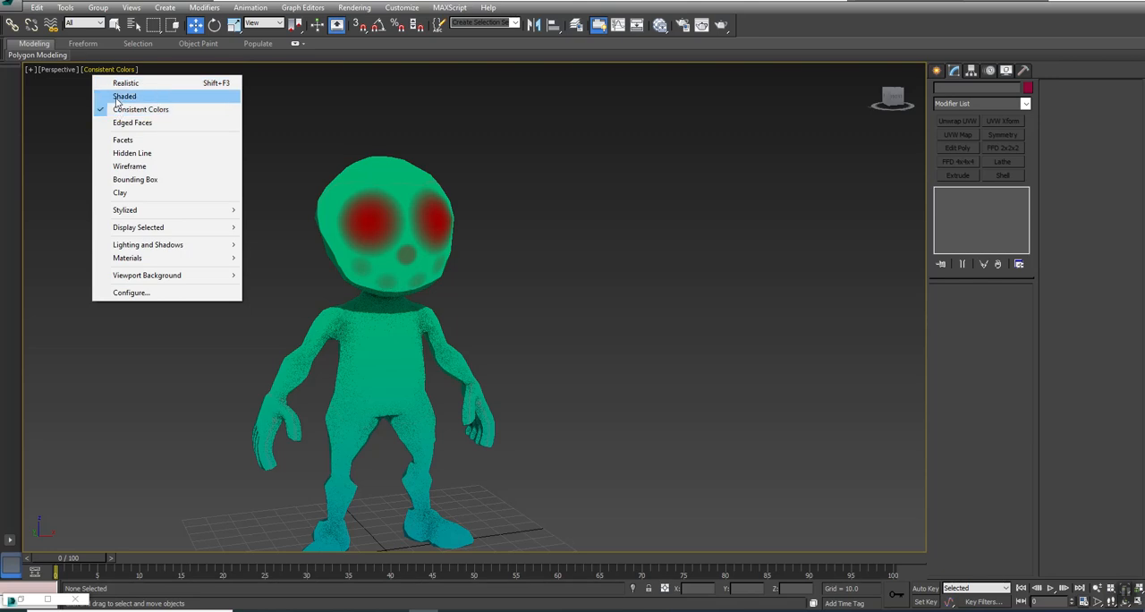
Step: Switch the viewport to Shaded display and orbit around the alien to check the paint
{"action": "left_click", "coordinate": [131, 95]}
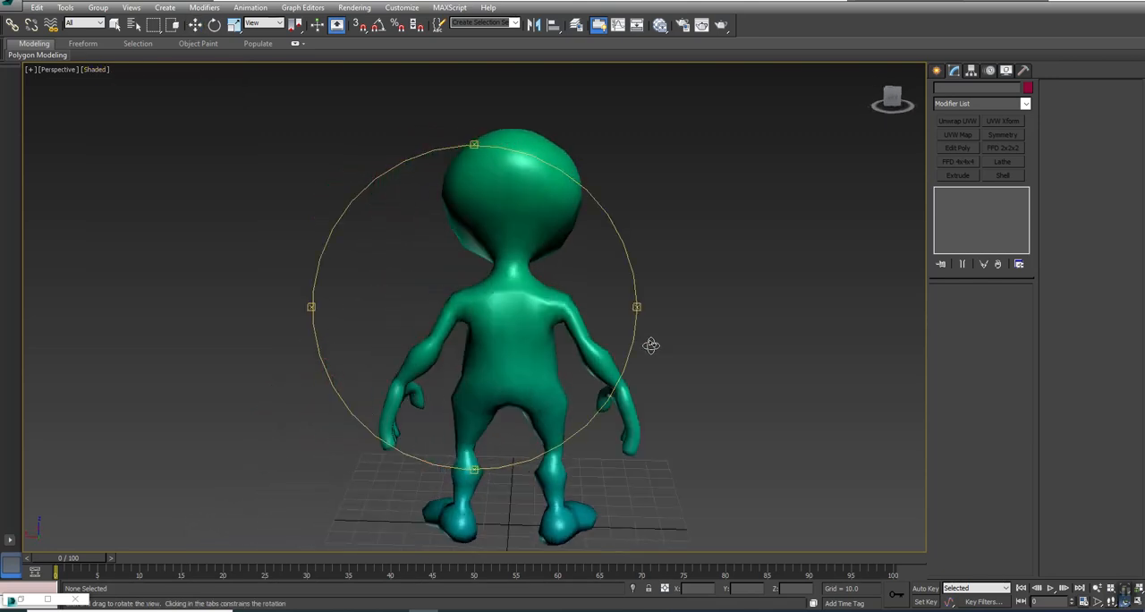
{"action": "left_click_drag", "start_coordinate": [651, 347], "coordinate": [501, 358]}
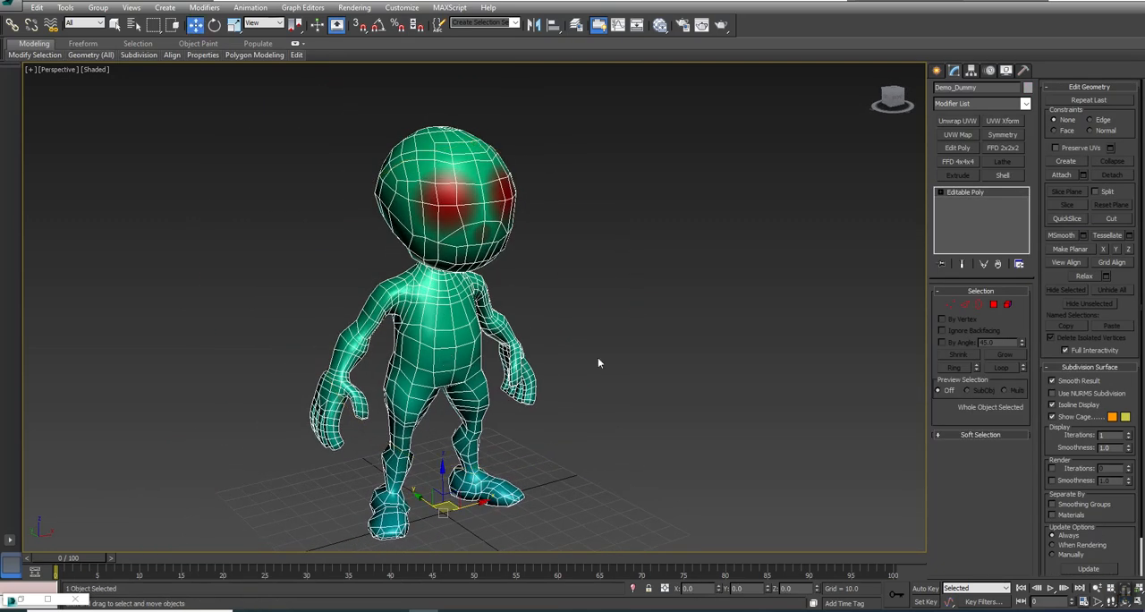
{"action": "mouse_move", "coordinate": [608, 365]}
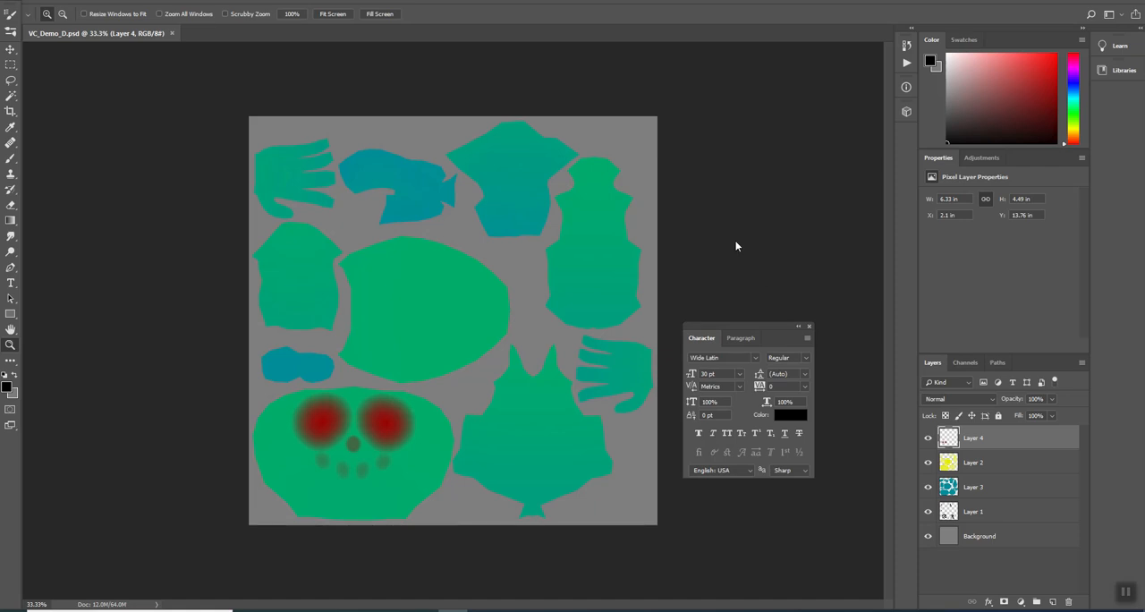
{"action": "mouse_move", "coordinate": [343, 357]}
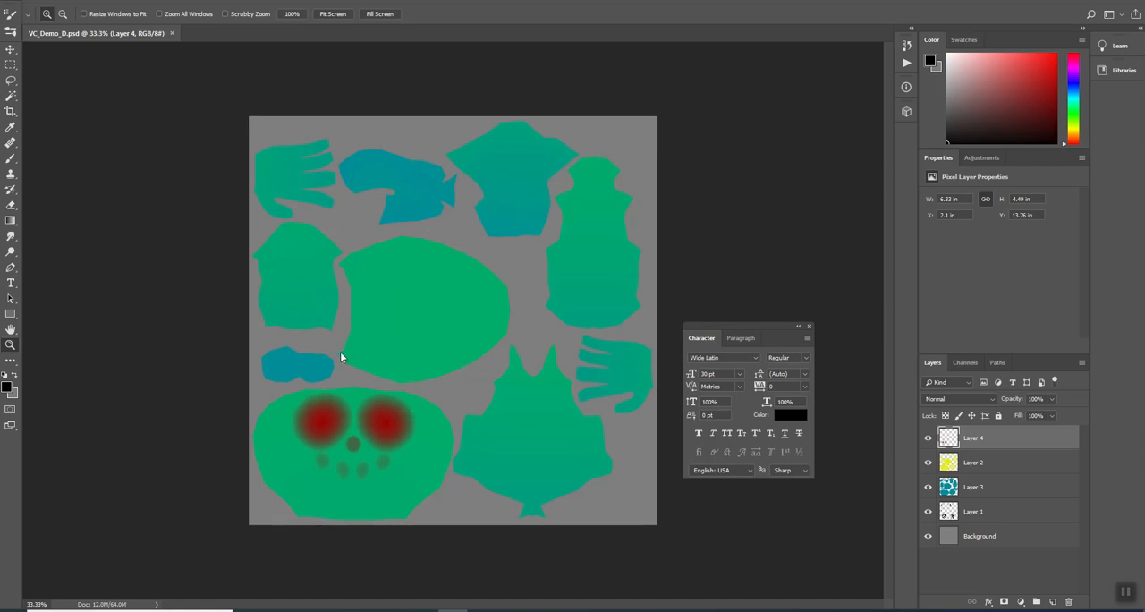
{"action": "mouse_move", "coordinate": [171, 100]}
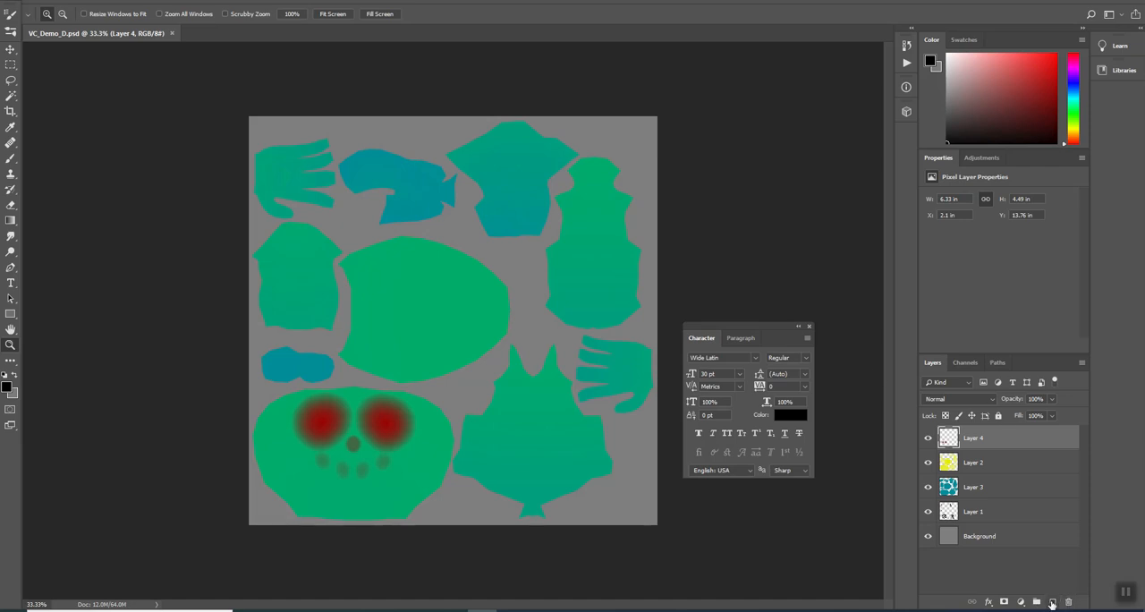
Step: On a new layer, draw a black question mark on the torso island with the Brush tool
{"action": "left_click", "coordinate": [1051, 597]}
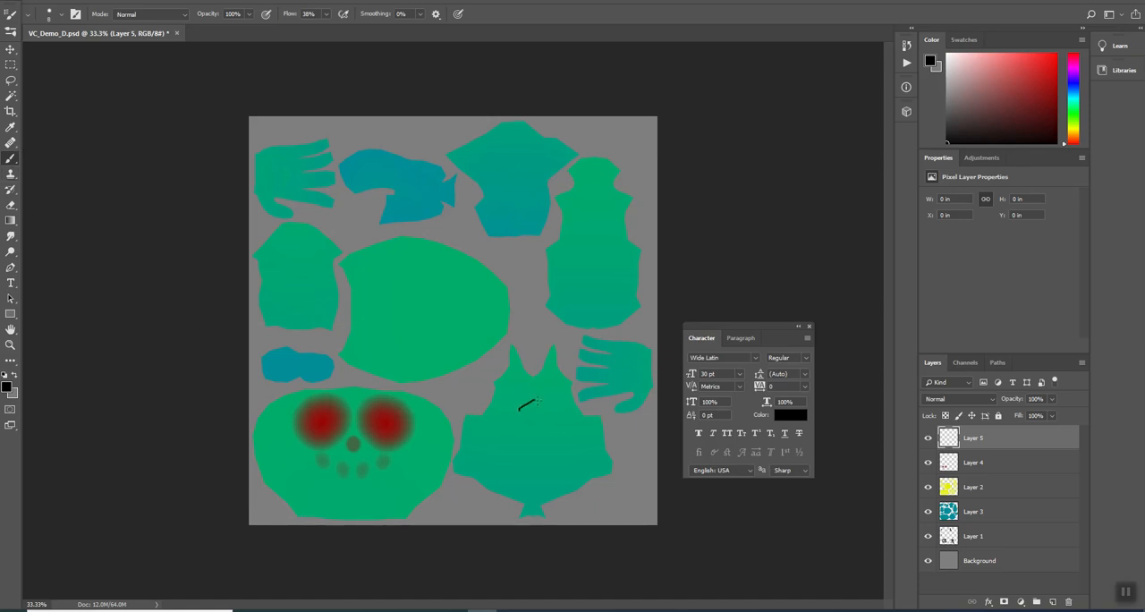
{"action": "left_click_drag", "start_coordinate": [536, 397], "coordinate": [527, 456]}
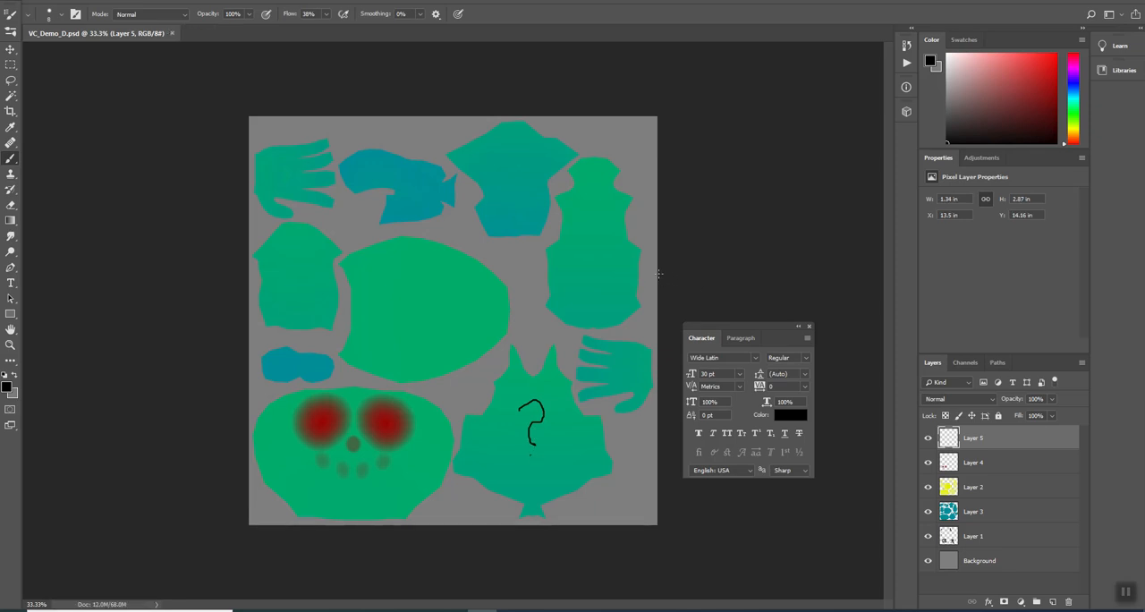
{"action": "mouse_move", "coordinate": [555, 236]}
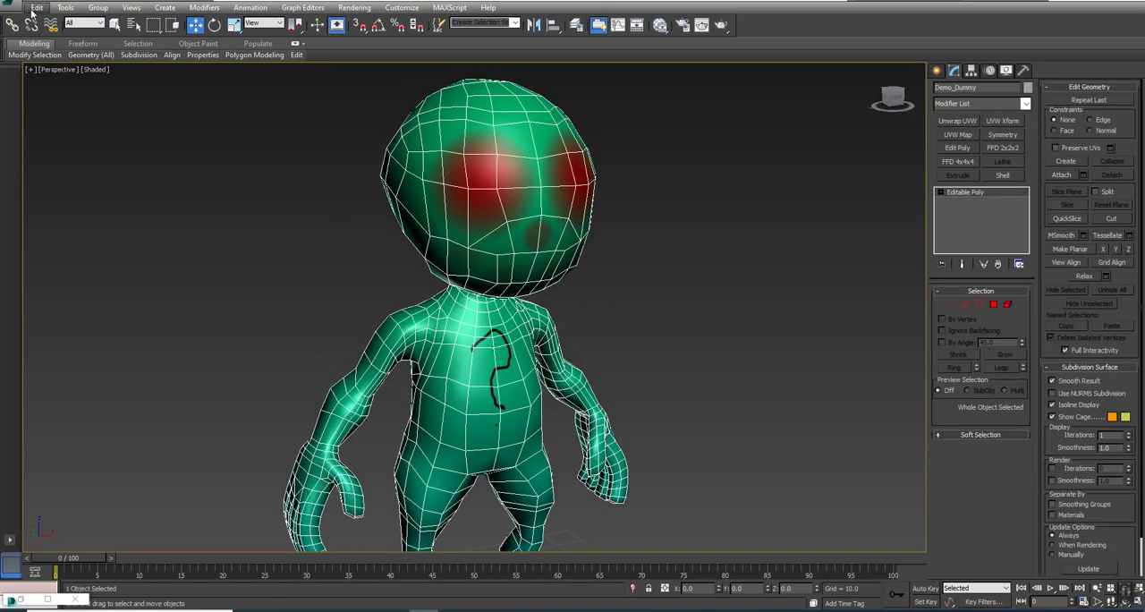
Step: Bring up the Viewport Canvas painting panel from the Tools menu
{"action": "left_click", "coordinate": [64, 8]}
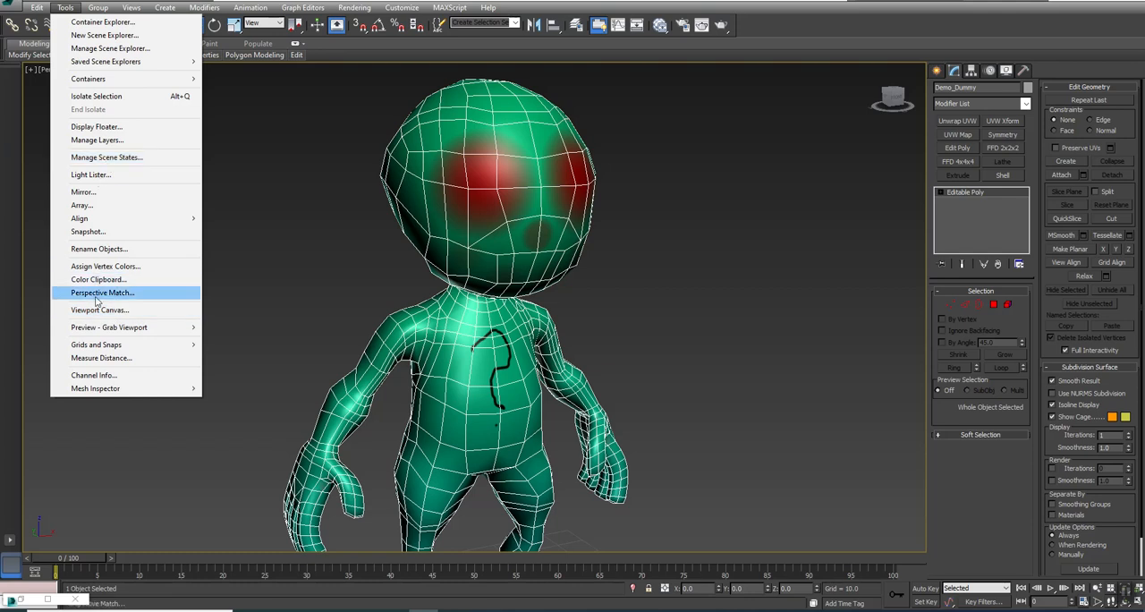
{"action": "left_click", "coordinate": [98, 309]}
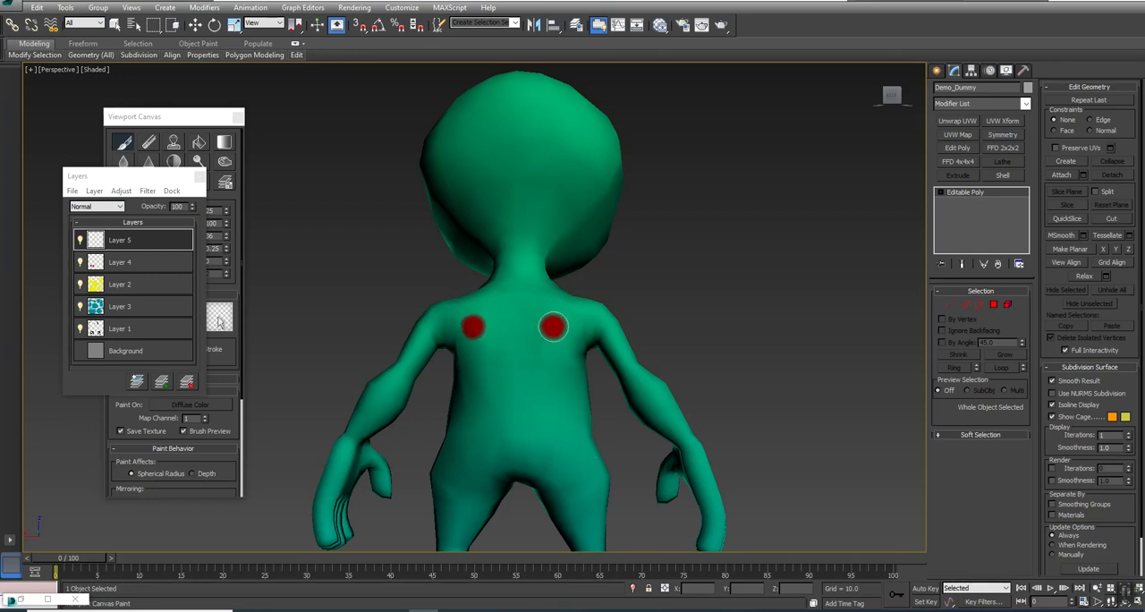
Step: Stamp a trail of red spots up the alien's chest and onto its neck
{"action": "left_click", "coordinate": [533, 397]}
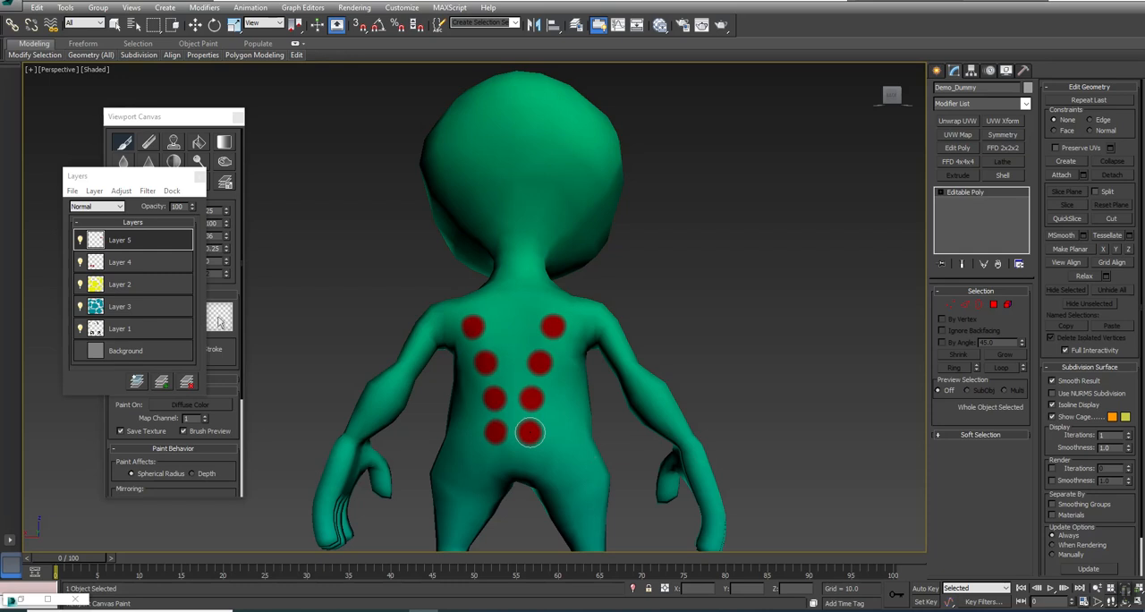
{"action": "left_click", "coordinate": [525, 431]}
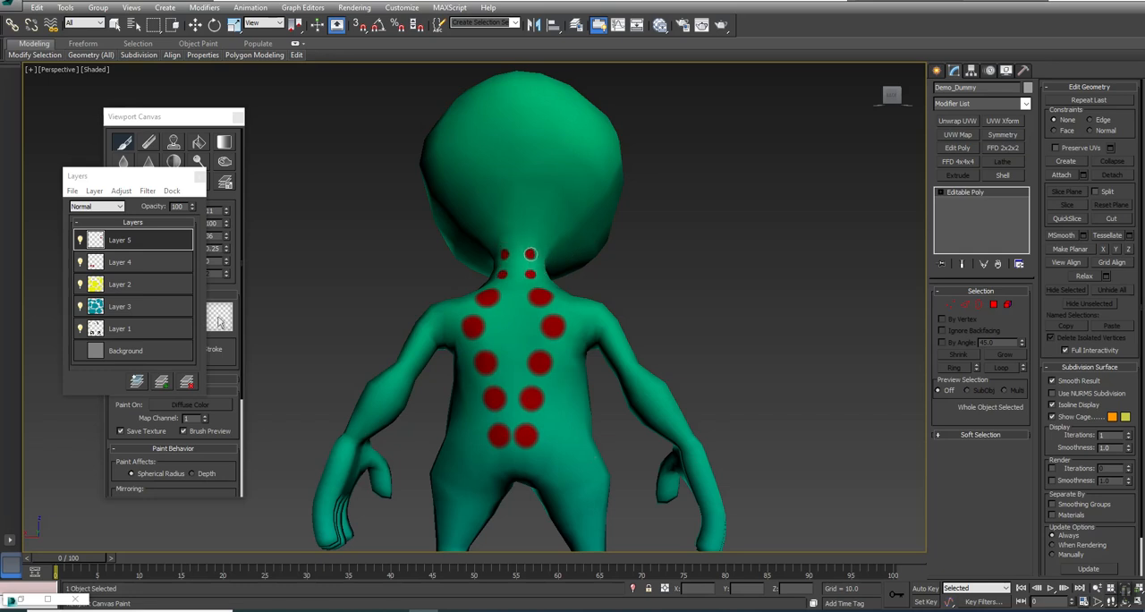
{"action": "left_click", "coordinate": [545, 214]}
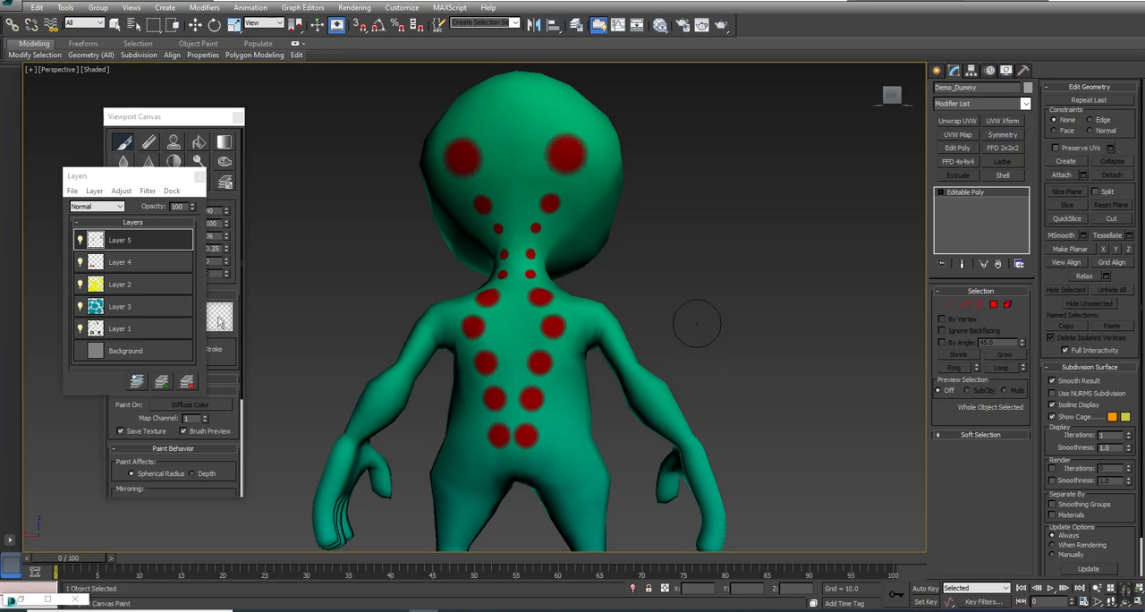
{"action": "mouse_move", "coordinate": [712, 231]}
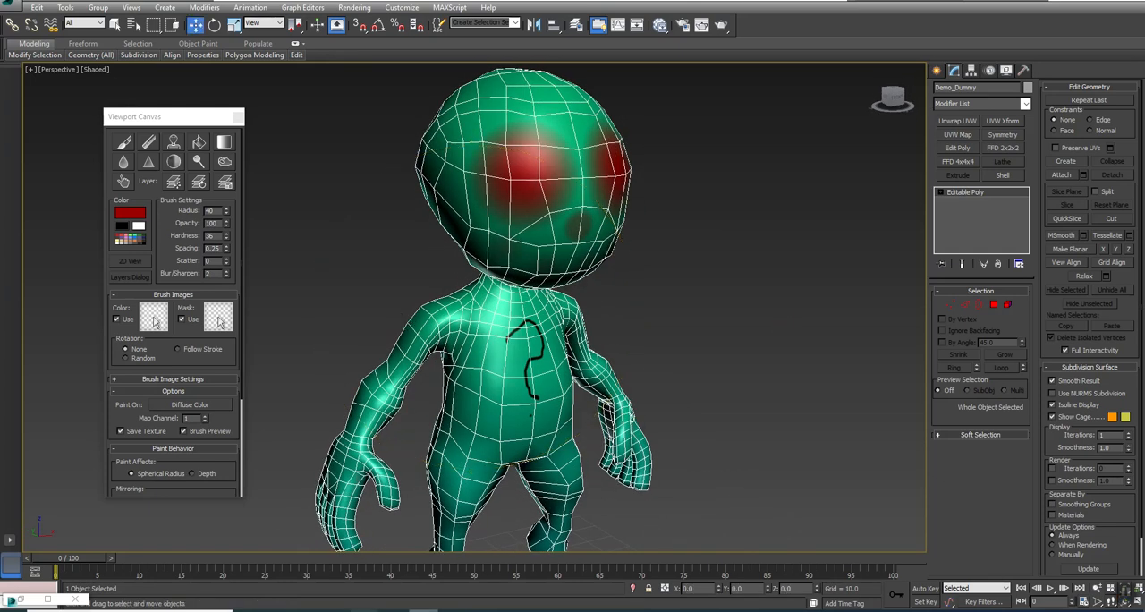
{"action": "mouse_move", "coordinate": [490, 286]}
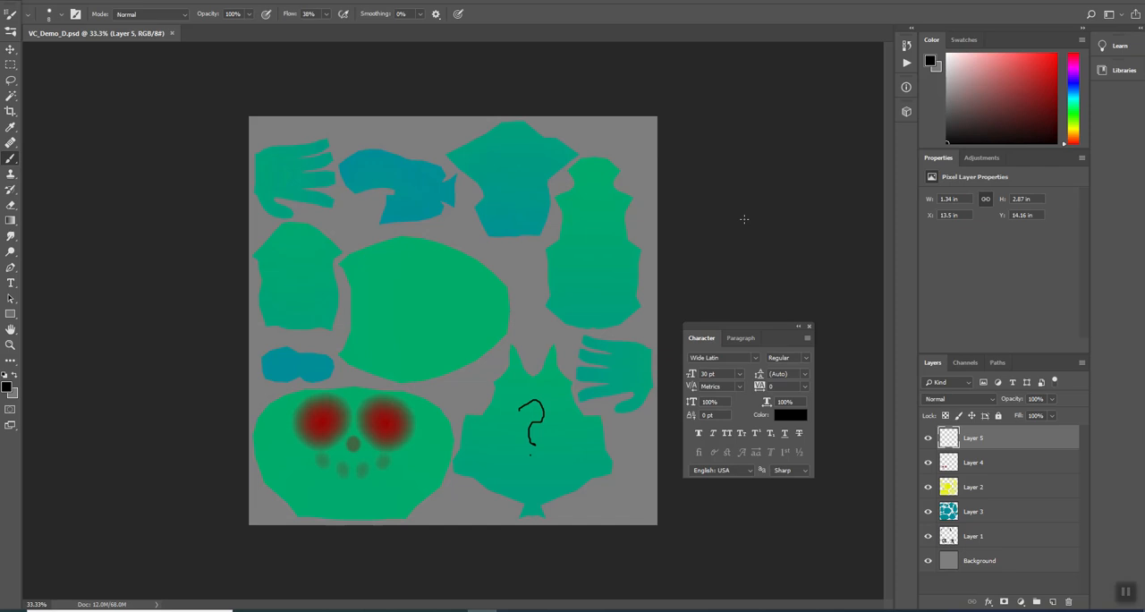
Step: Scribble test marks on the texture pieces, then accept the disk-changed copy so they are replaced
{"action": "left_click_drag", "start_coordinate": [519, 170], "coordinate": [433, 295]}
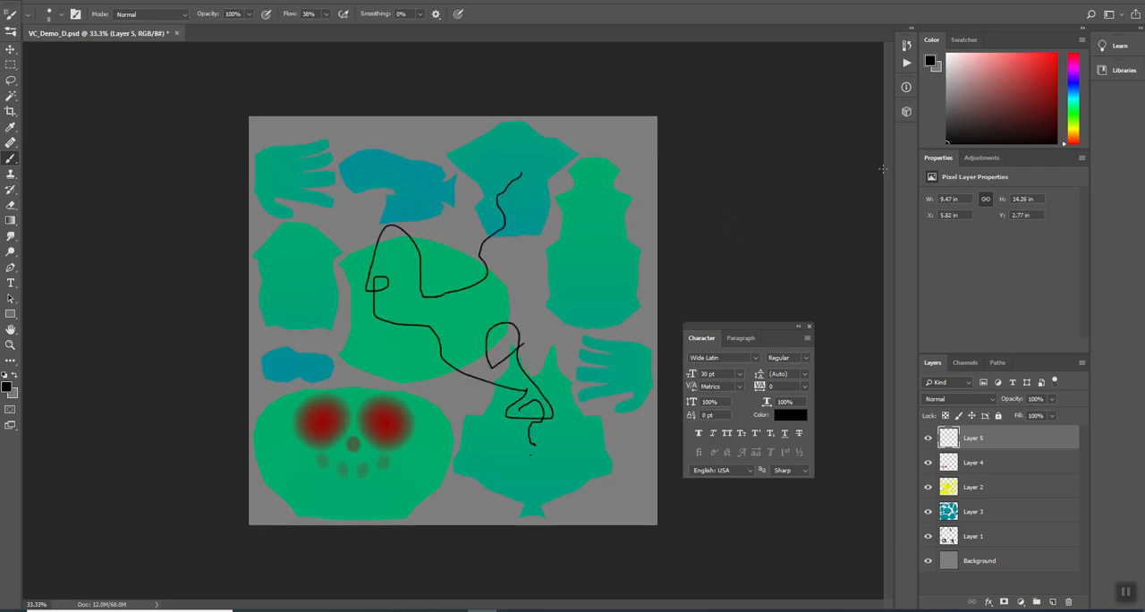
{"action": "mouse_move", "coordinate": [871, 168]}
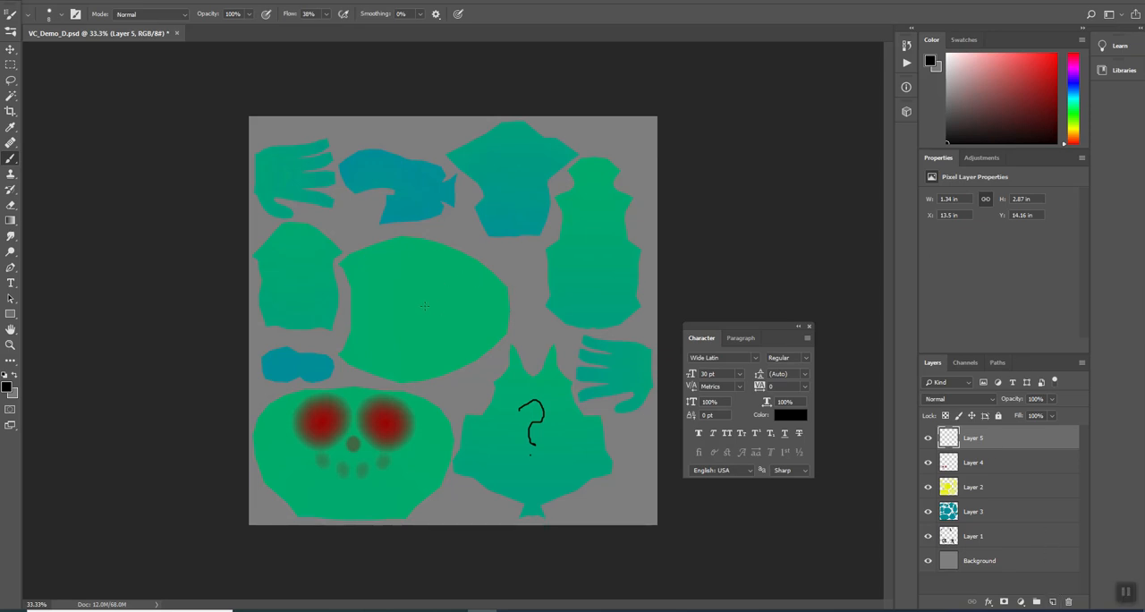
{"action": "left_click_drag", "start_coordinate": [599, 236], "coordinate": [587, 265]}
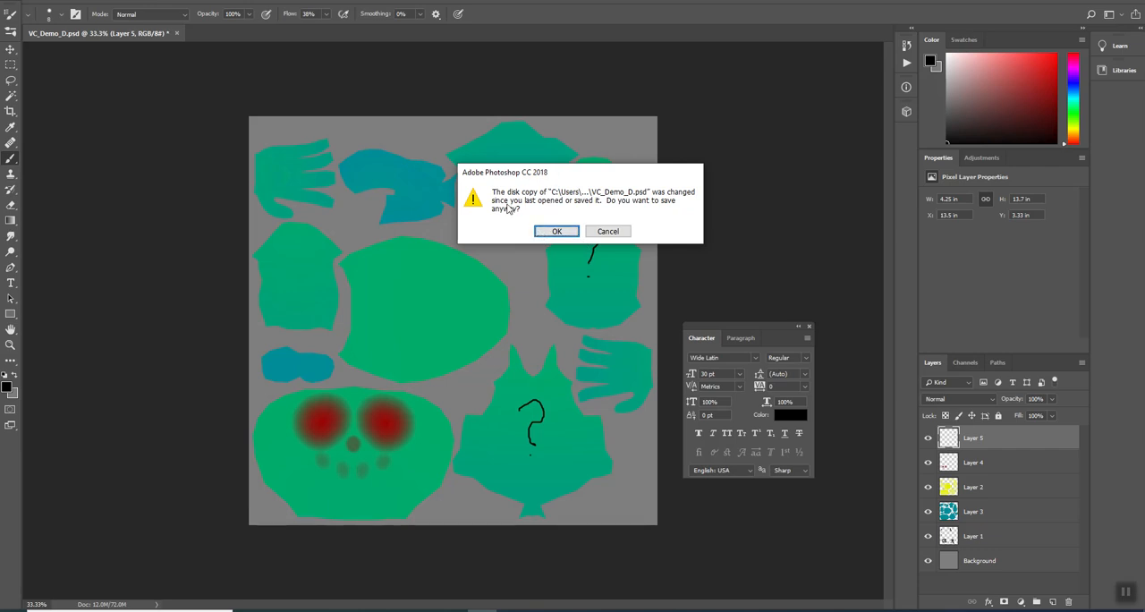
{"action": "mouse_move", "coordinate": [651, 211]}
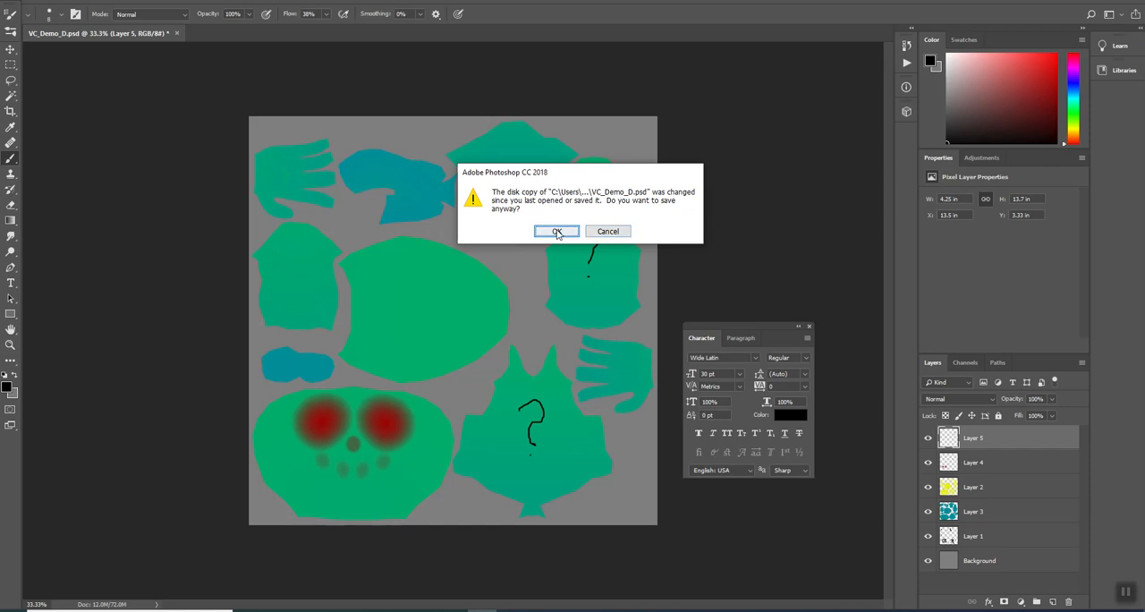
{"action": "left_click", "coordinate": [558, 231]}
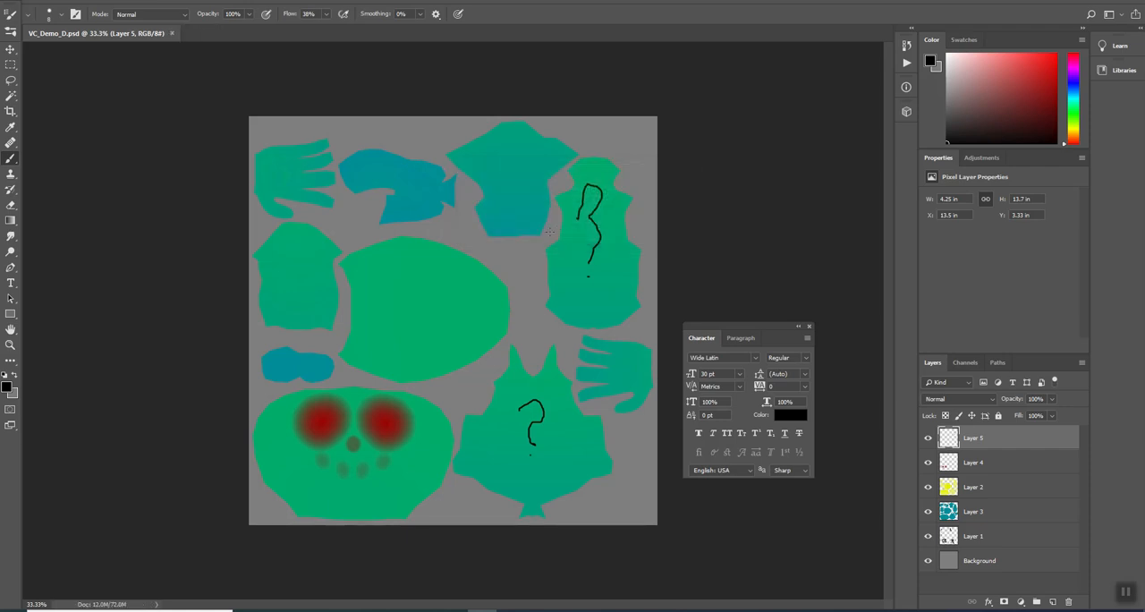
{"action": "mouse_move", "coordinate": [561, 400]}
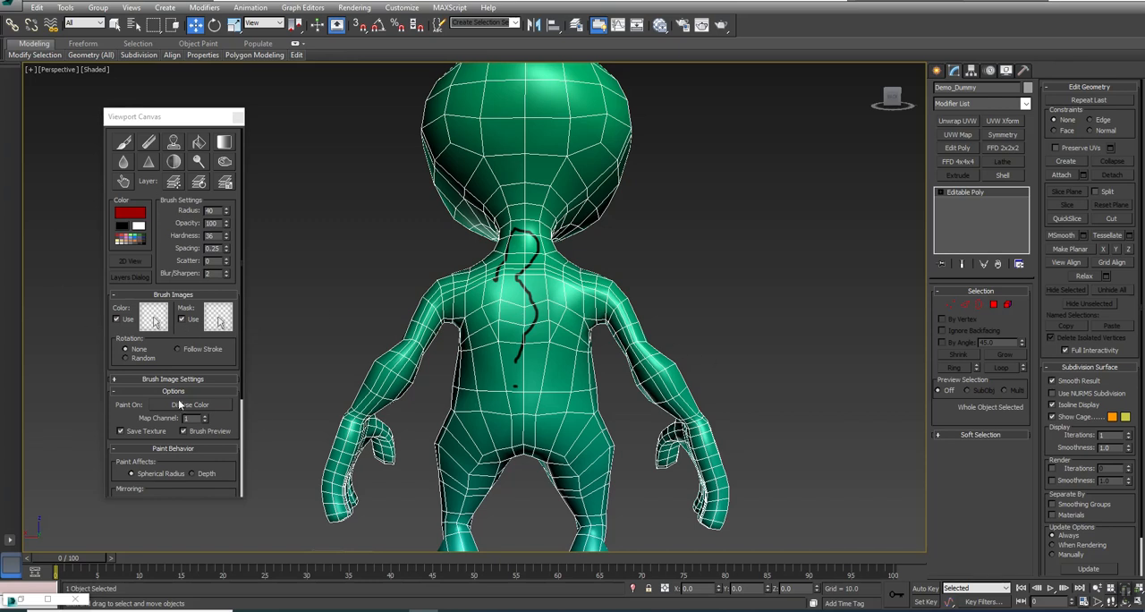
Step: Set Paint On to the Diffuse Color map and delete the layer with the stray squiggle
{"action": "left_click", "coordinate": [188, 404]}
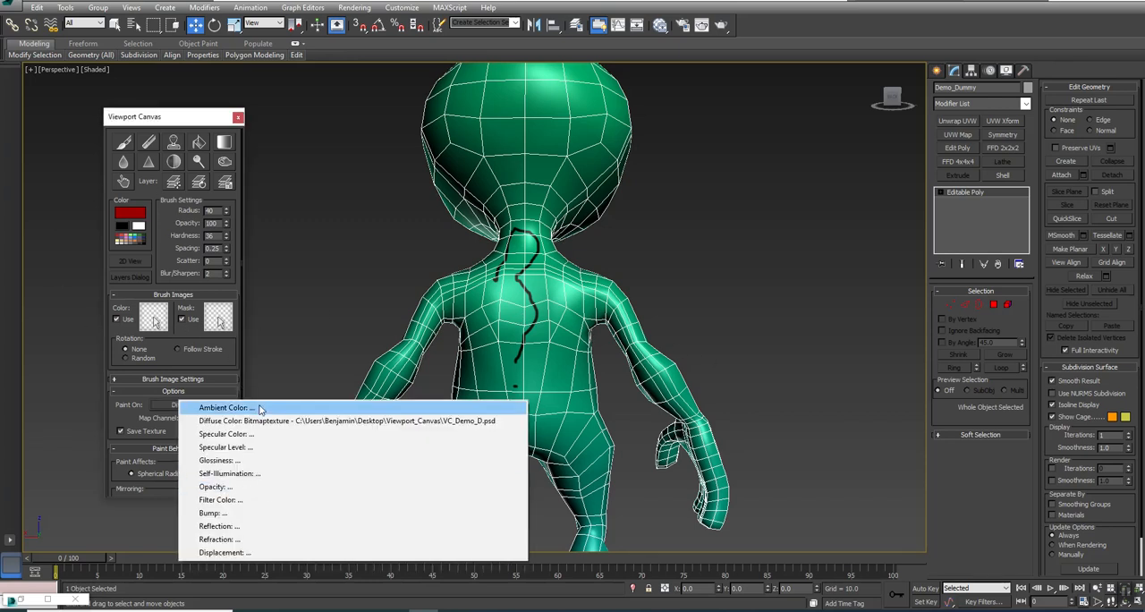
{"action": "left_click", "coordinate": [214, 419]}
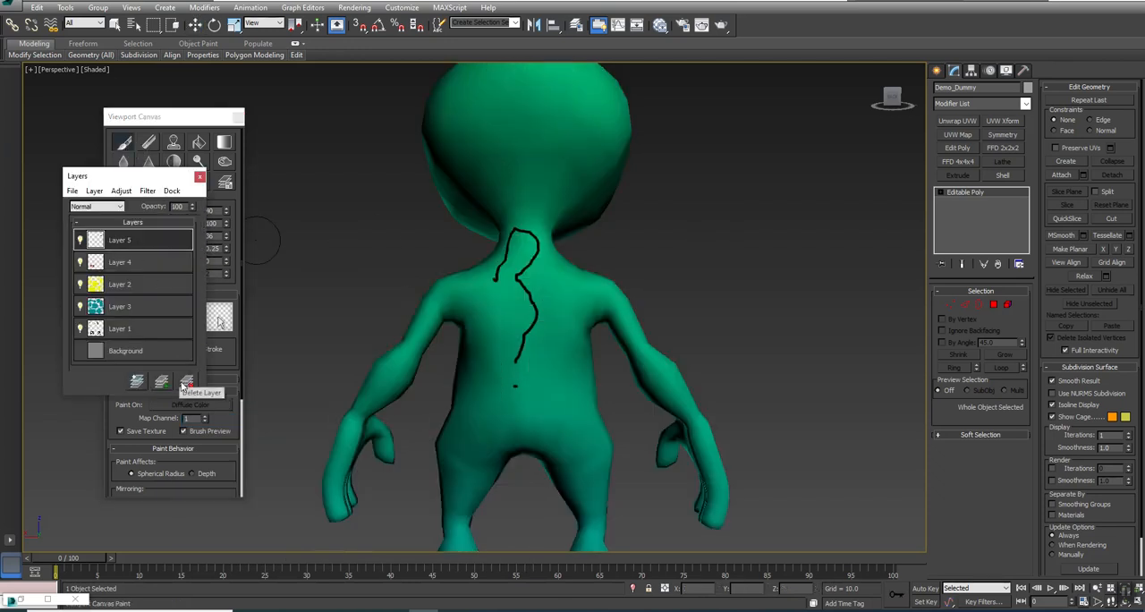
{"action": "left_click", "coordinate": [186, 382]}
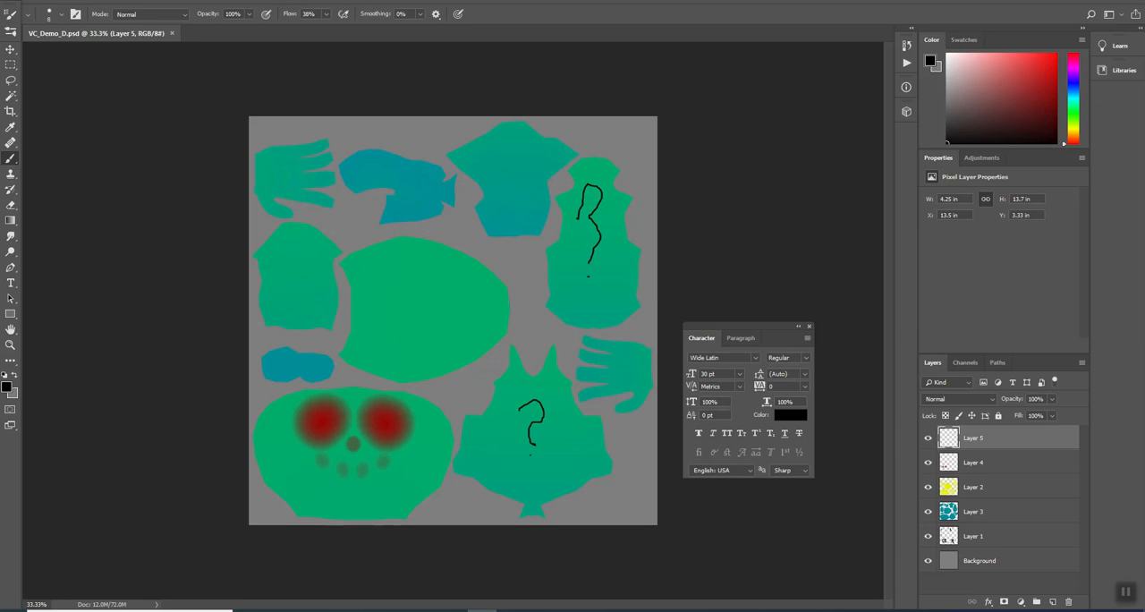
{"action": "mouse_move", "coordinate": [1127, 585]}
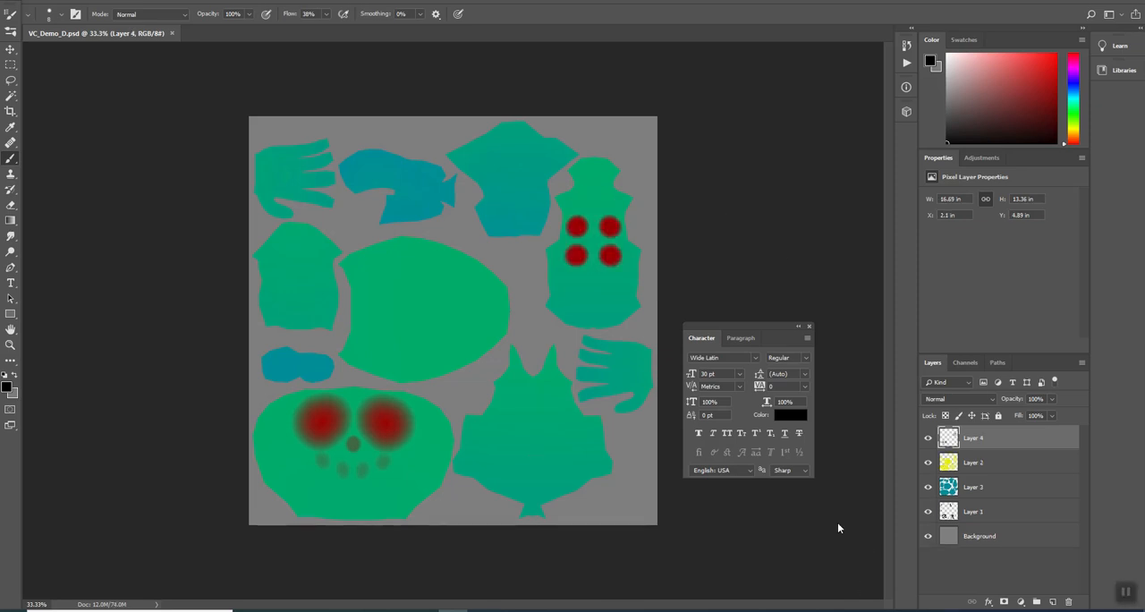
{"action": "mouse_move", "coordinate": [279, 198]}
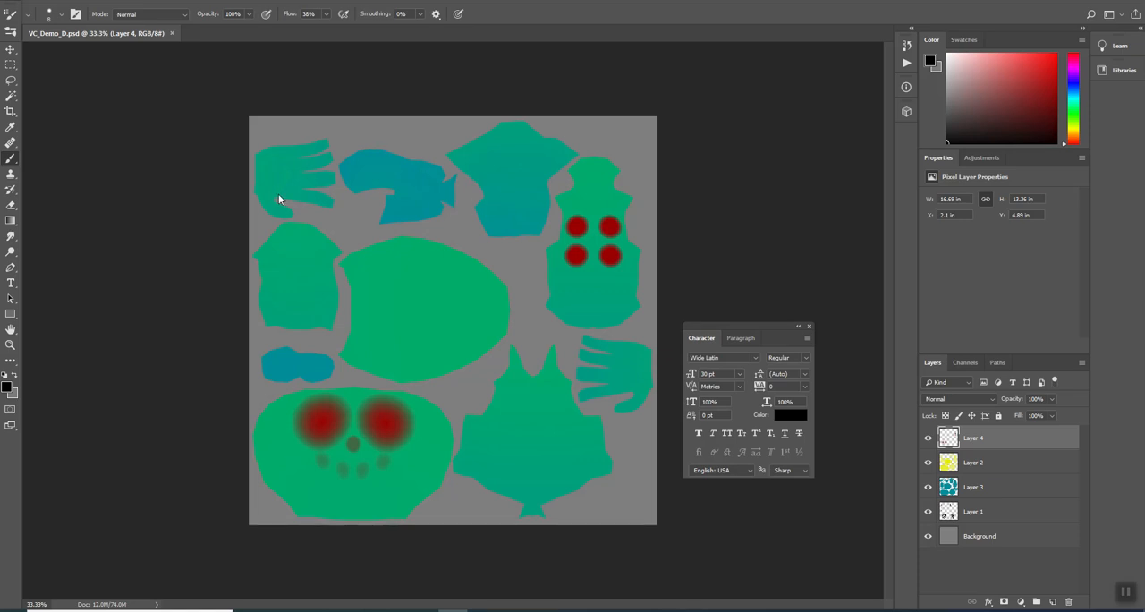
{"action": "mouse_move", "coordinate": [493, 221]}
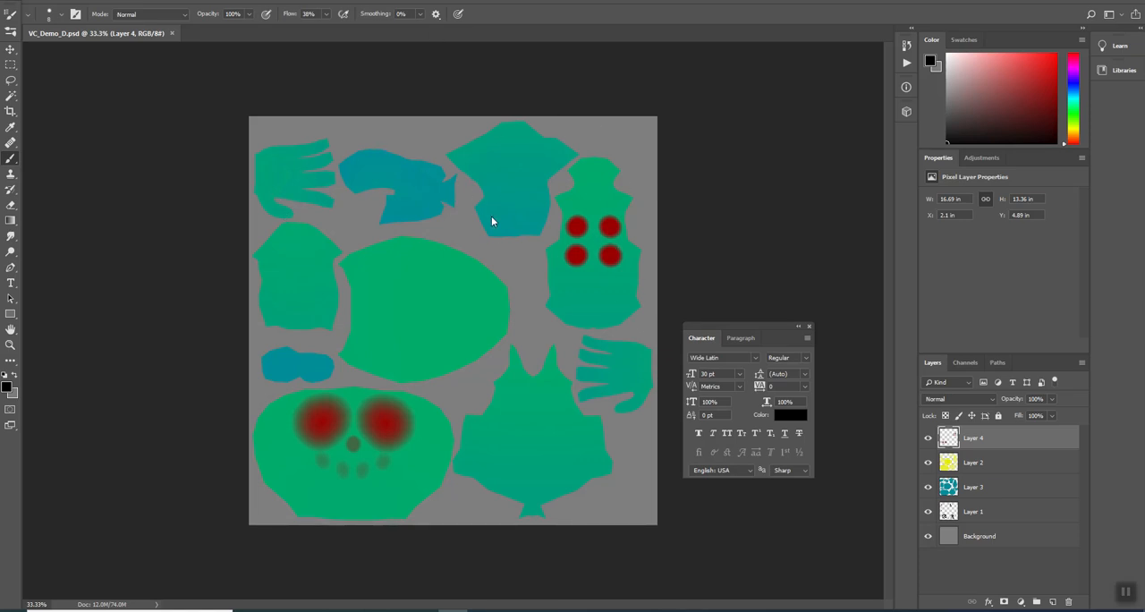
{"action": "mouse_move", "coordinate": [765, 199]}
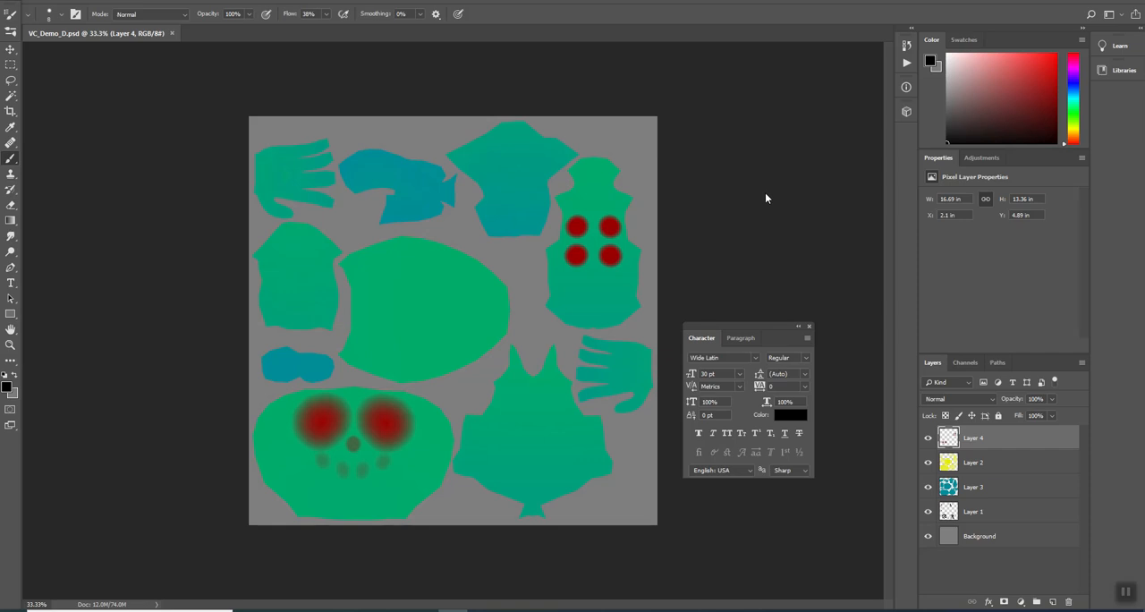
{"action": "mouse_move", "coordinate": [724, 234]}
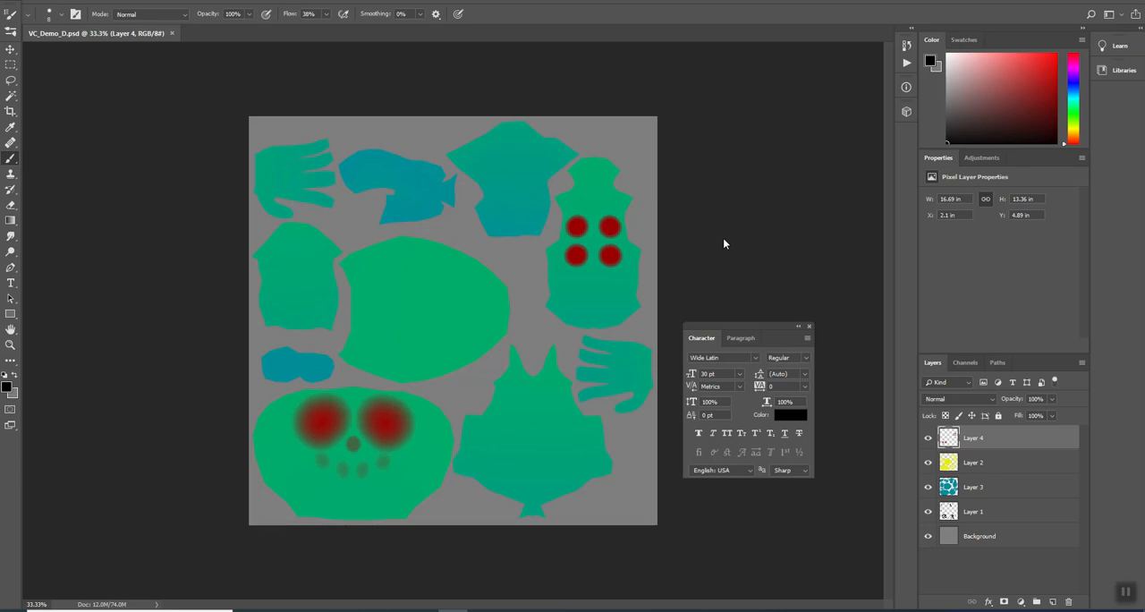
{"action": "mouse_move", "coordinate": [631, 295]}
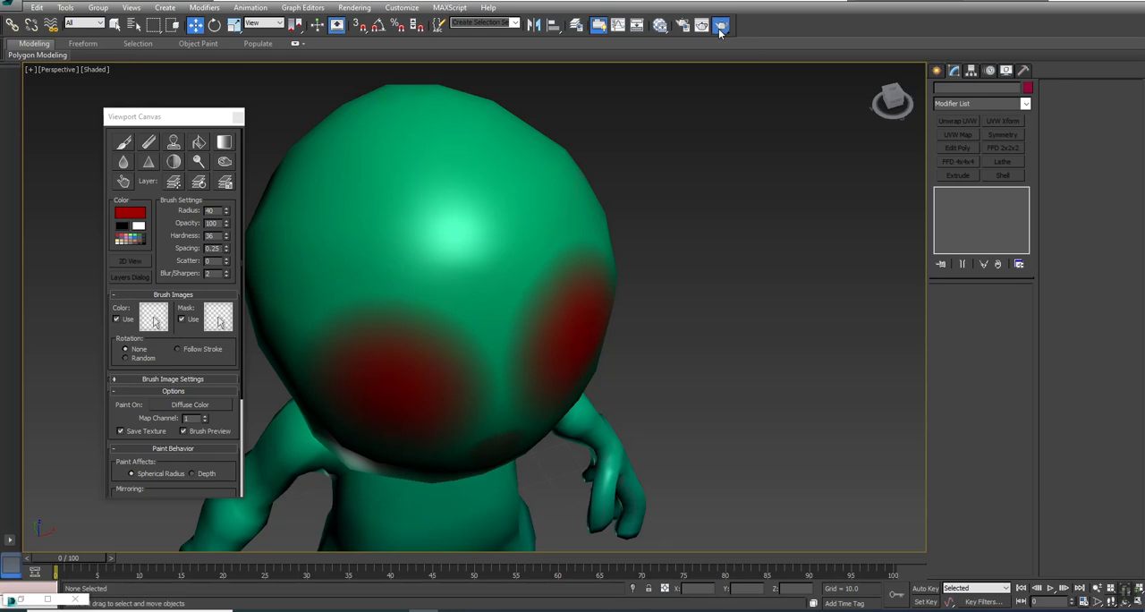
{"action": "left_click", "coordinate": [719, 25]}
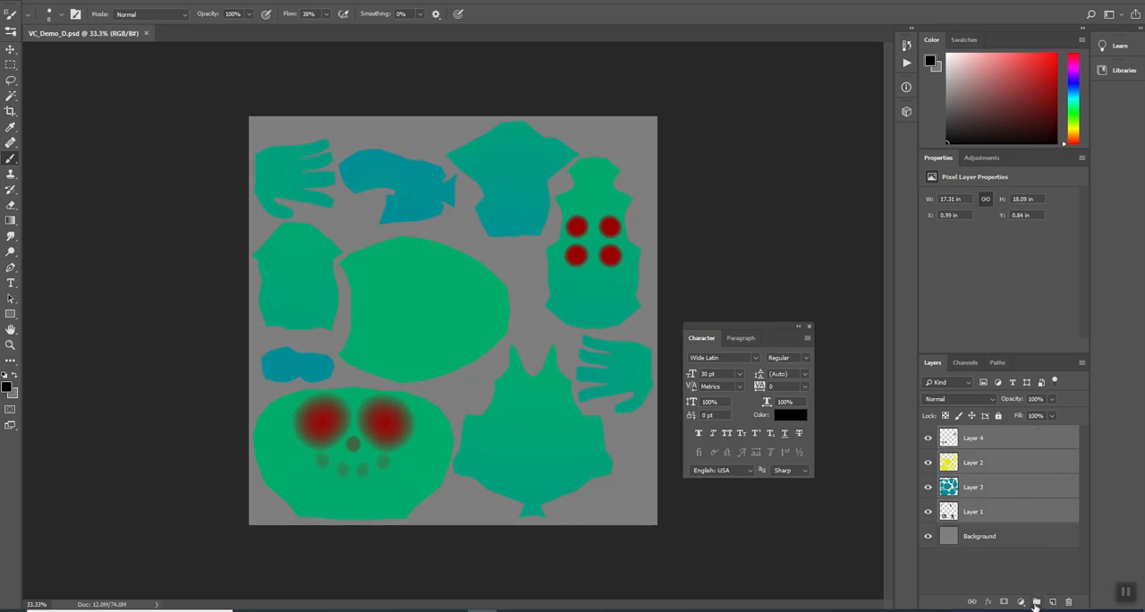
Step: Group the paint layers, then duplicate the group and merge the copy into one flattened layer
{"action": "left_click", "coordinate": [1033, 599]}
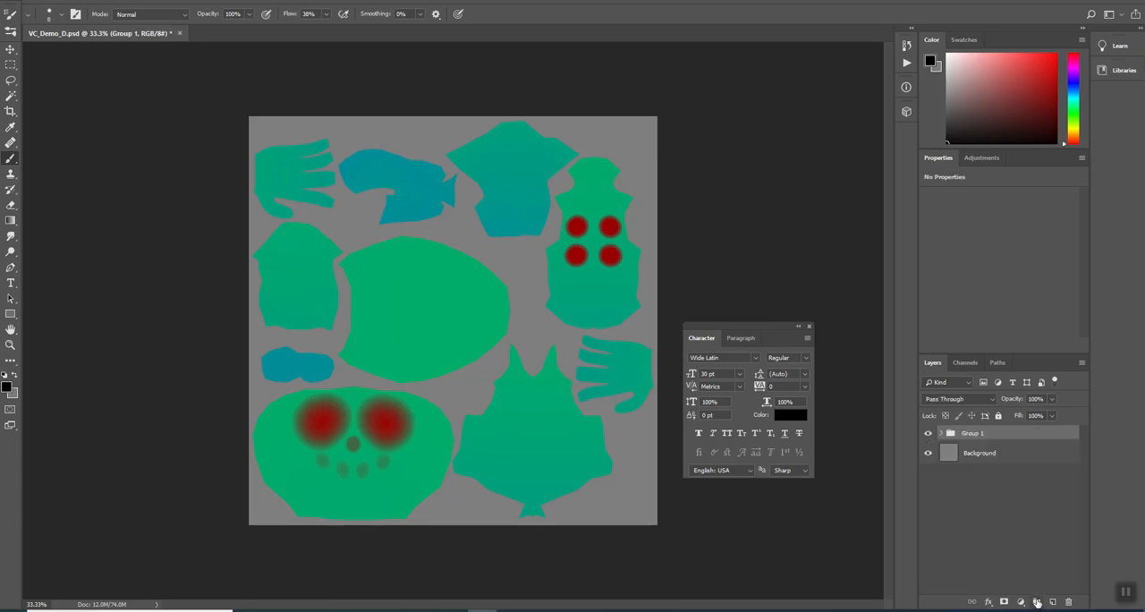
{"action": "left_click", "coordinate": [940, 433]}
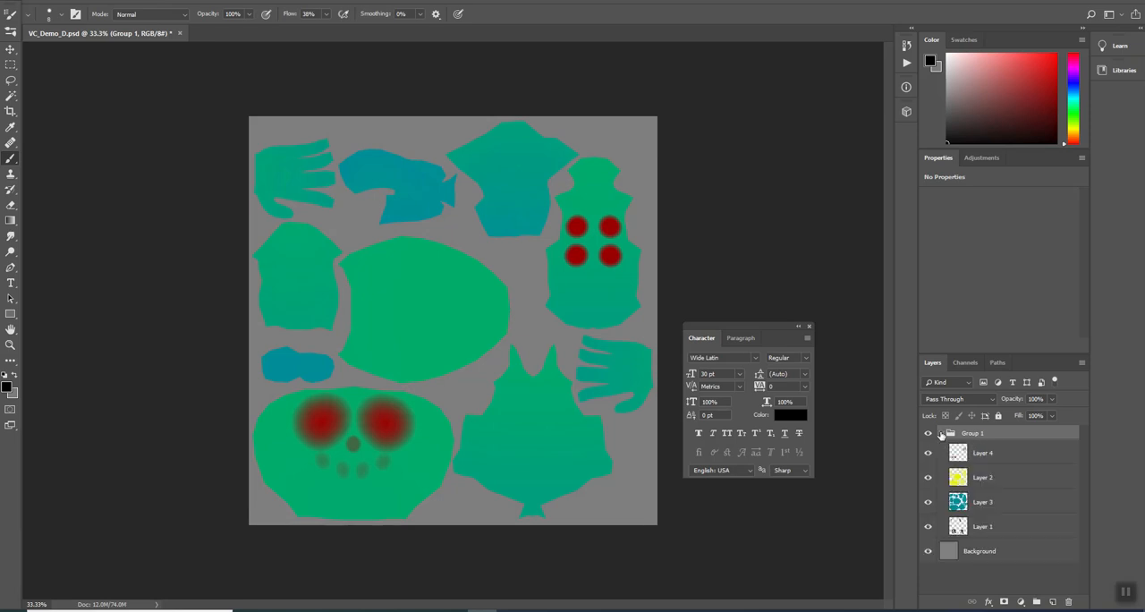
{"action": "left_click", "coordinate": [941, 433]}
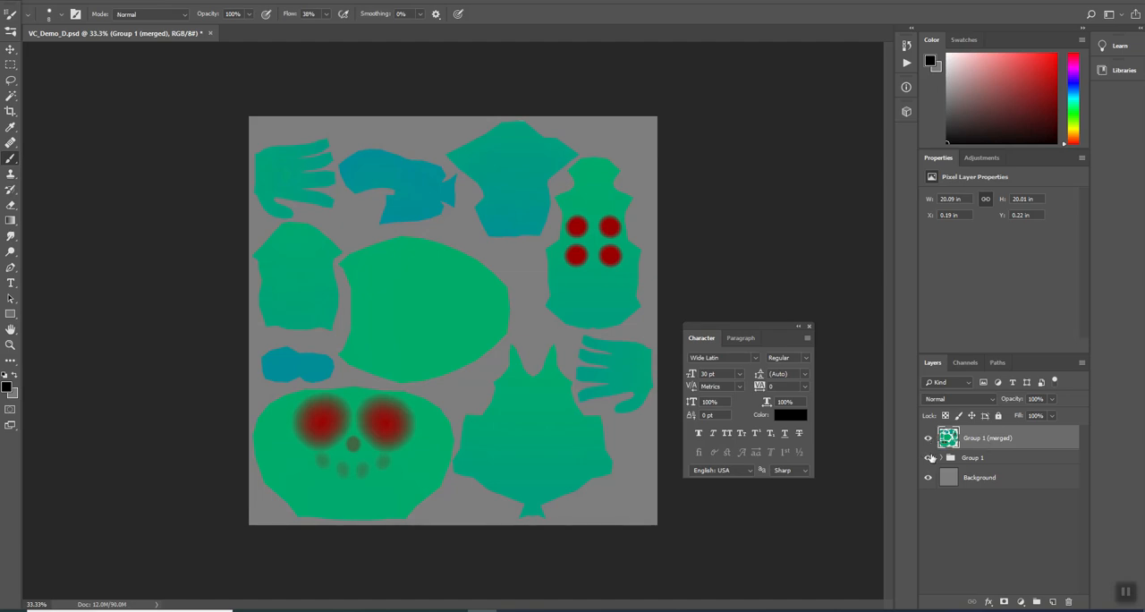
{"action": "left_click", "coordinate": [926, 458]}
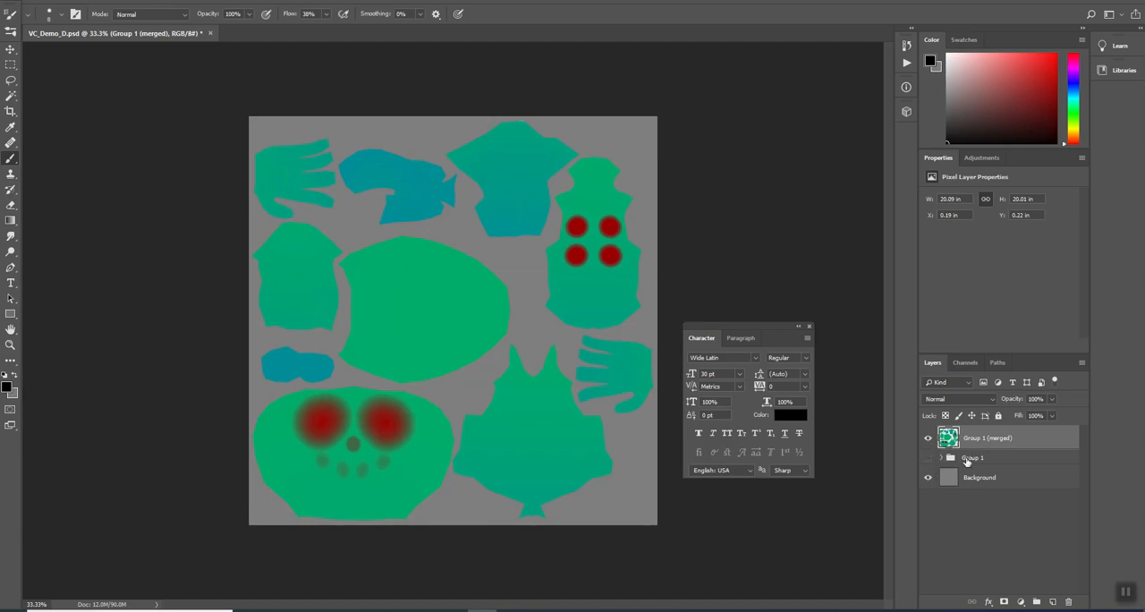
{"action": "left_click", "coordinate": [926, 475]}
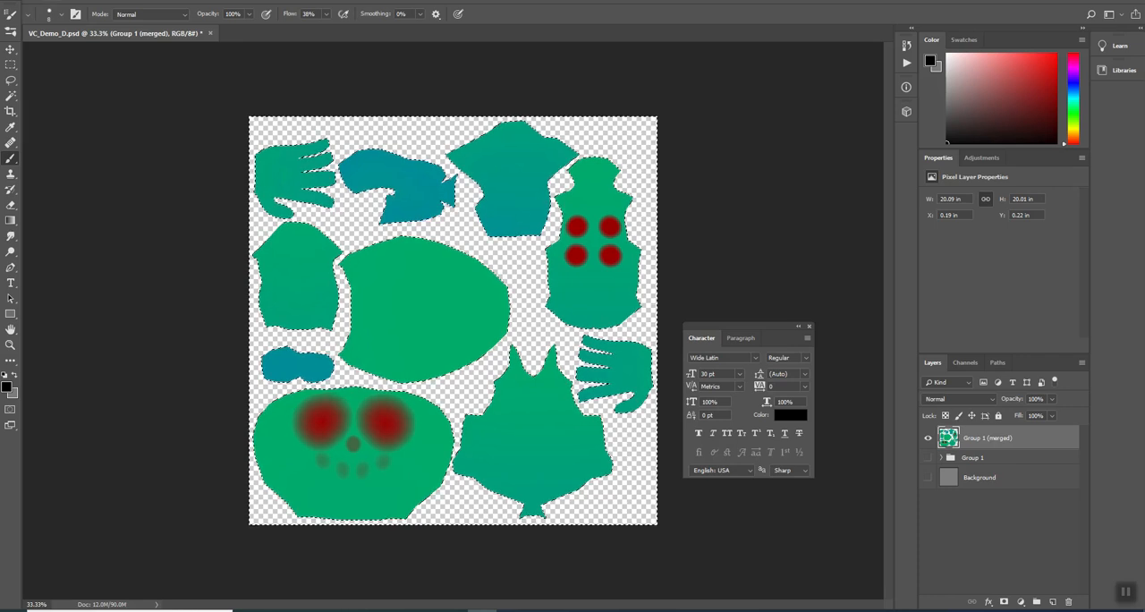
Step: Fill the empty space around the texture pieces with Edit > Fill set to Content-Aware
{"action": "left_click", "coordinate": [40, 14]}
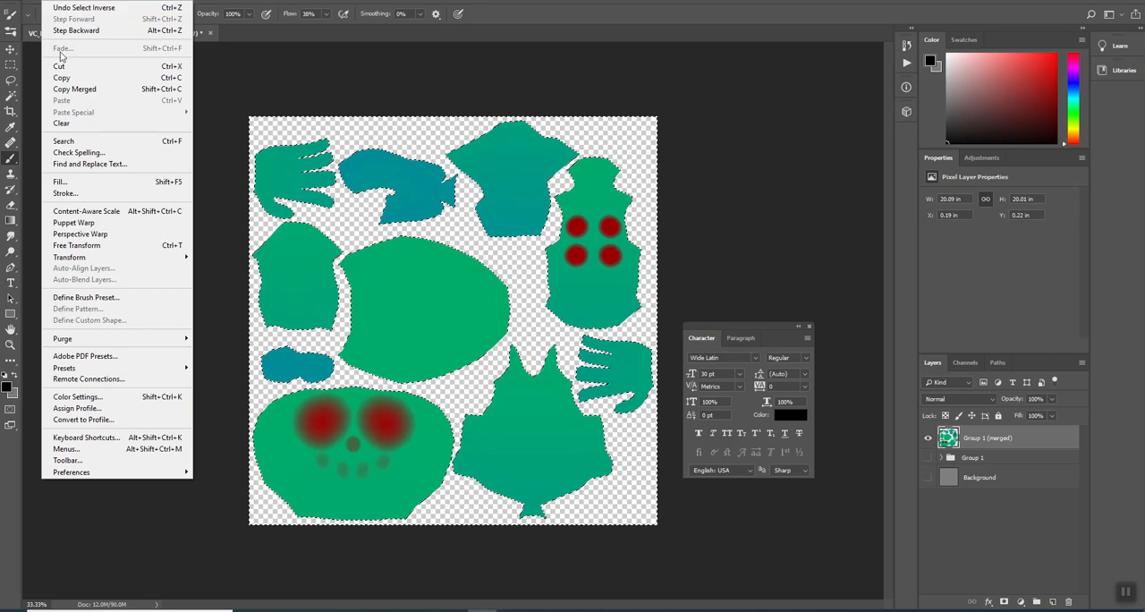
{"action": "left_click", "coordinate": [57, 182]}
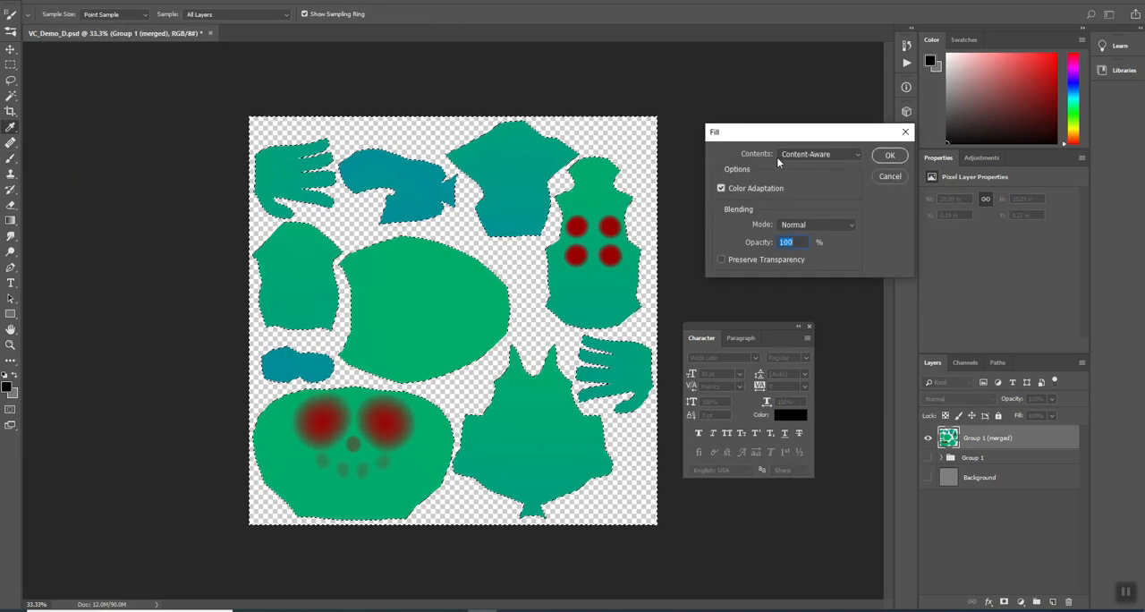
{"action": "left_click", "coordinate": [889, 155]}
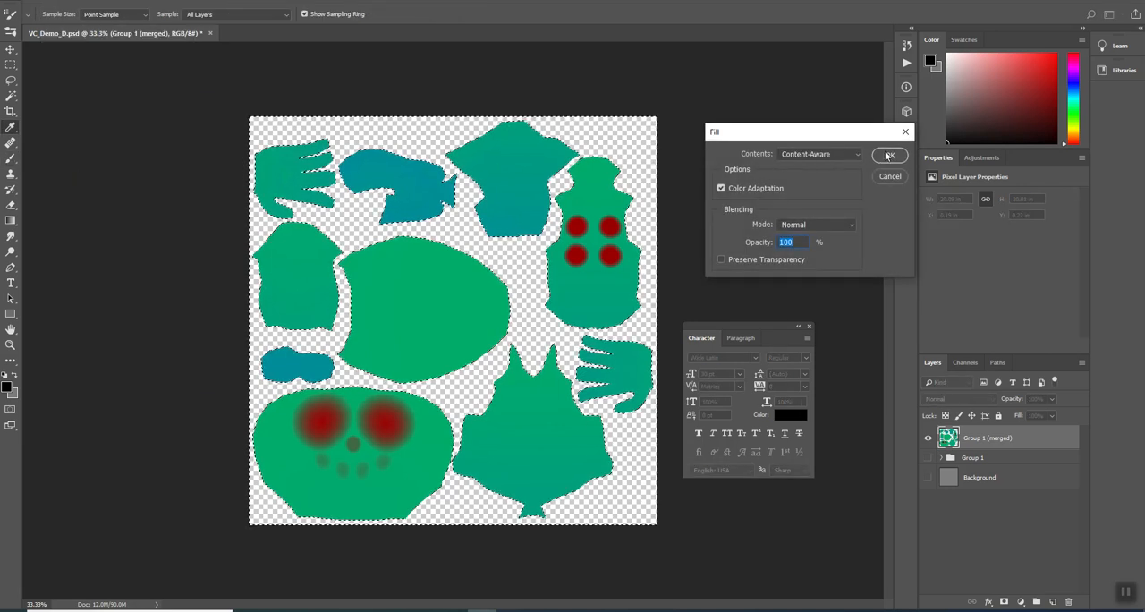
{"action": "left_click", "coordinate": [890, 156]}
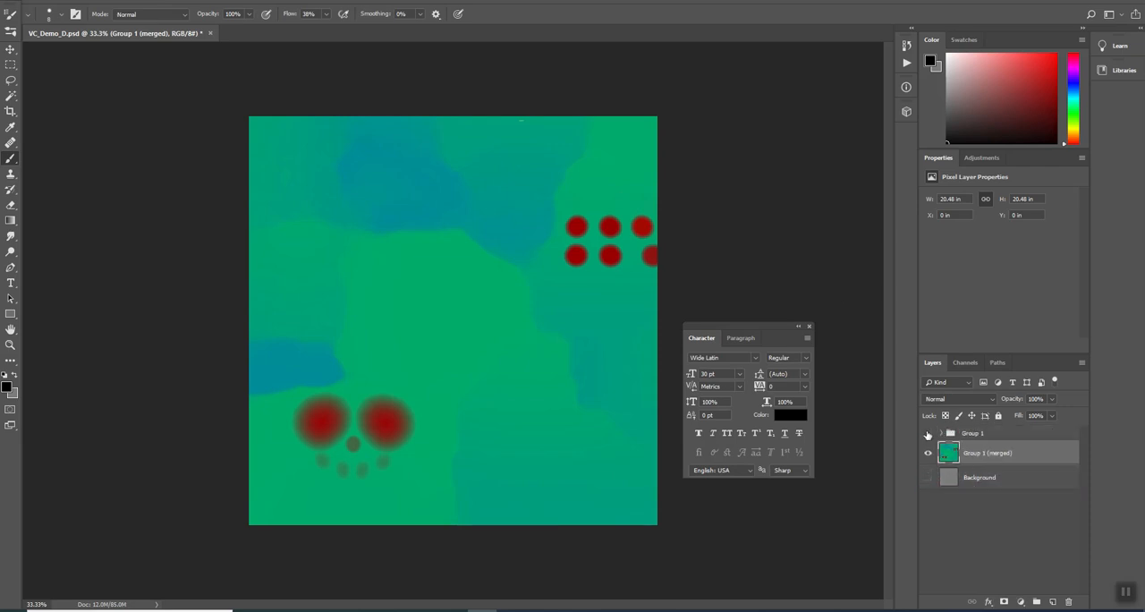
Step: Rename the merged content-aware fill layer to 'Seam Bleed' beneath the paint group
{"action": "left_click", "coordinate": [941, 433]}
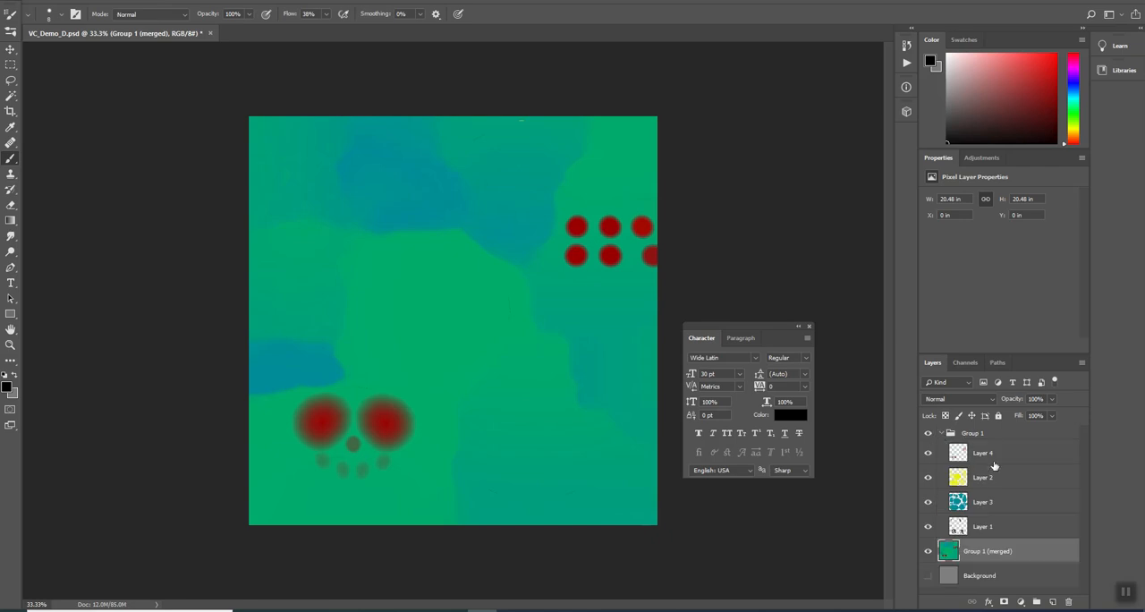
{"action": "left_click", "coordinate": [987, 475]}
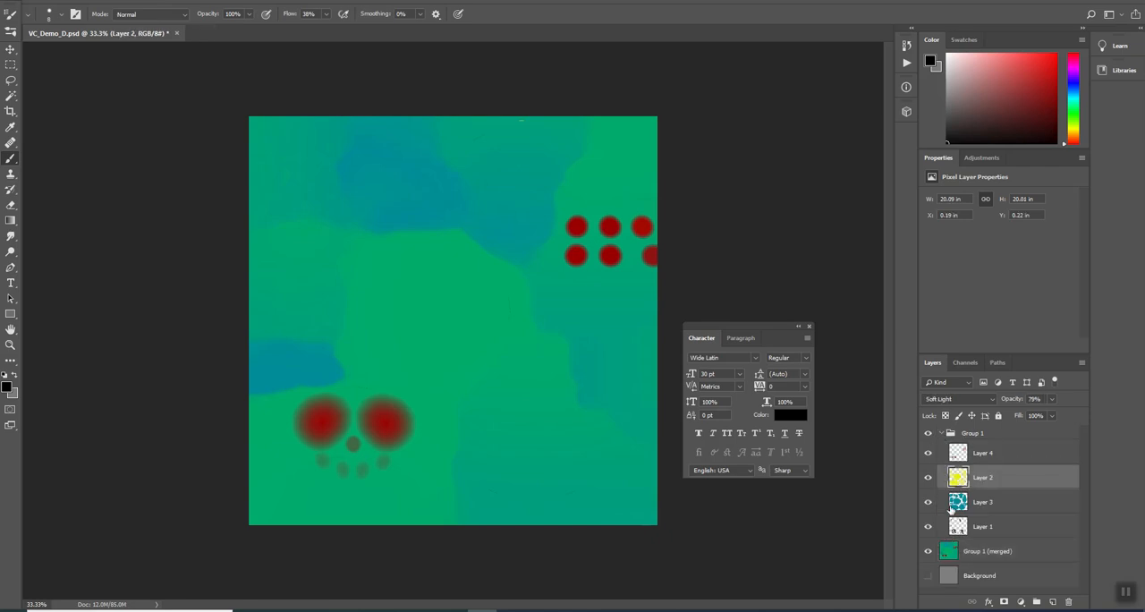
{"action": "left_click", "coordinate": [1014, 547]}
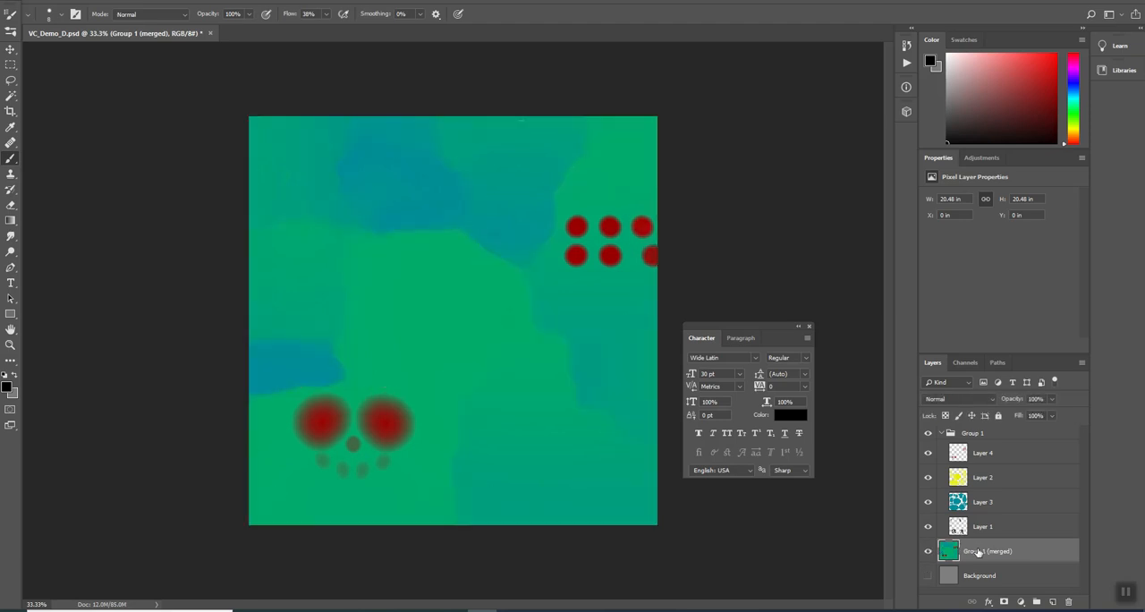
{"action": "double_click", "coordinate": [991, 544]}
{"action": "type", "text": "Seam Bleed"}
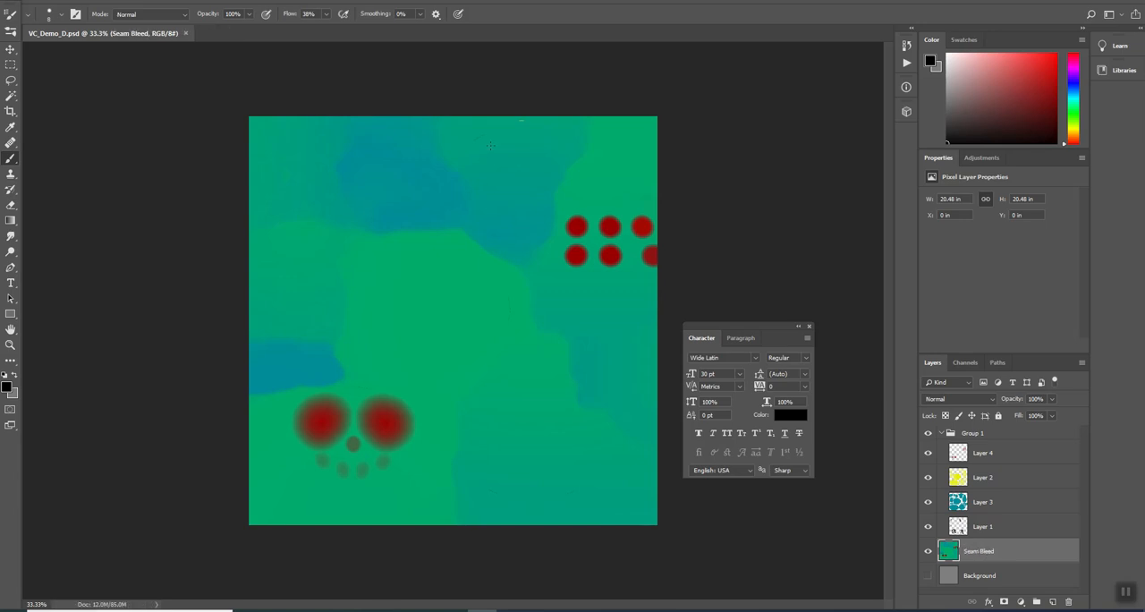
{"action": "mouse_move", "coordinate": [783, 302]}
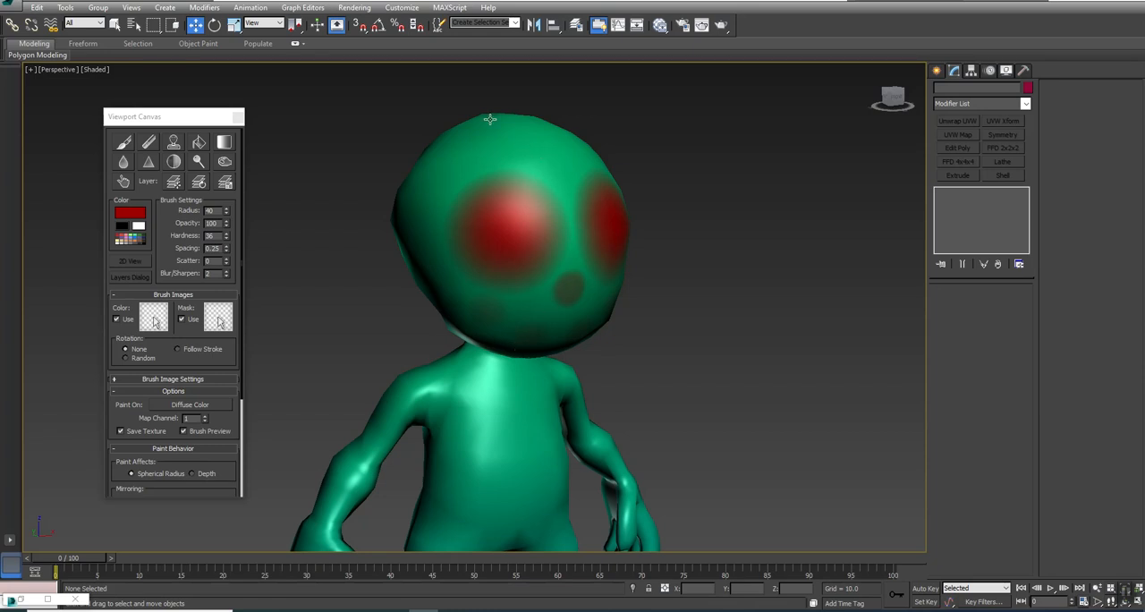
{"action": "mouse_move", "coordinate": [733, 9]}
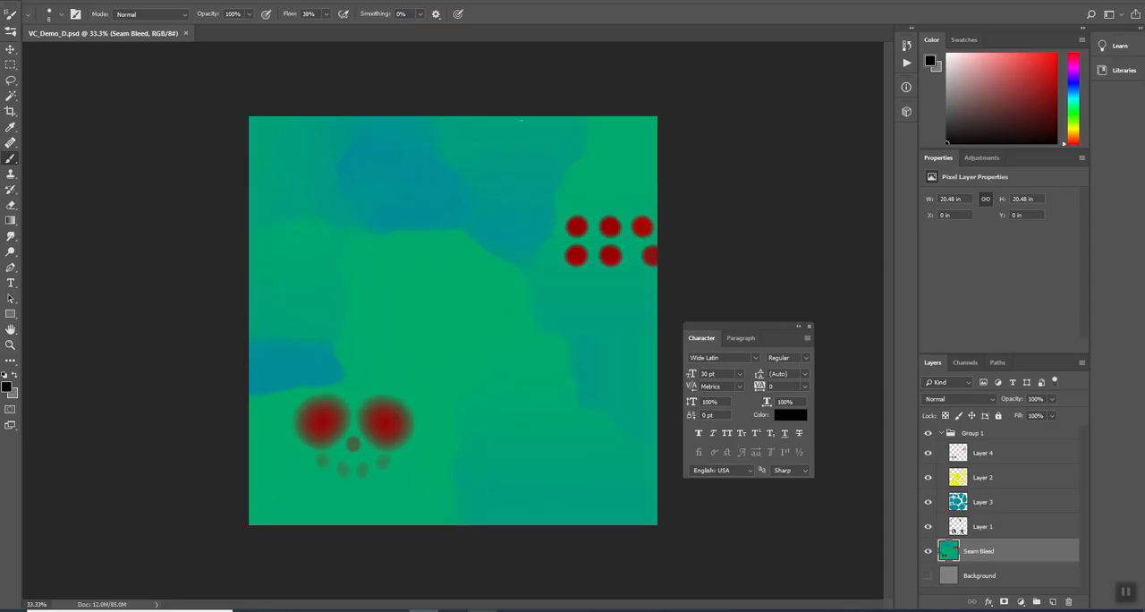
{"action": "mouse_move", "coordinate": [490, 311]}
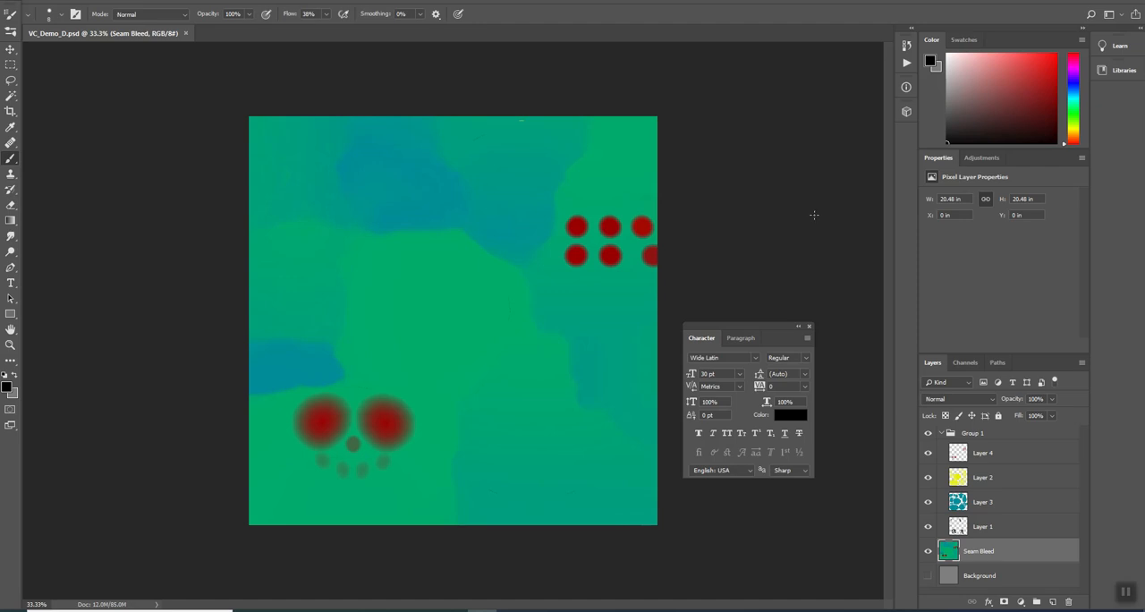
{"action": "mouse_move", "coordinate": [722, 257]}
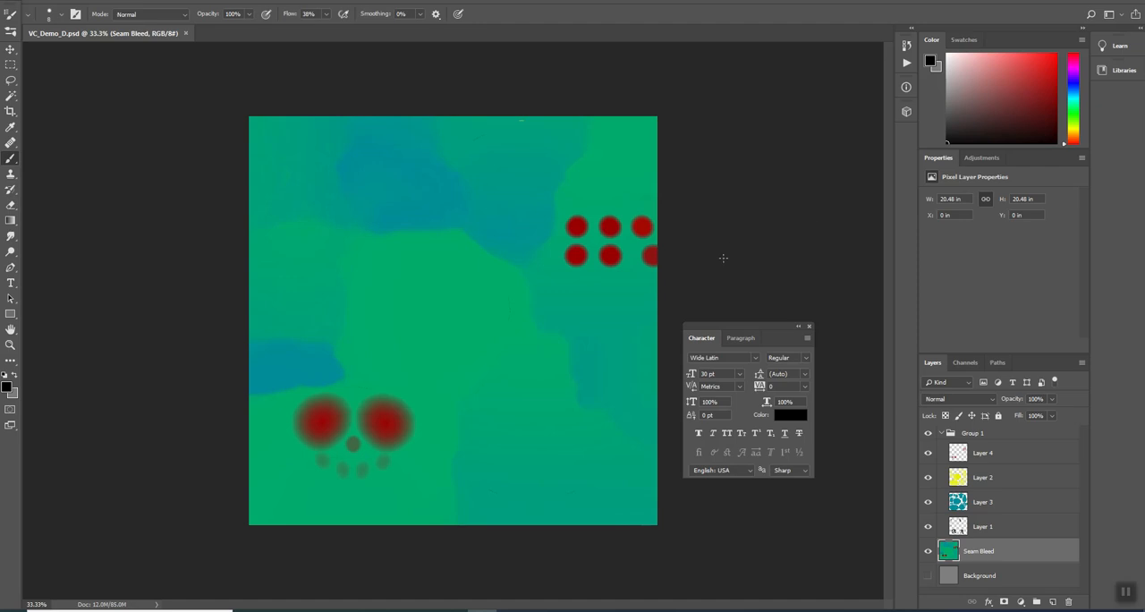